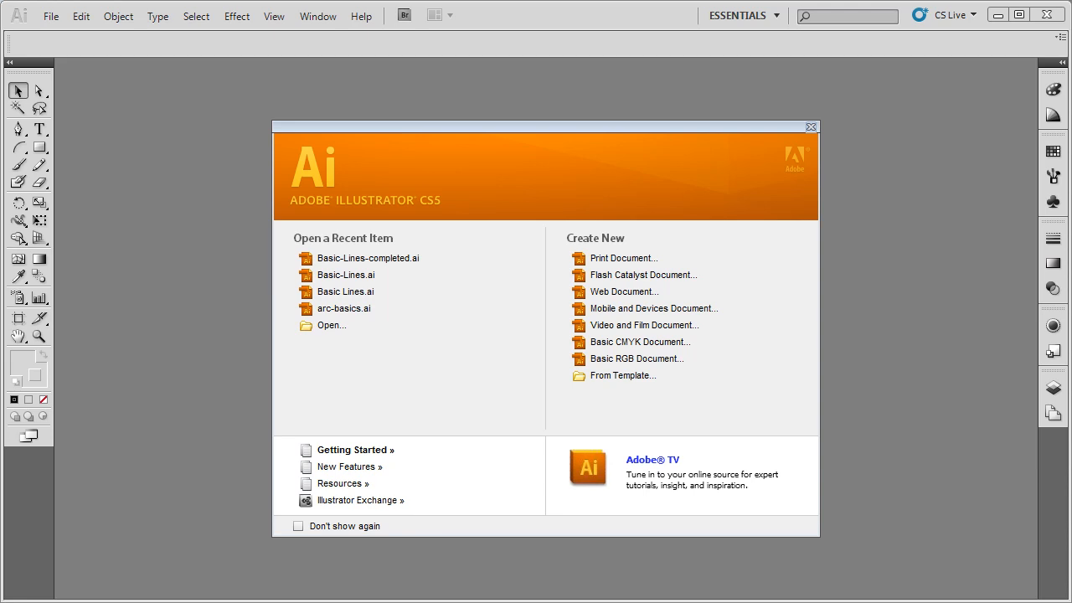
{"action": "mouse_move", "coordinate": [623, 258]}
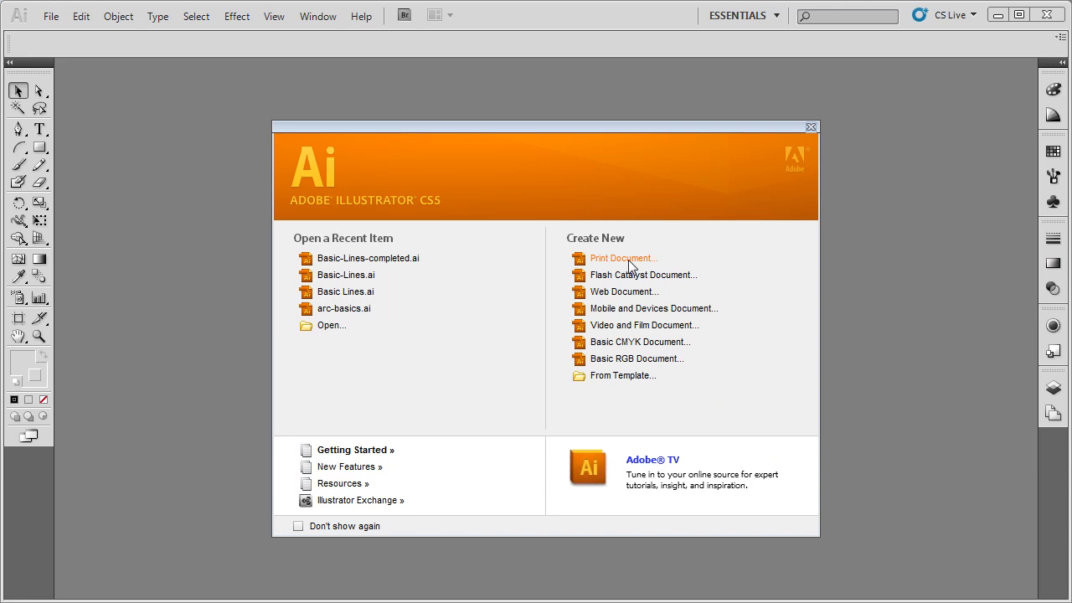
- Start a print document named yourname-arc-tool, Letter size, portrait orientation
{"action": "left_click", "coordinate": [623, 257]}
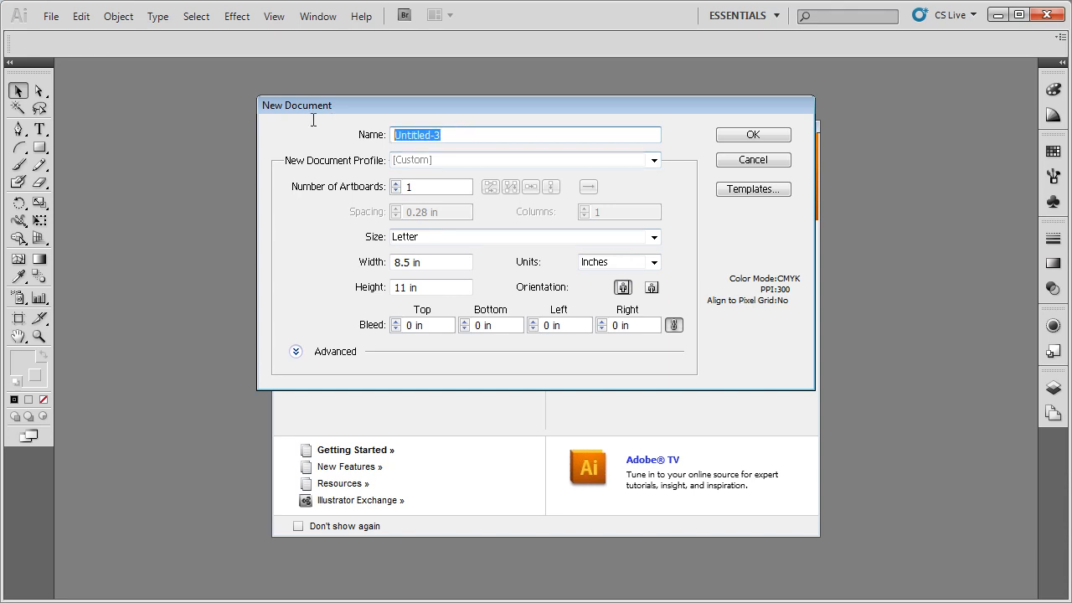
{"action": "type", "text": "yourname-"}
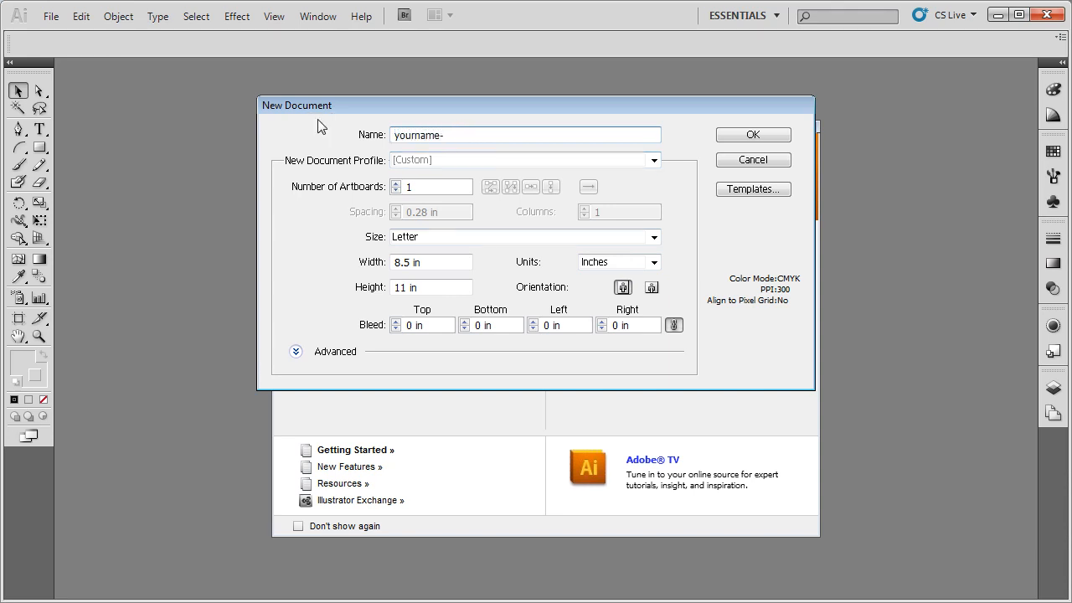
{"action": "type", "text": "ard"}
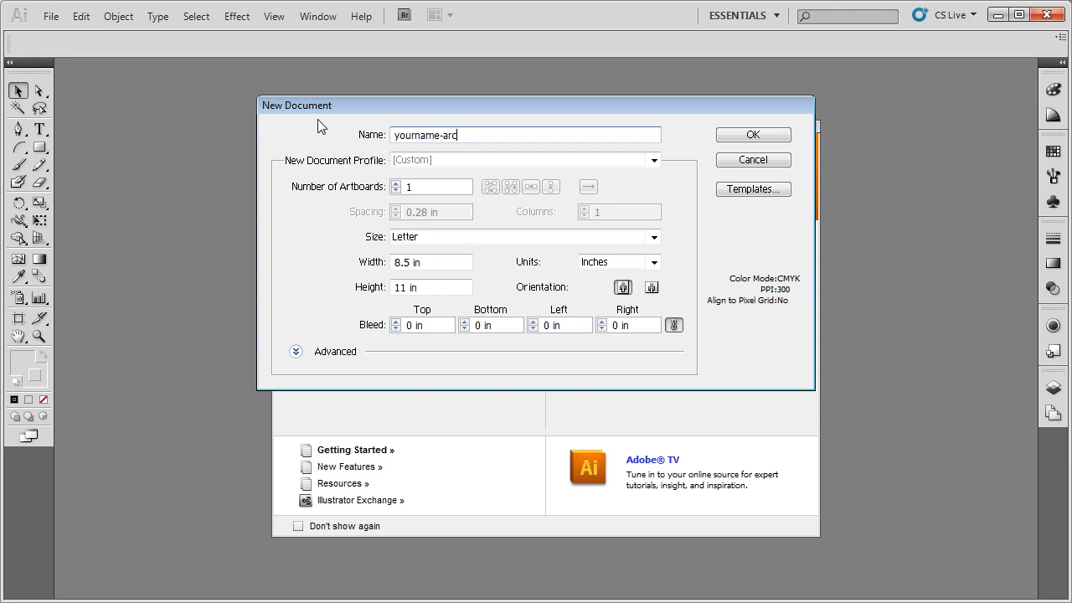
{"action": "type", "text": "-tool"}
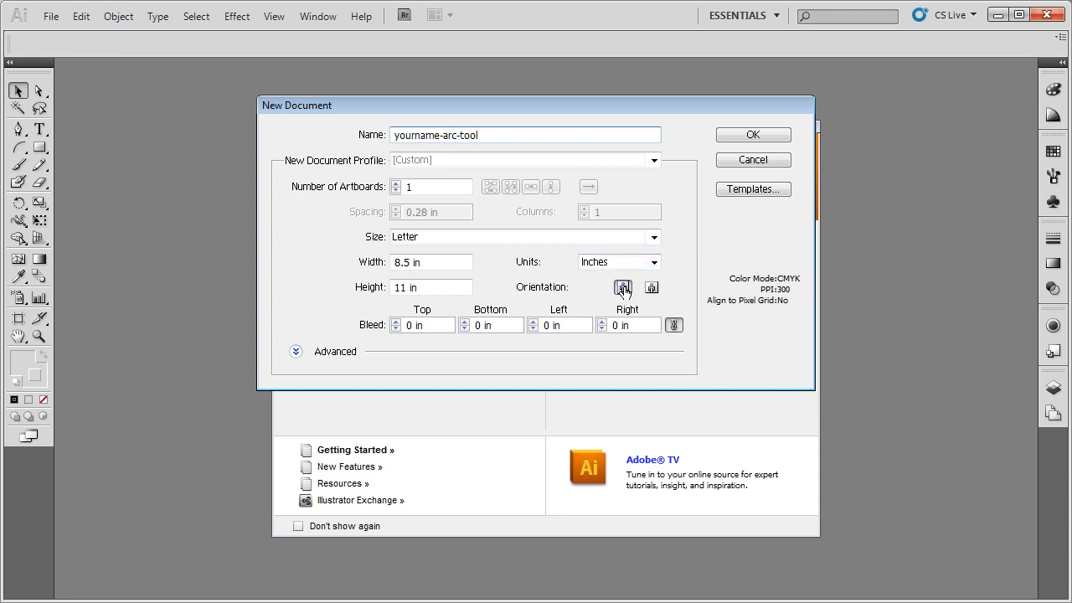
{"action": "left_click", "coordinate": [750, 134]}
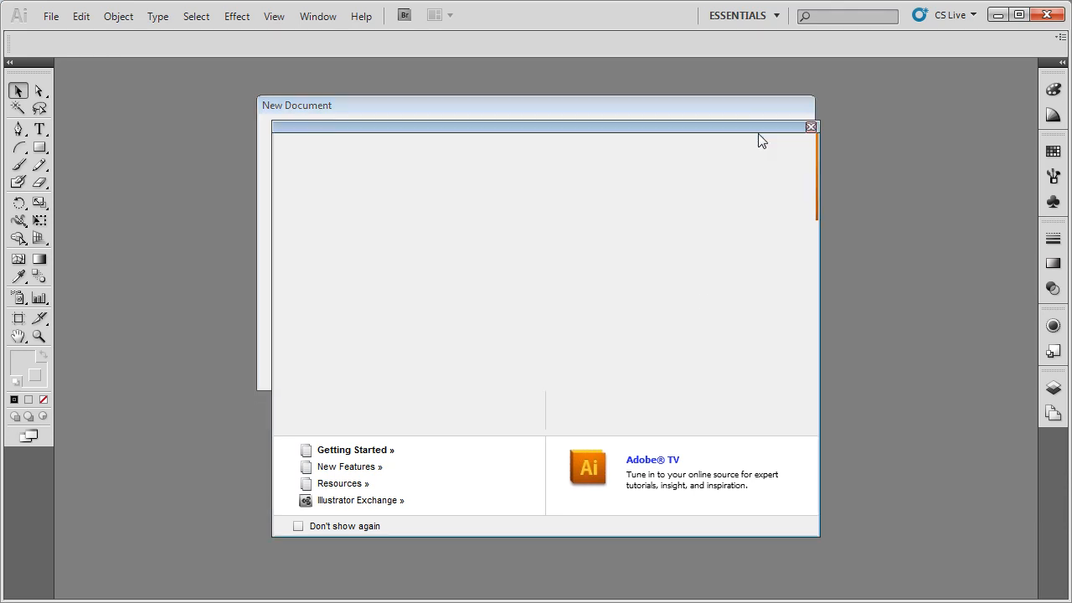
- Confirm the New Document dialog so the blank Letter artboard appears
{"action": "left_click", "coordinate": [811, 127]}
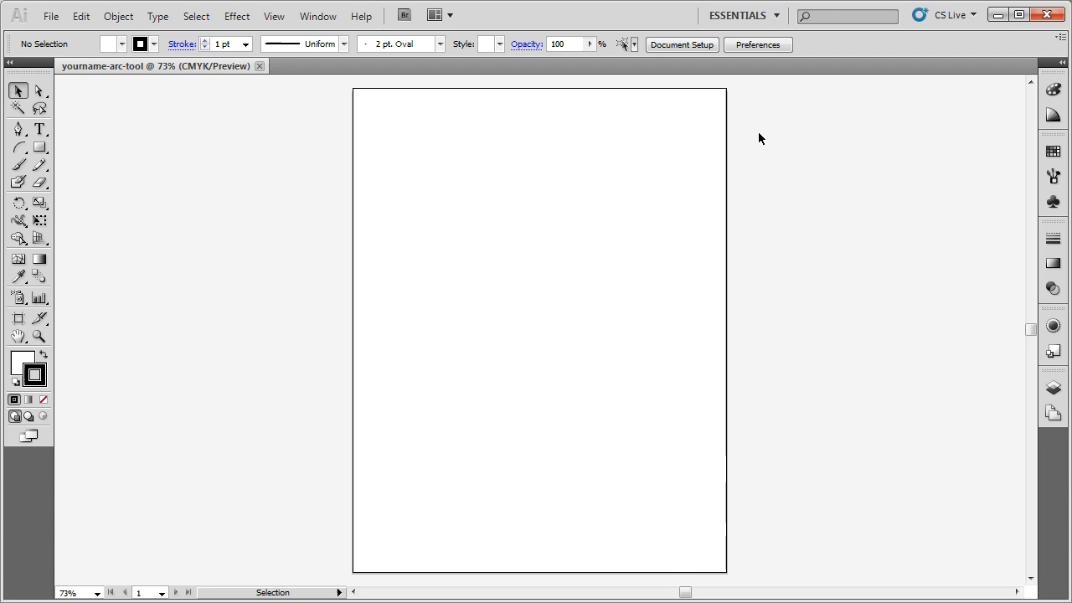
- Begin Save As and navigate into the Illustrator folder inside Q1
{"action": "left_click", "coordinate": [50, 16]}
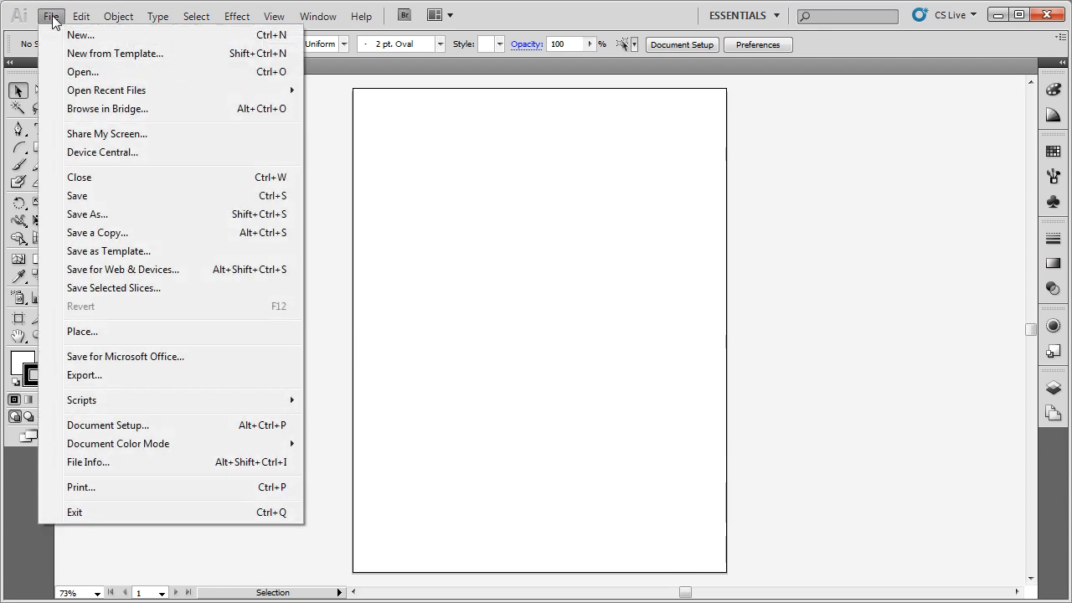
{"action": "left_click", "coordinate": [87, 215]}
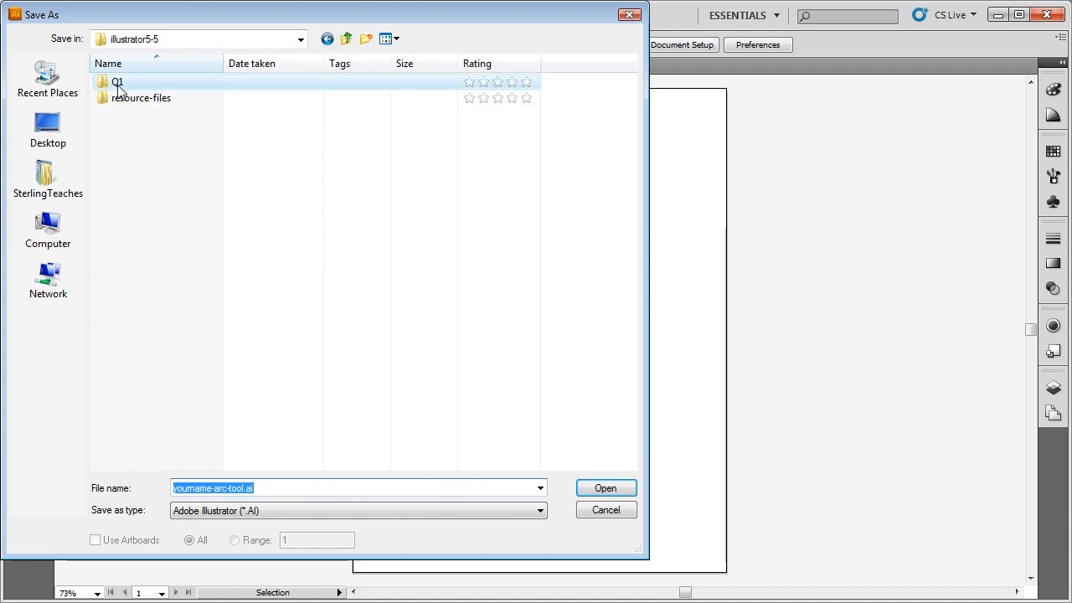
{"action": "double_click", "coordinate": [117, 81]}
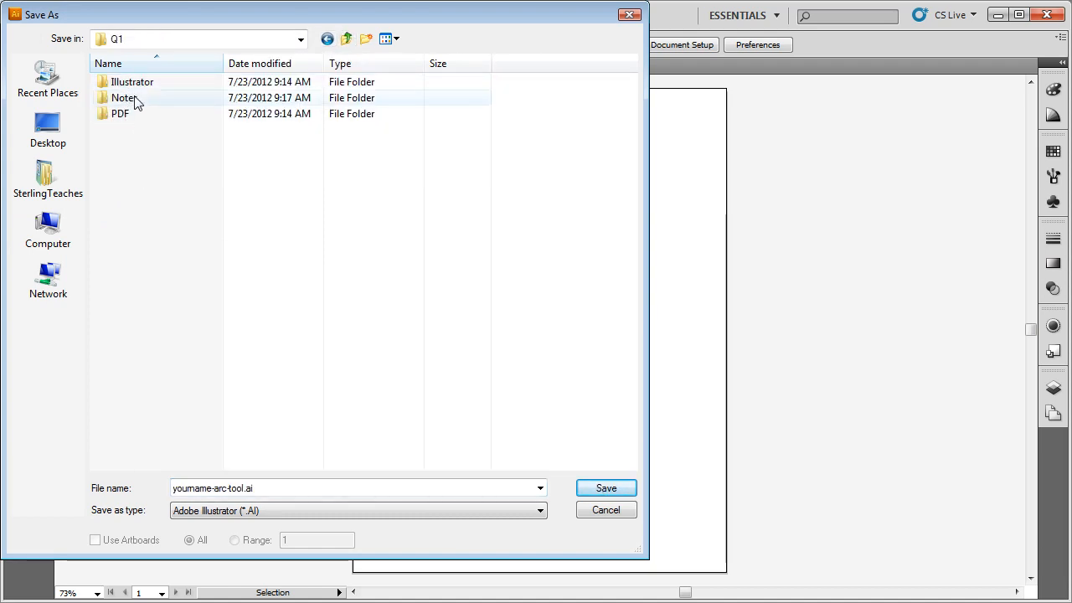
{"action": "double_click", "coordinate": [131, 80]}
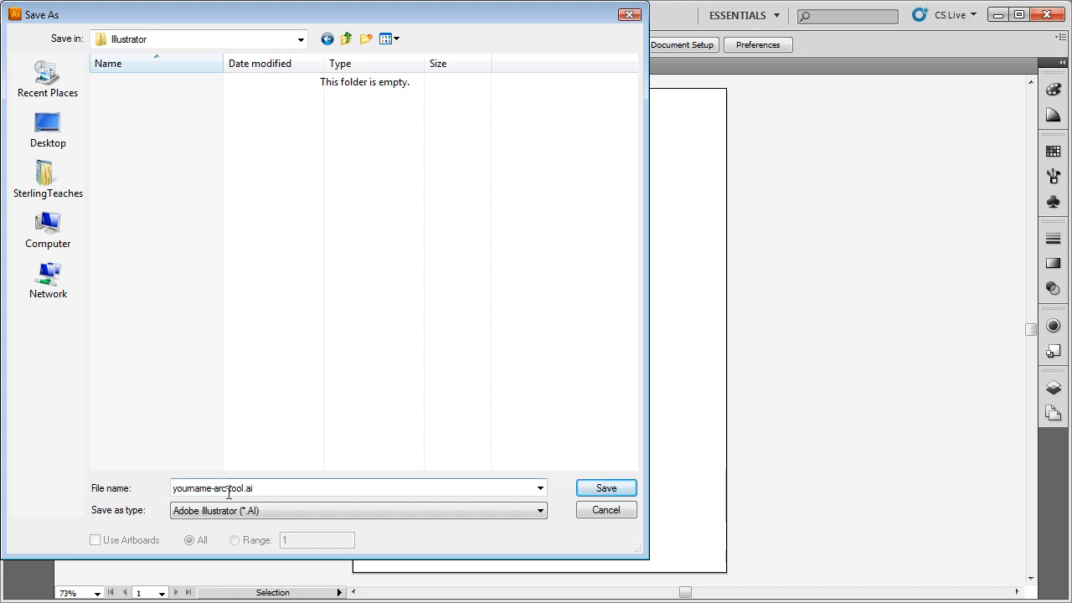
- Save the file as yourname-arc-tool.ai, accepting the Illustrator Options defaults
{"action": "left_click", "coordinate": [607, 489]}
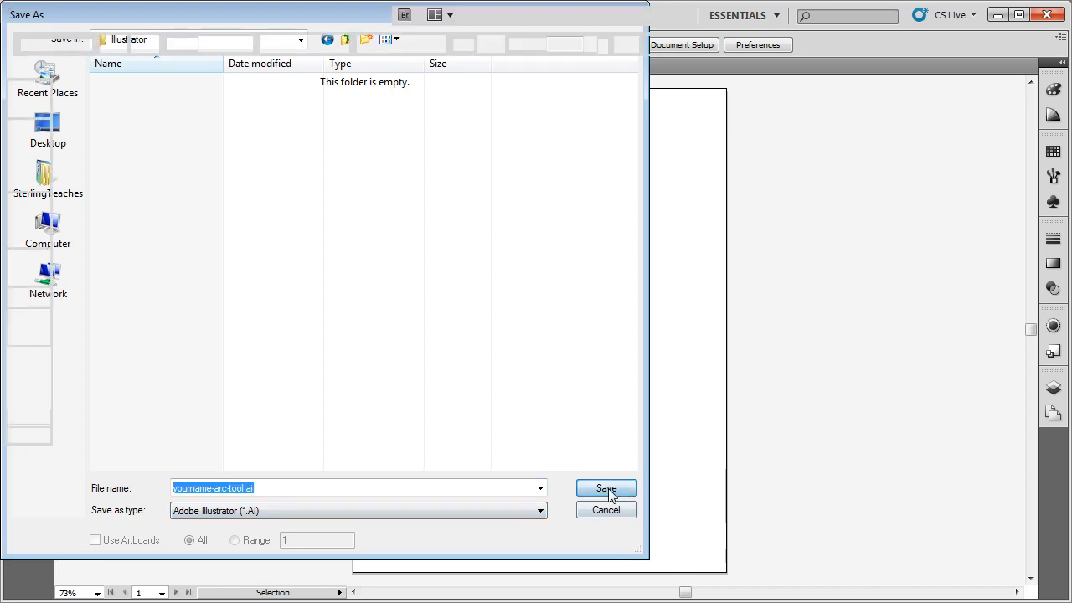
{"action": "left_click", "coordinate": [607, 489]}
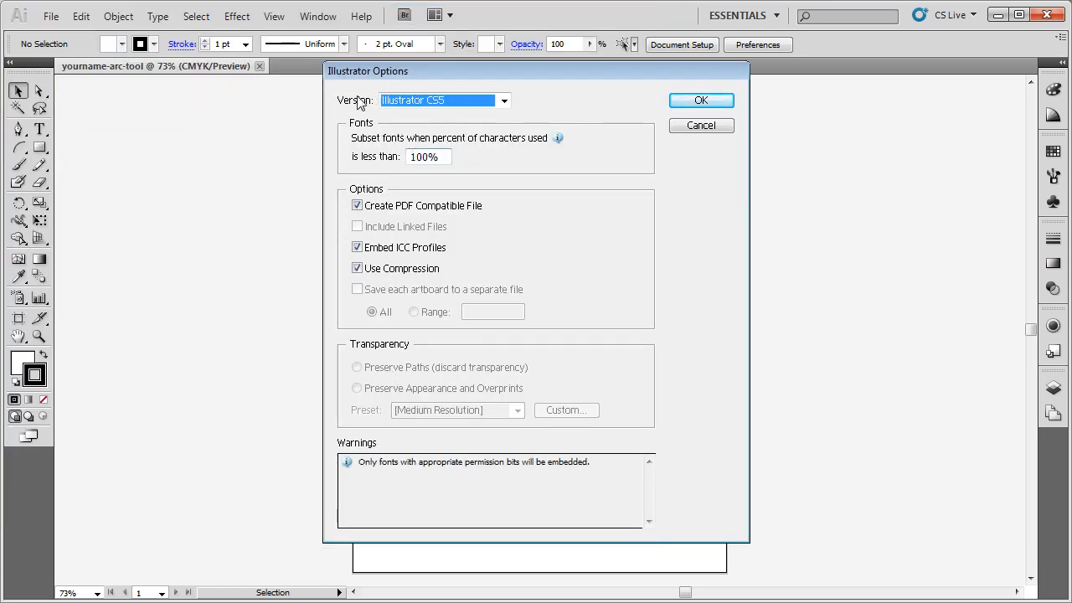
{"action": "left_click", "coordinate": [700, 100]}
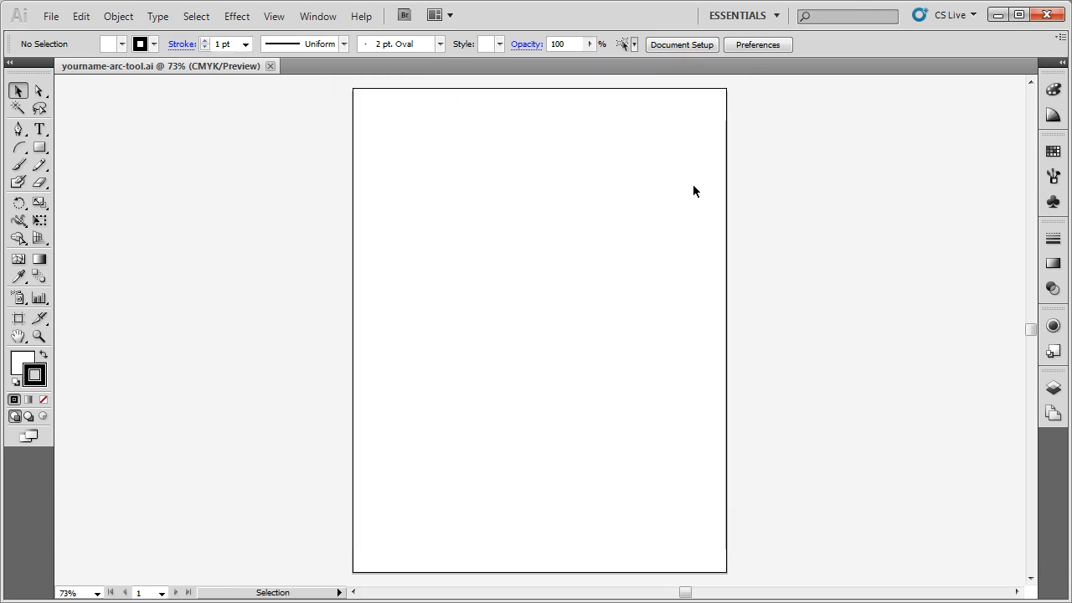
{"action": "mouse_move", "coordinate": [660, 216]}
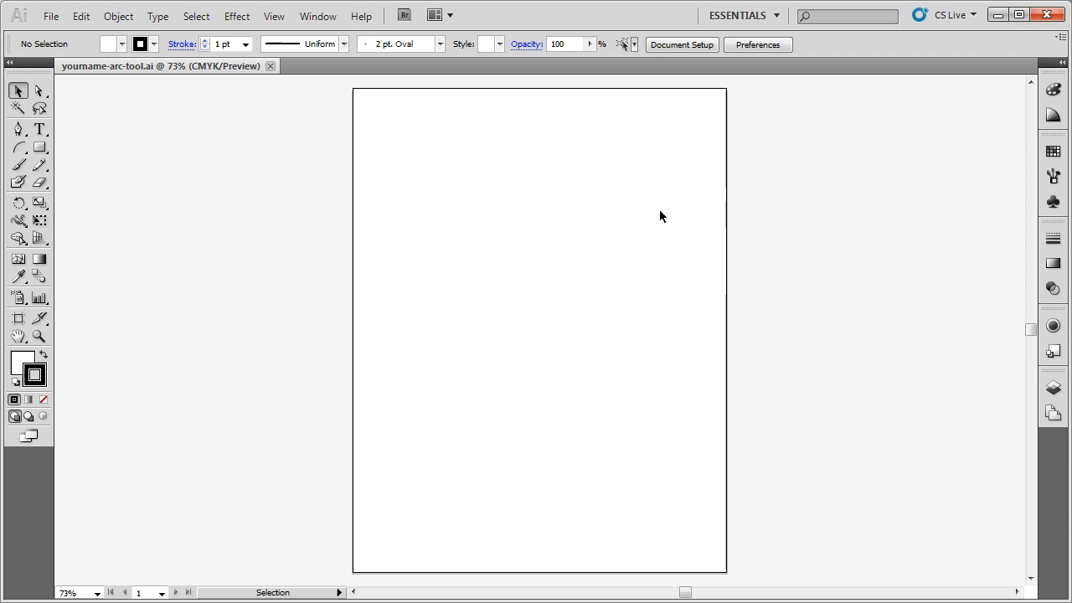
{"action": "mouse_move", "coordinate": [693, 224]}
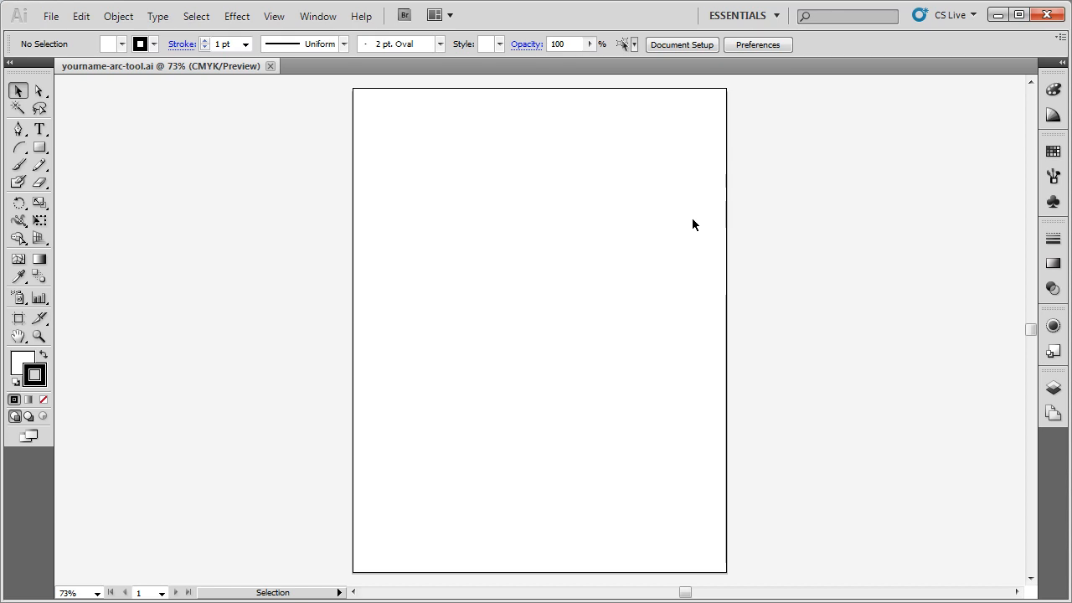
{"action": "mouse_move", "coordinate": [653, 240]}
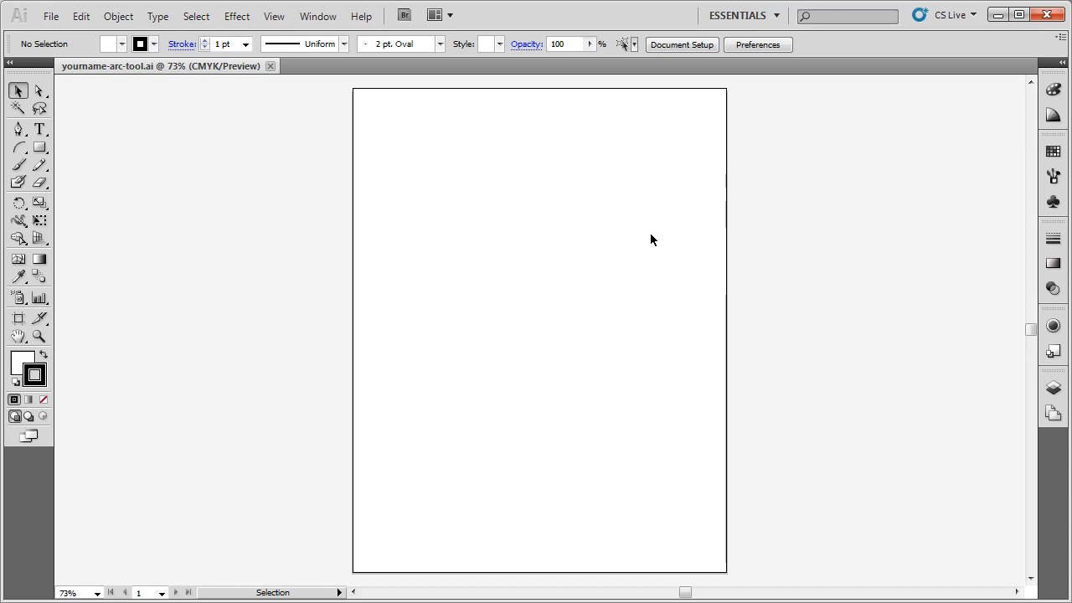
{"action": "left_click", "coordinate": [51, 15]}
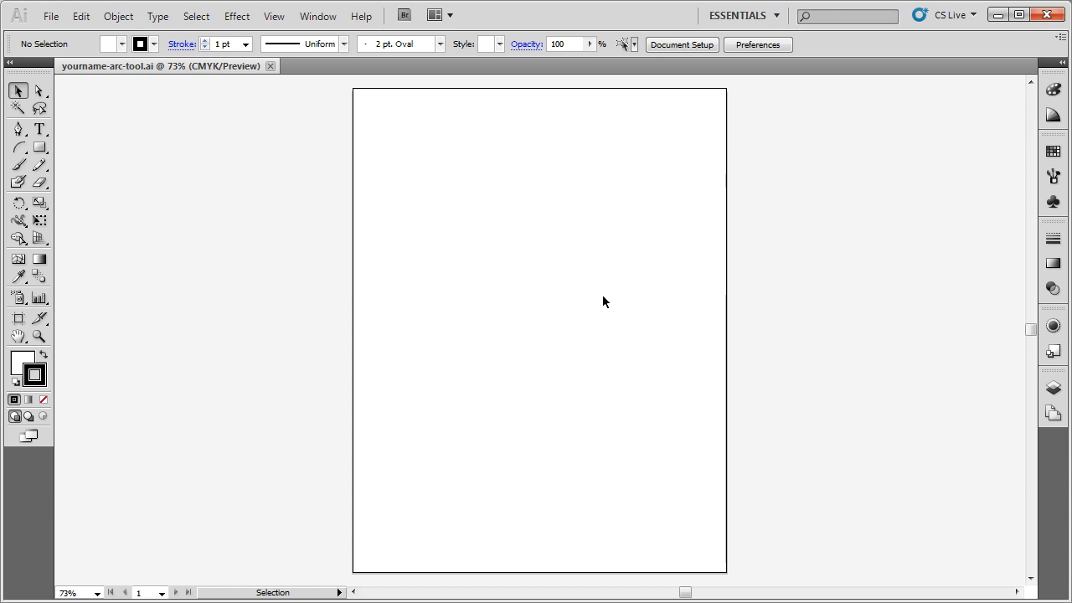
{"action": "mouse_move", "coordinate": [164, 171]}
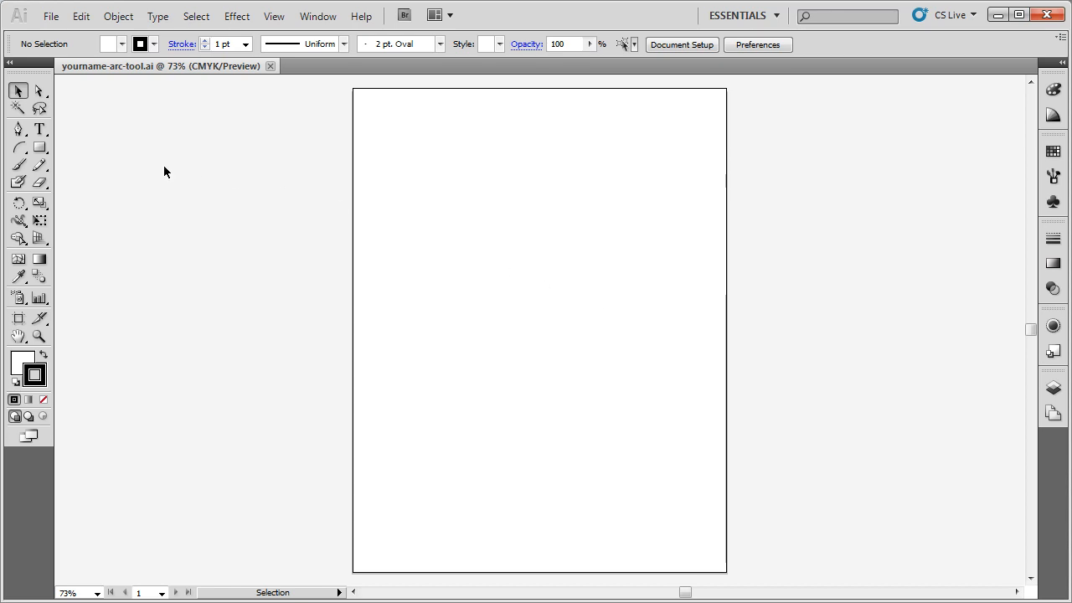
- Tear off the Line Segment tool group into its own floating panel and position it
{"action": "left_click", "coordinate": [18, 147]}
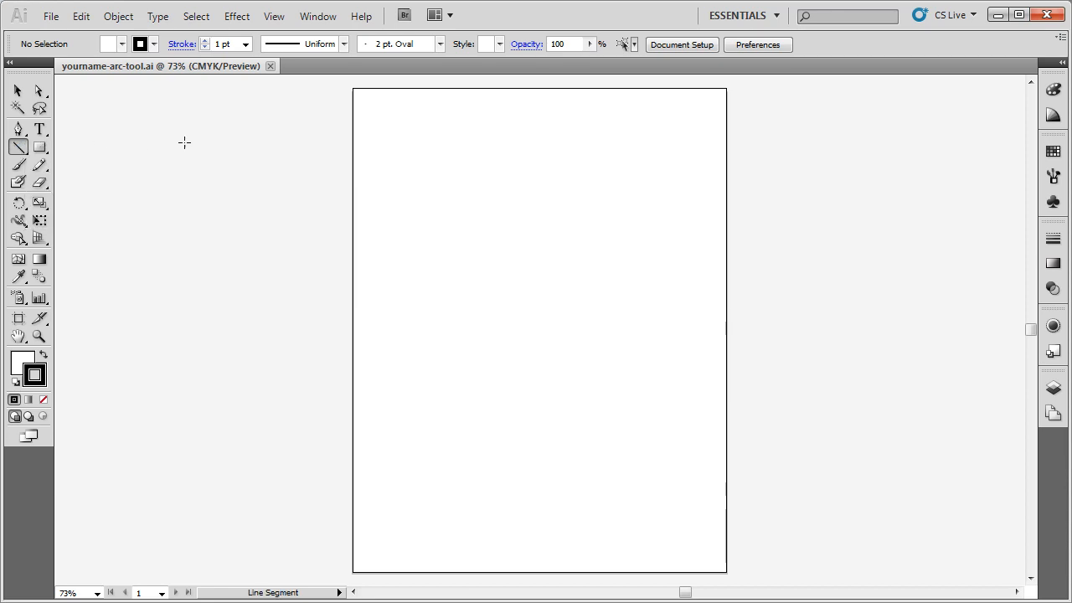
{"action": "left_click", "coordinate": [16, 146]}
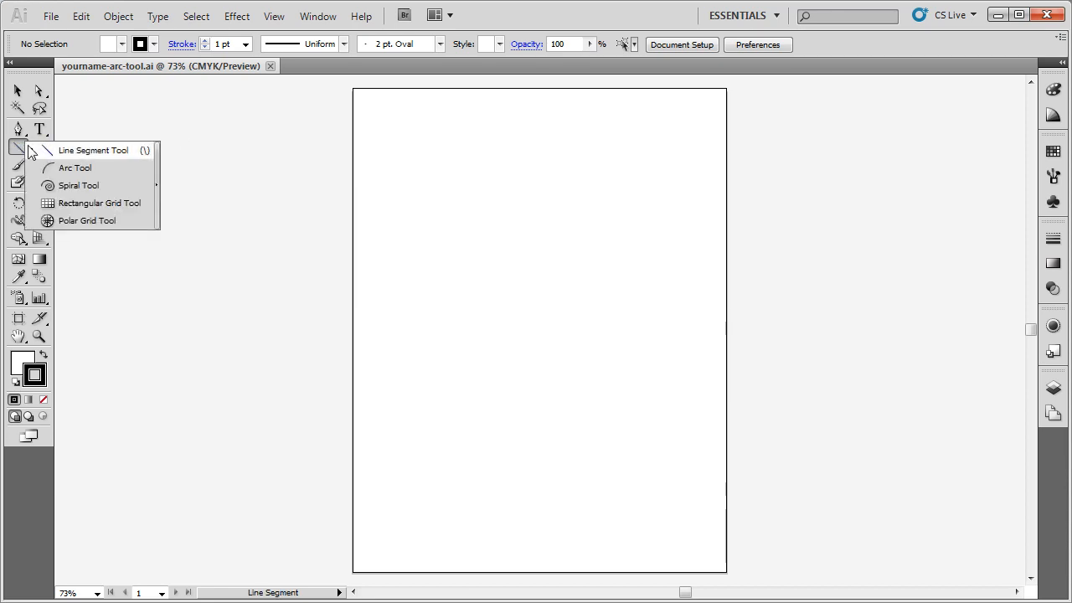
{"action": "mouse_move", "coordinate": [114, 203]}
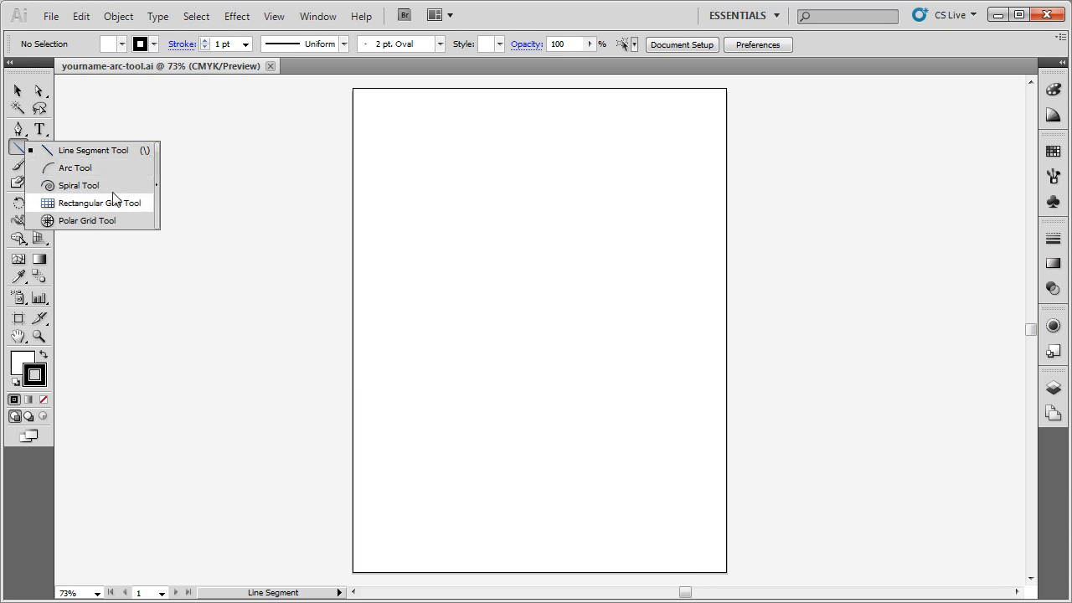
{"action": "mouse_move", "coordinate": [107, 151]}
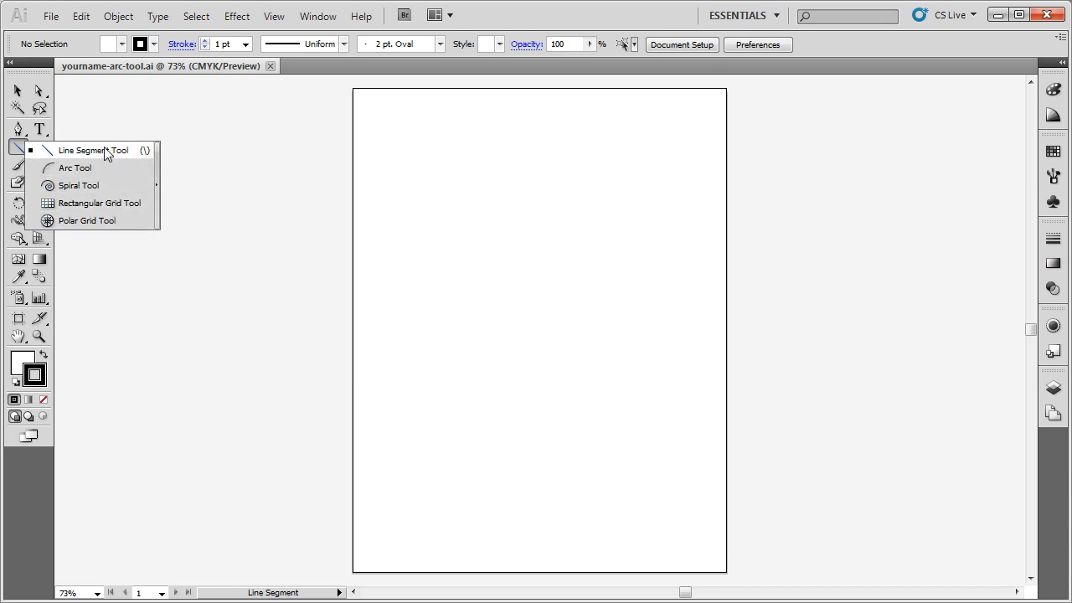
{"action": "mouse_move", "coordinate": [77, 184]}
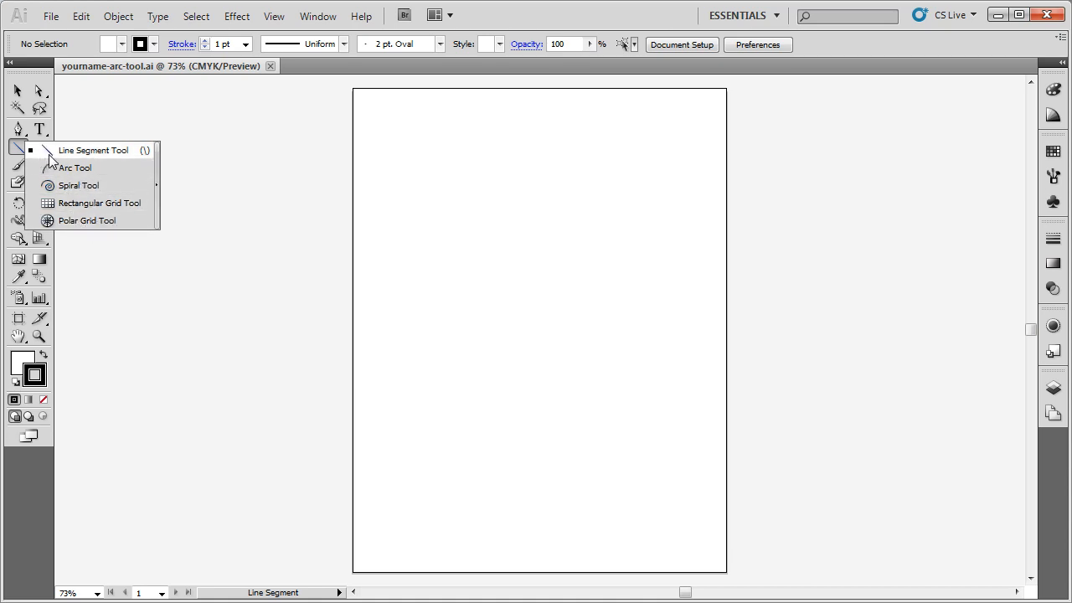
{"action": "mouse_move", "coordinate": [159, 192]}
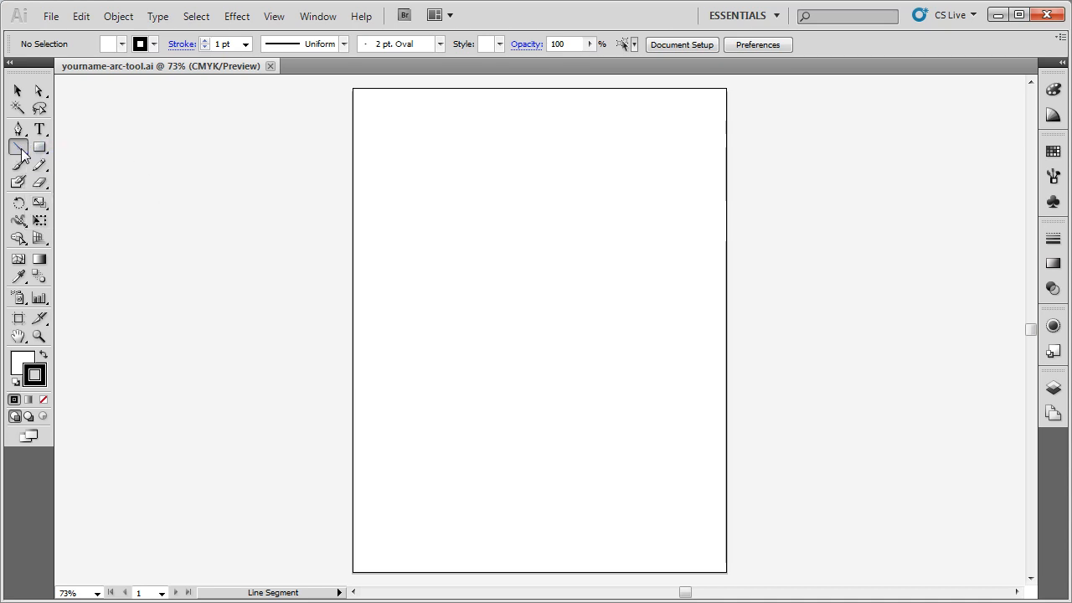
{"action": "left_click", "coordinate": [18, 147]}
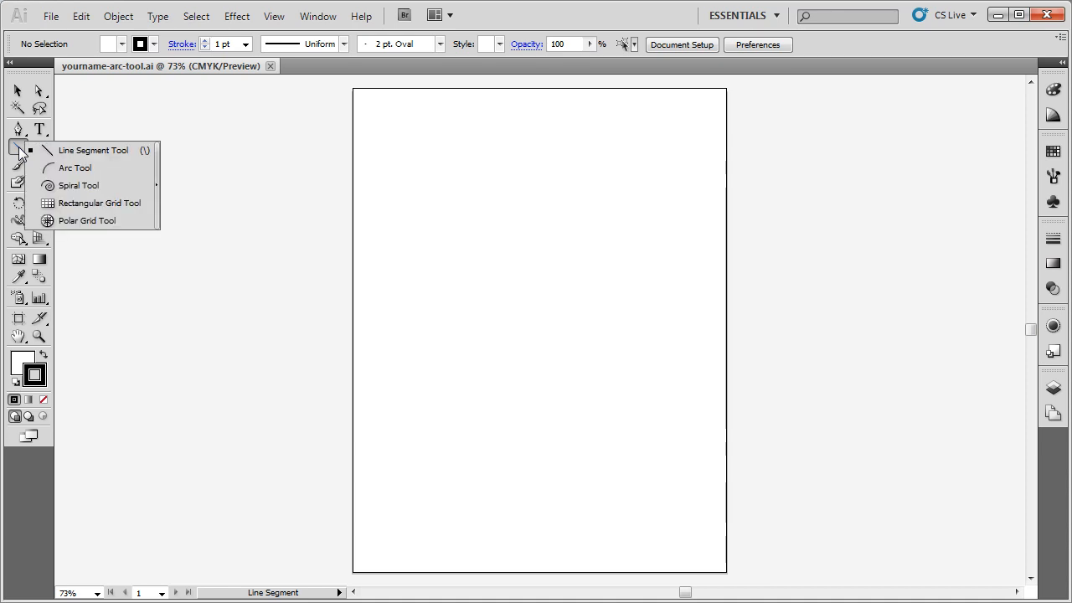
{"action": "mouse_move", "coordinate": [77, 184]}
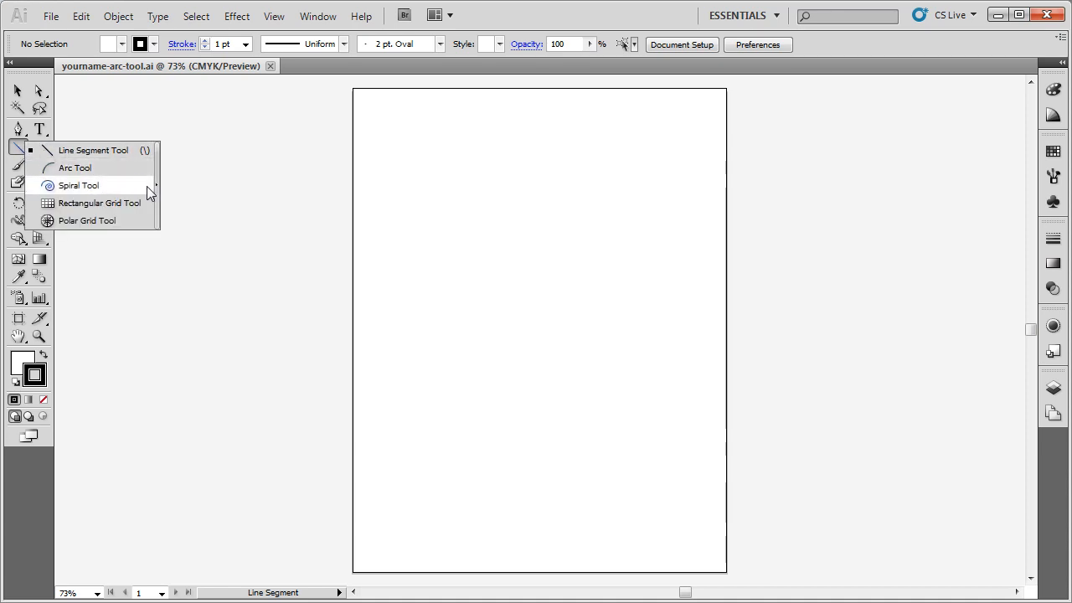
{"action": "mouse_move", "coordinate": [154, 191]}
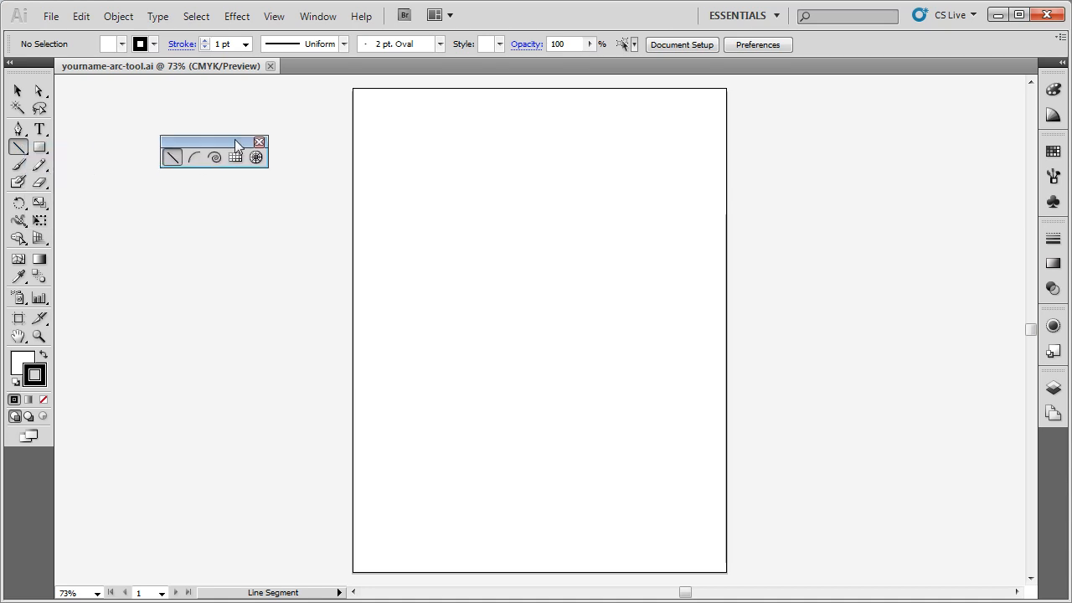
{"action": "left_click_drag", "start_coordinate": [209, 143], "coordinate": [210, 157]}
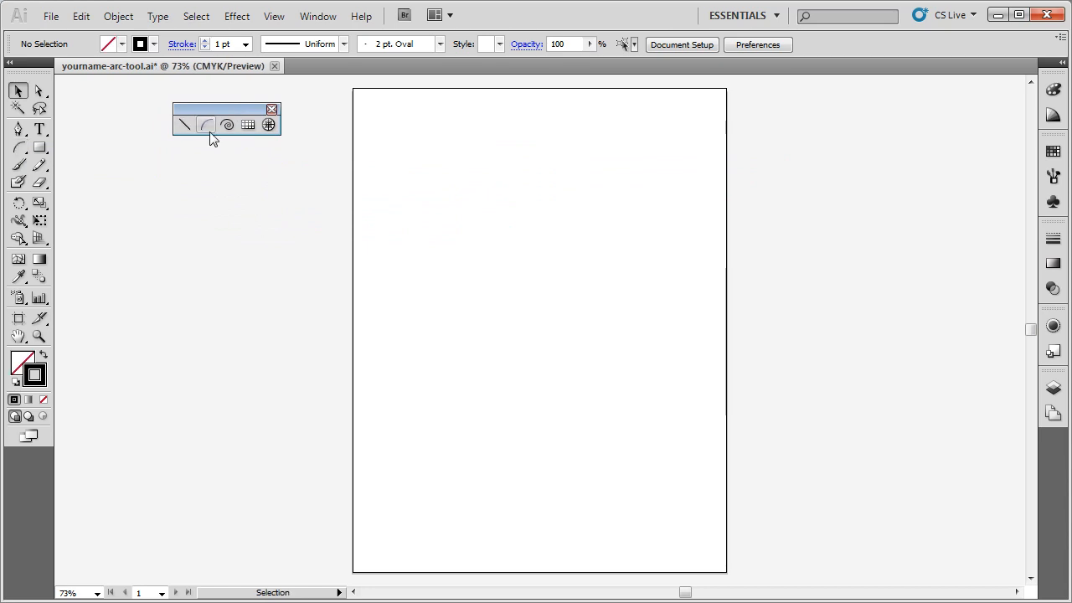
- Draw an arc near the top-left of the page with the Arc tool
{"action": "left_click", "coordinate": [205, 124]}
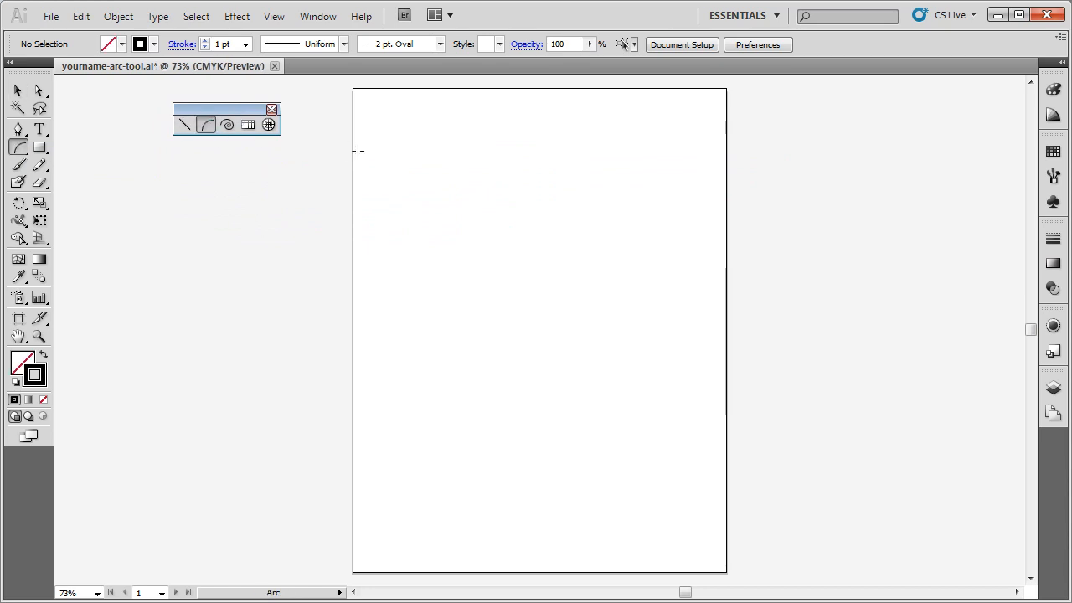
{"action": "left_click_drag", "start_coordinate": [402, 181], "coordinate": [484, 127]}
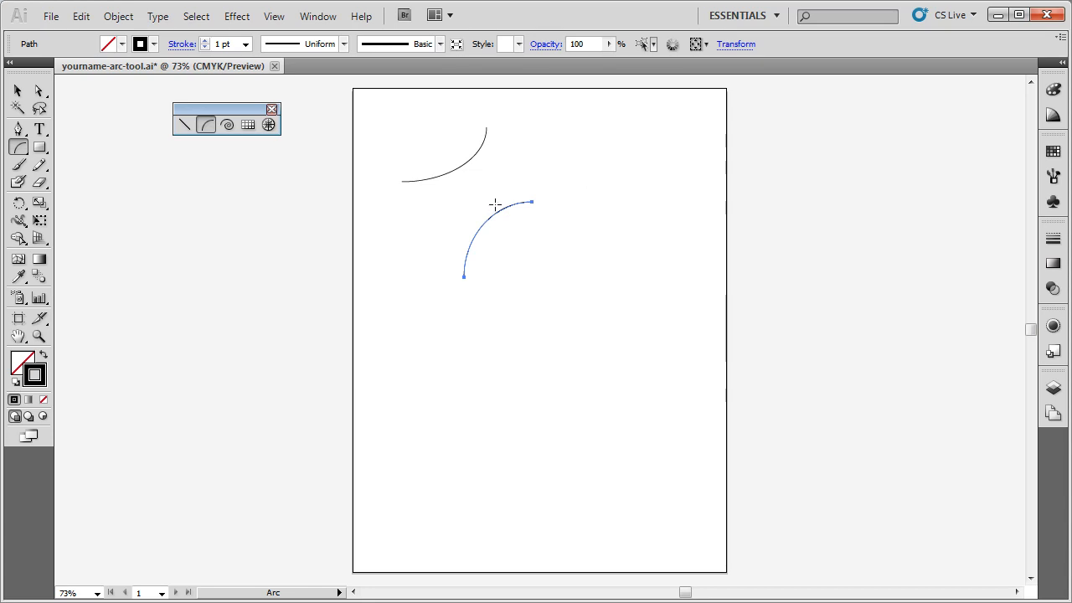
{"action": "mouse_move", "coordinate": [436, 194]}
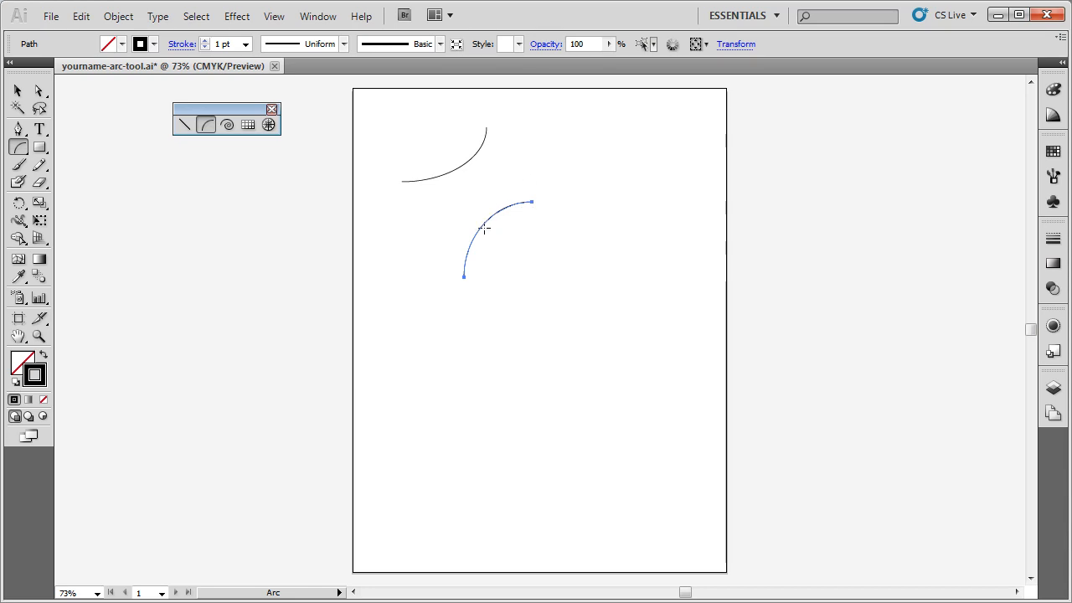
{"action": "mouse_move", "coordinate": [573, 219]}
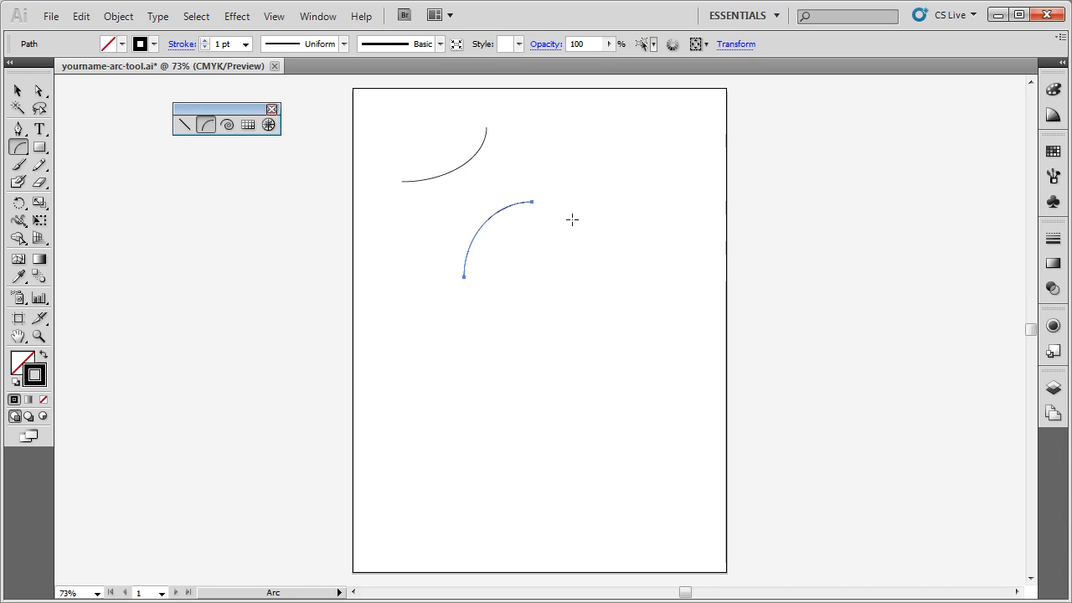
{"action": "mouse_move", "coordinate": [568, 220]}
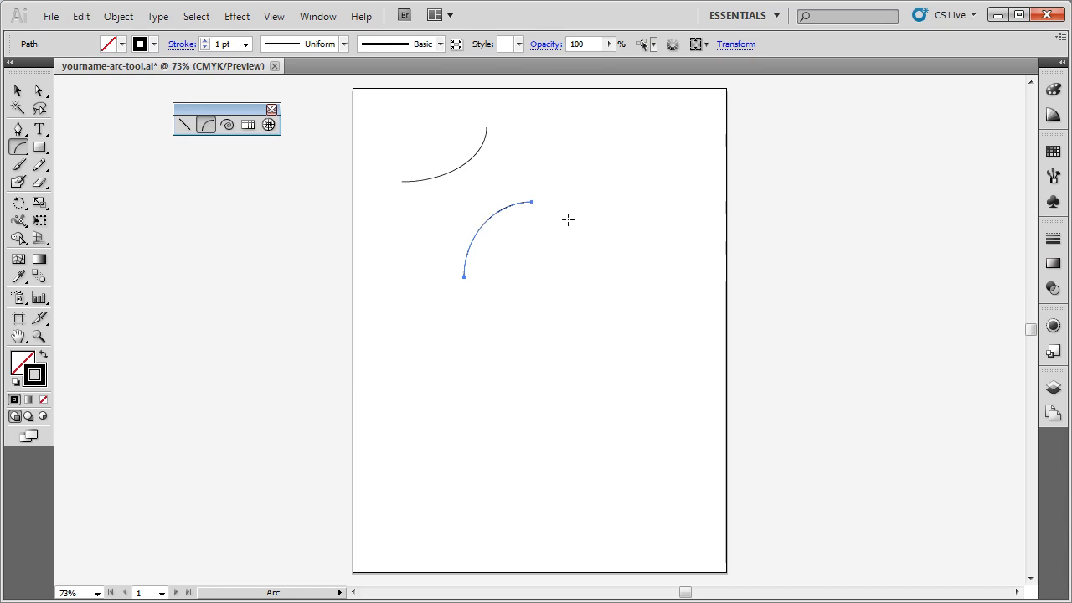
- Remove the existing arcs and bring up the Arc Segment Tool Options on the page
{"action": "left_click", "coordinate": [17, 90]}
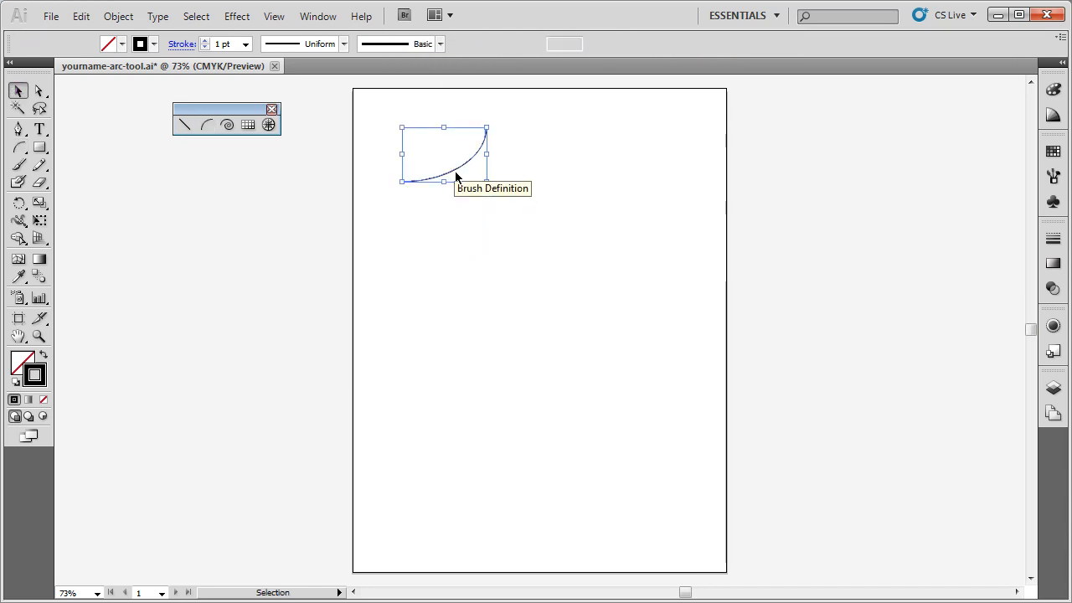
{"action": "left_click", "coordinate": [204, 124]}
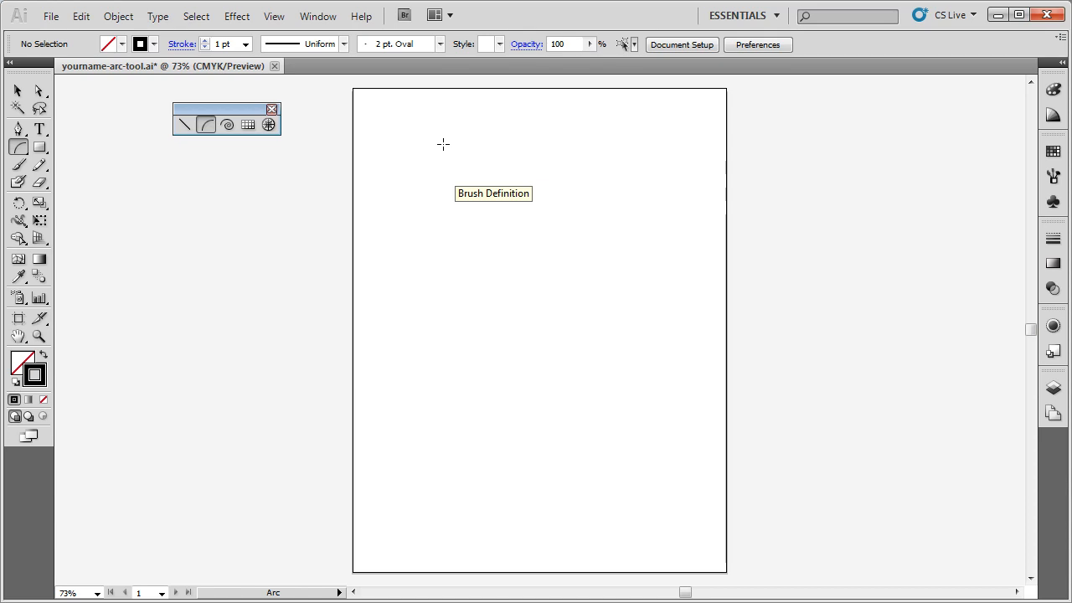
{"action": "left_click", "coordinate": [442, 145]}
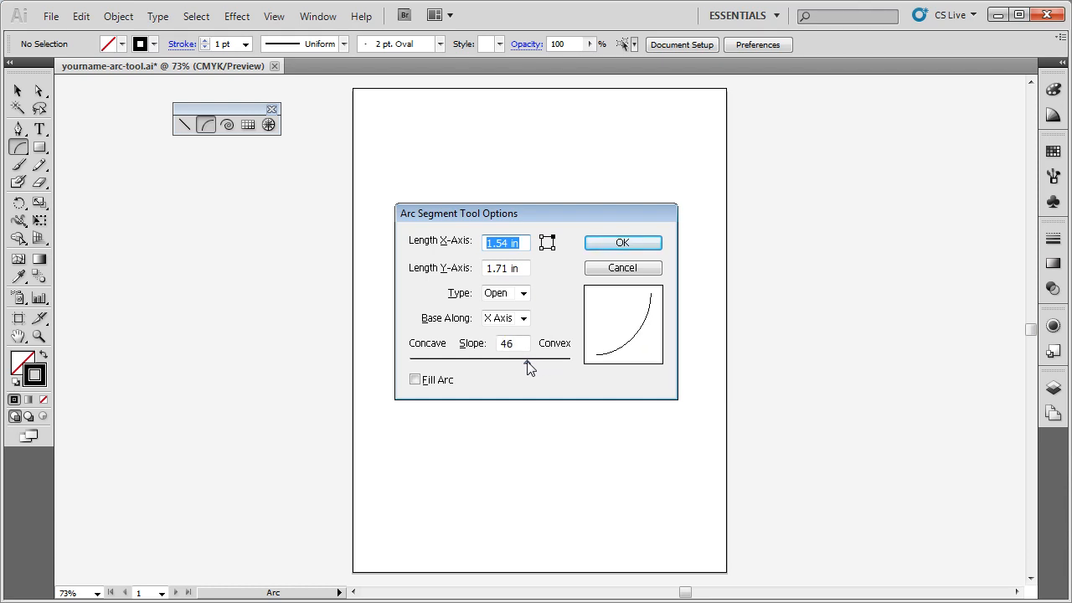
- Set the arc to 1 in on both X and Y axes with a slightly more convex slope
{"action": "left_click_drag", "start_coordinate": [528, 362], "coordinate": [552, 361]}
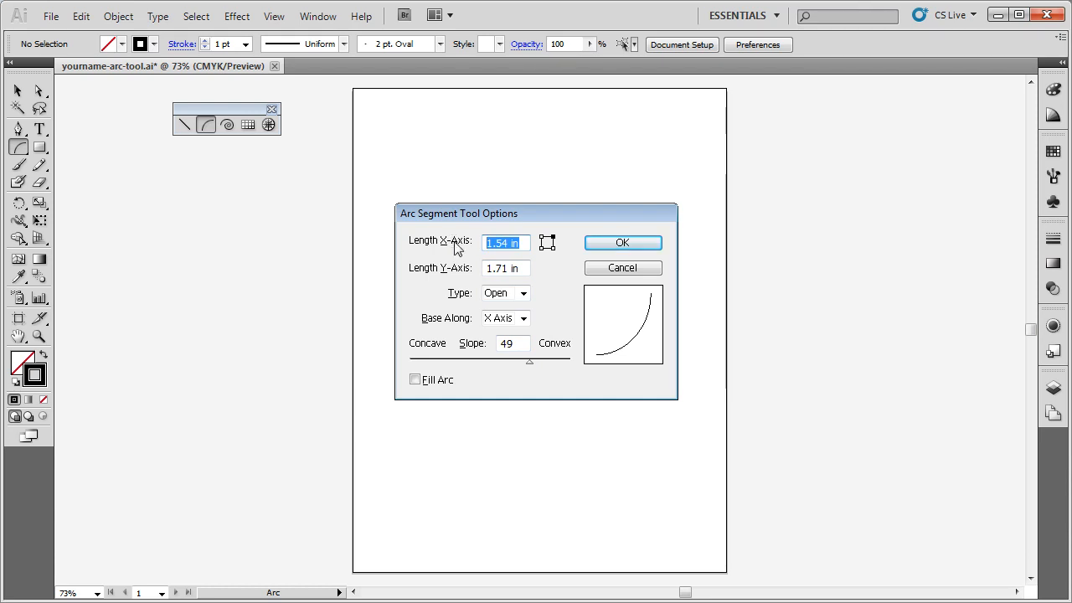
{"action": "type", "text": "1"}
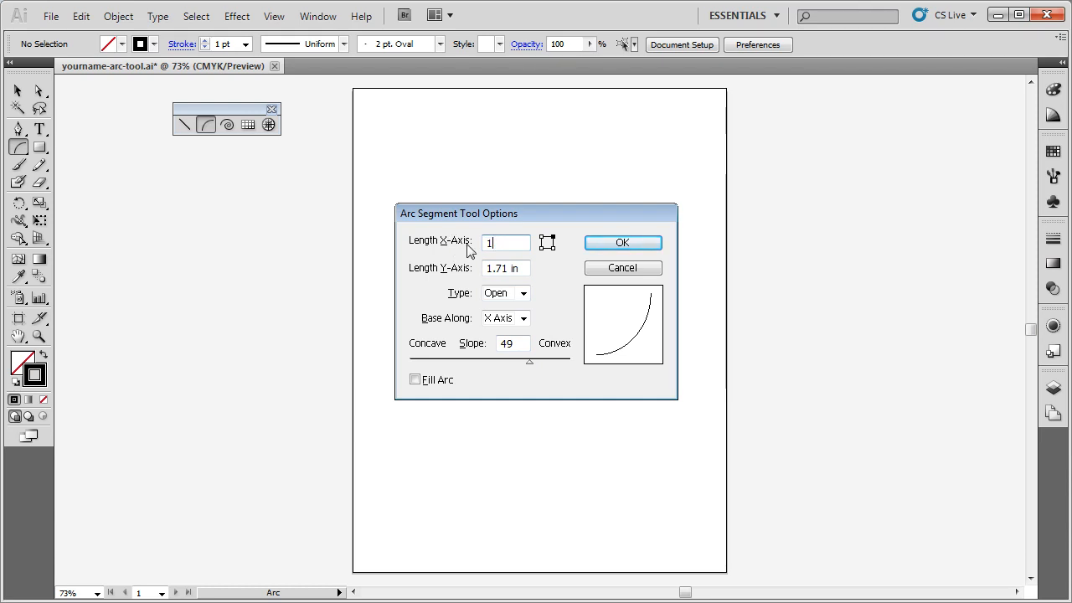
{"action": "key", "text": "Tab"}
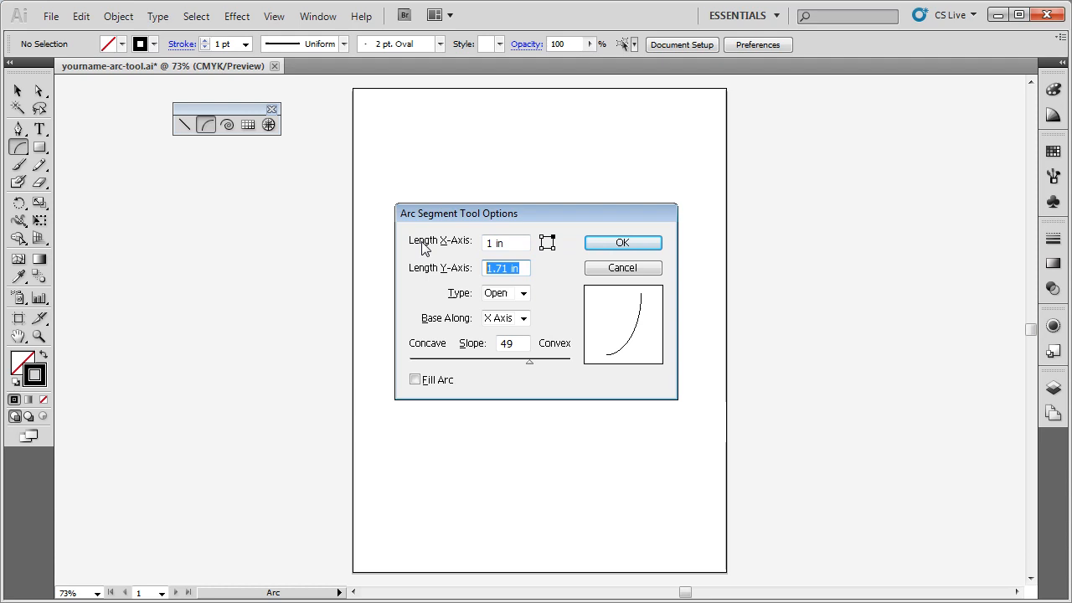
{"action": "type", "text": "1"}
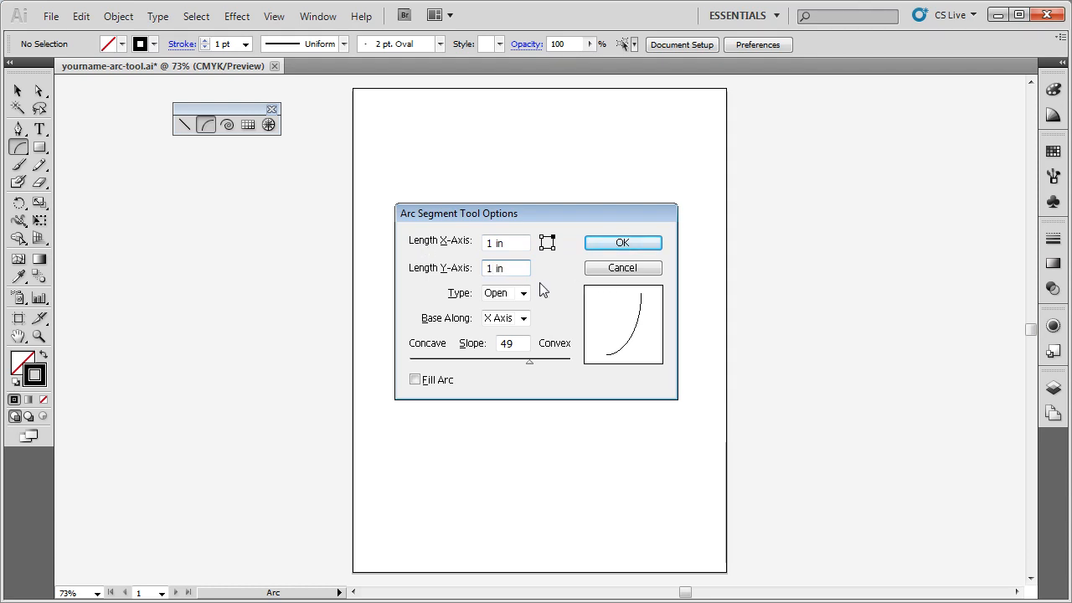
{"action": "left_click", "coordinate": [622, 242]}
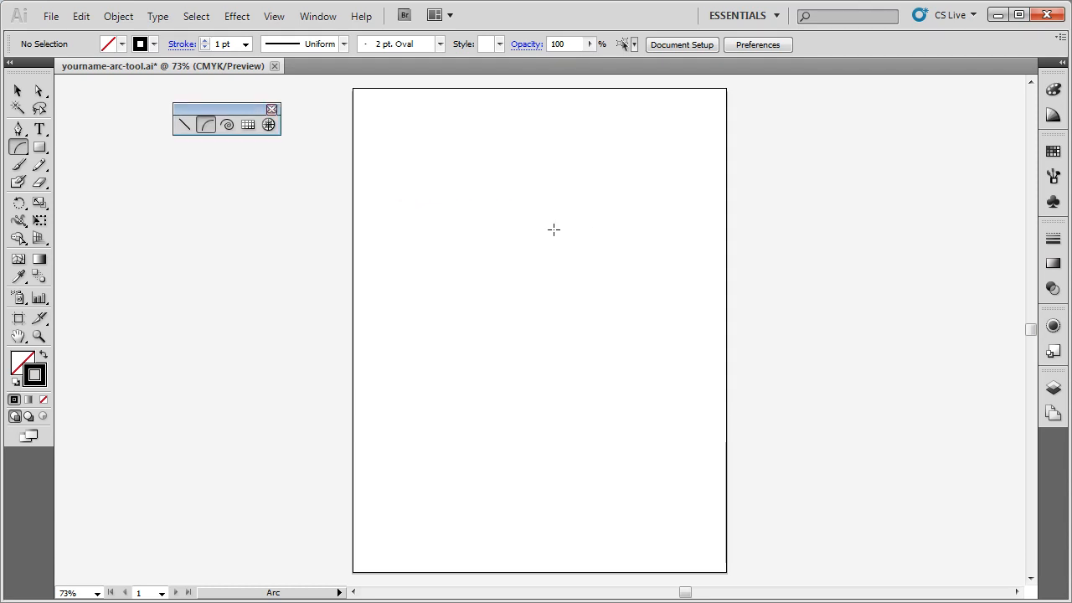
{"action": "mouse_move", "coordinate": [440, 169]}
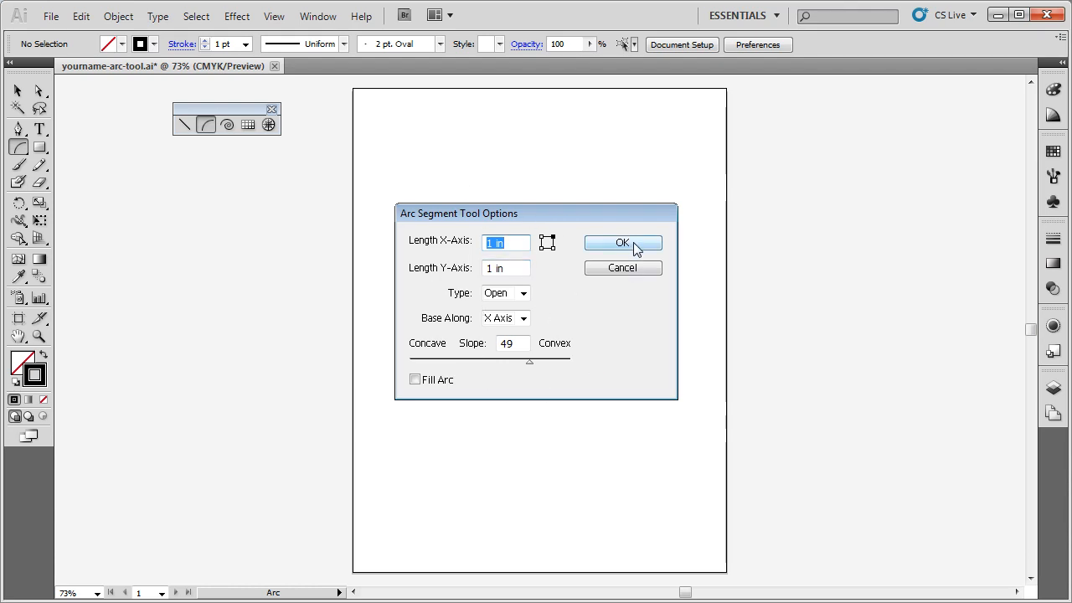
- Place a 1 in arc from the options dialog, then get ready to select the arcs
{"action": "left_click", "coordinate": [623, 241]}
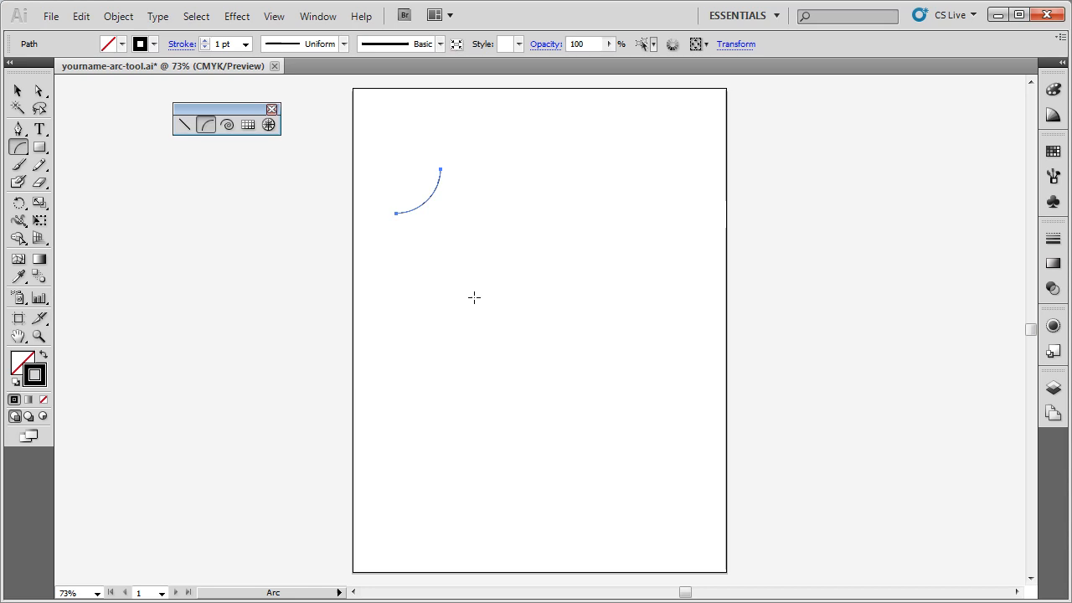
{"action": "mouse_move", "coordinate": [474, 211]}
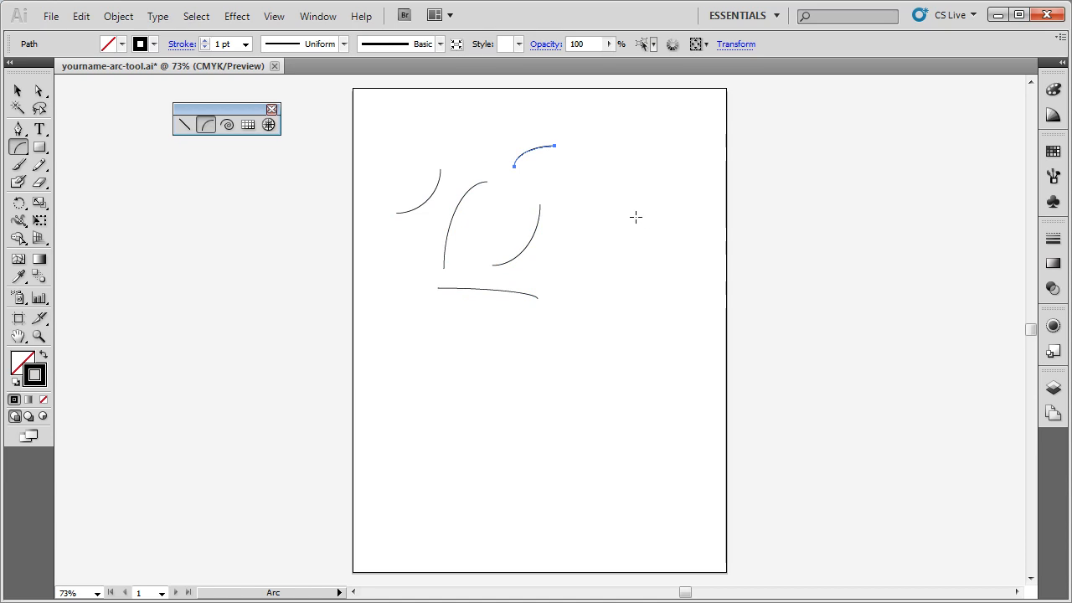
{"action": "left_click", "coordinate": [16, 90]}
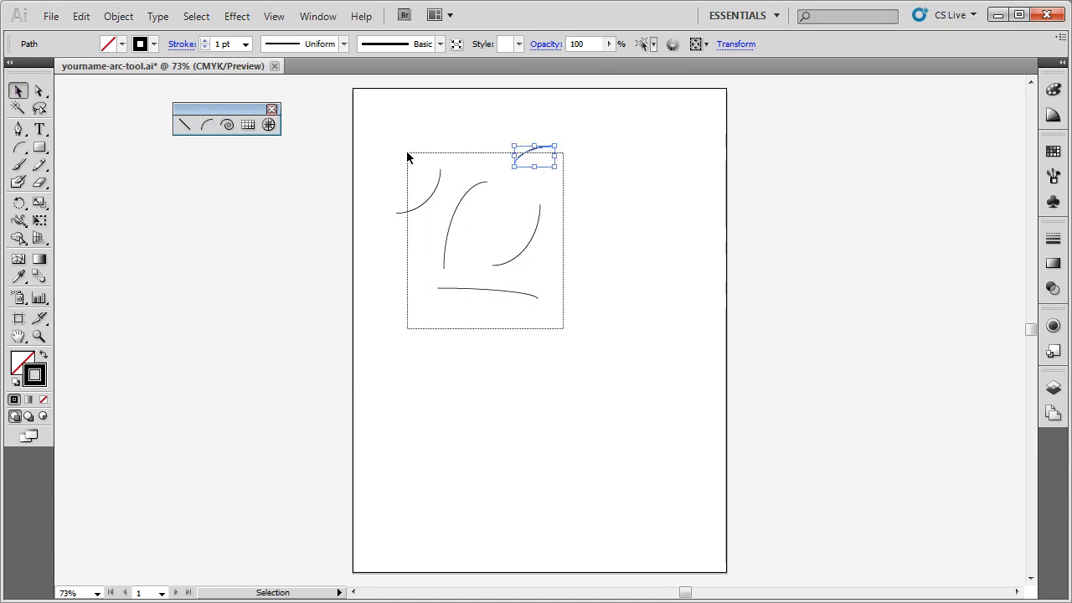
- Delete the selected arcs, leaving the page empty with arc drawing active
{"action": "key", "text": "Delete"}
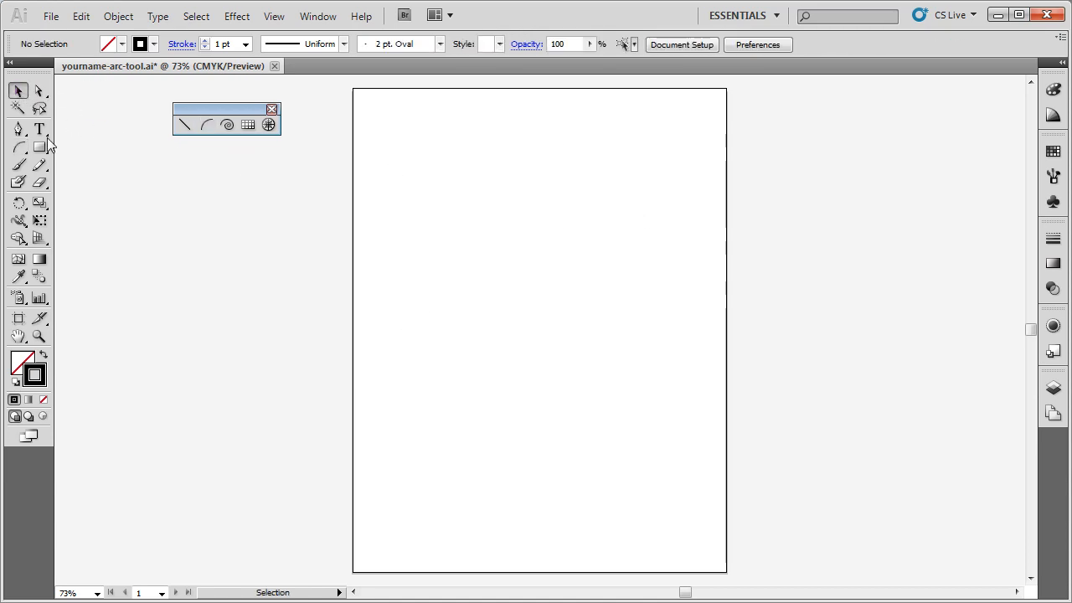
{"action": "left_click", "coordinate": [206, 124]}
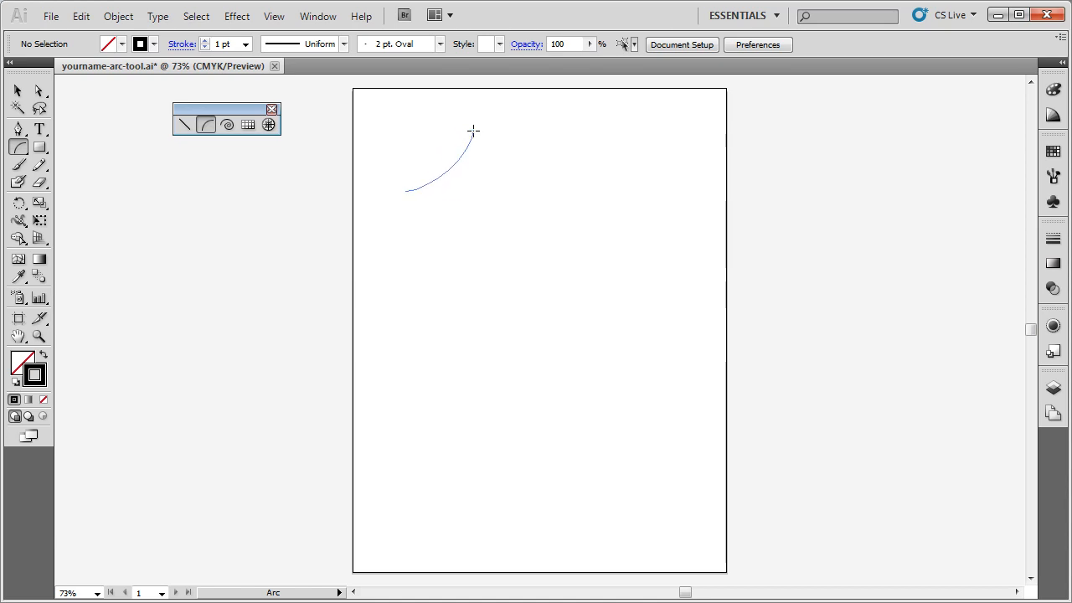
{"action": "key", "text": "ctrl+z"}
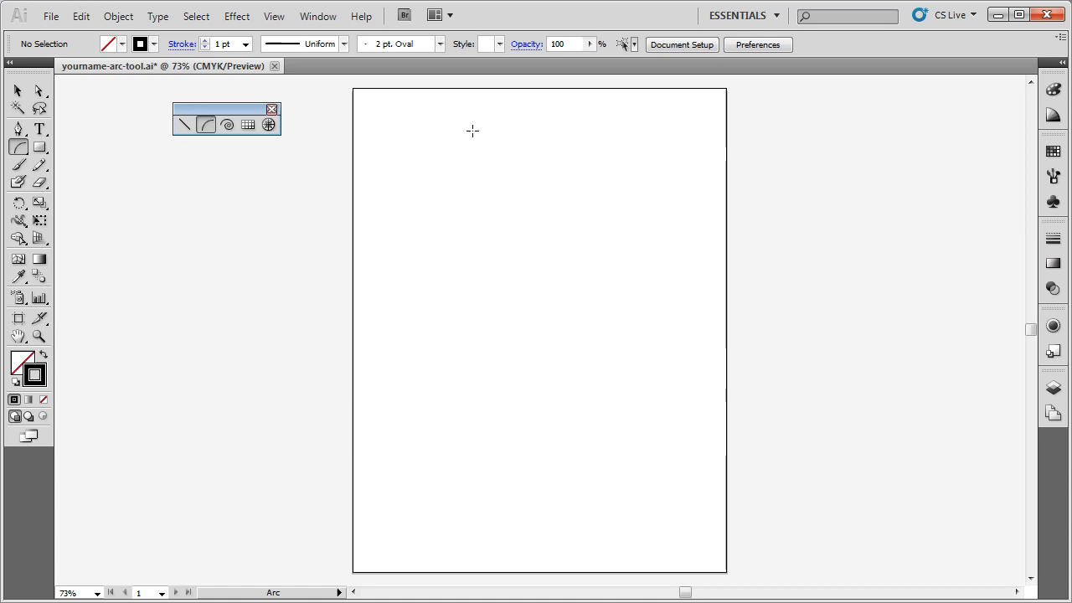
{"action": "mouse_move", "coordinate": [417, 188]}
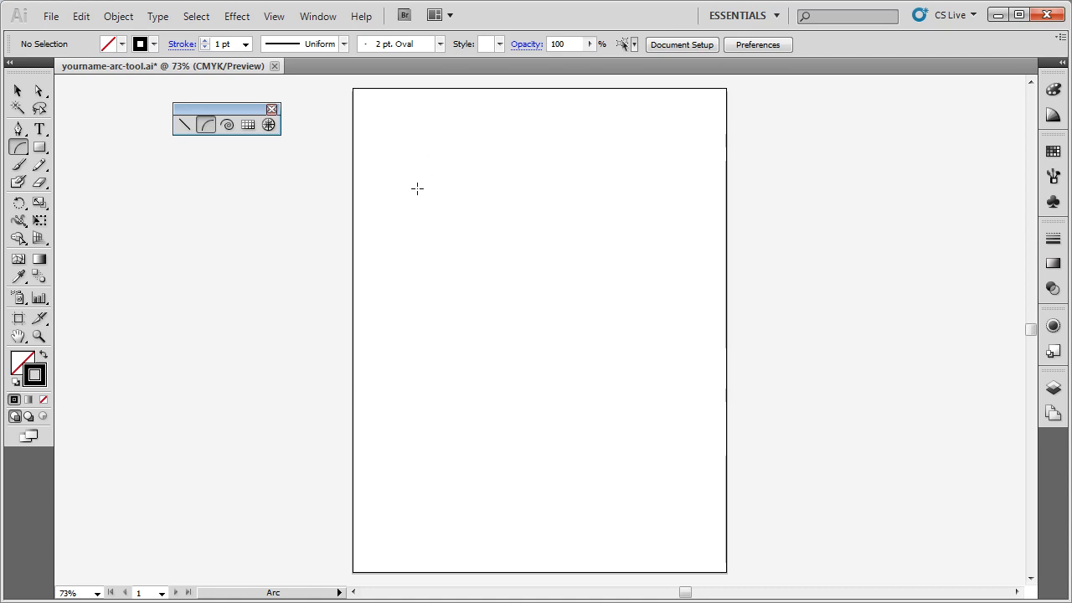
{"action": "mouse_move", "coordinate": [416, 181]}
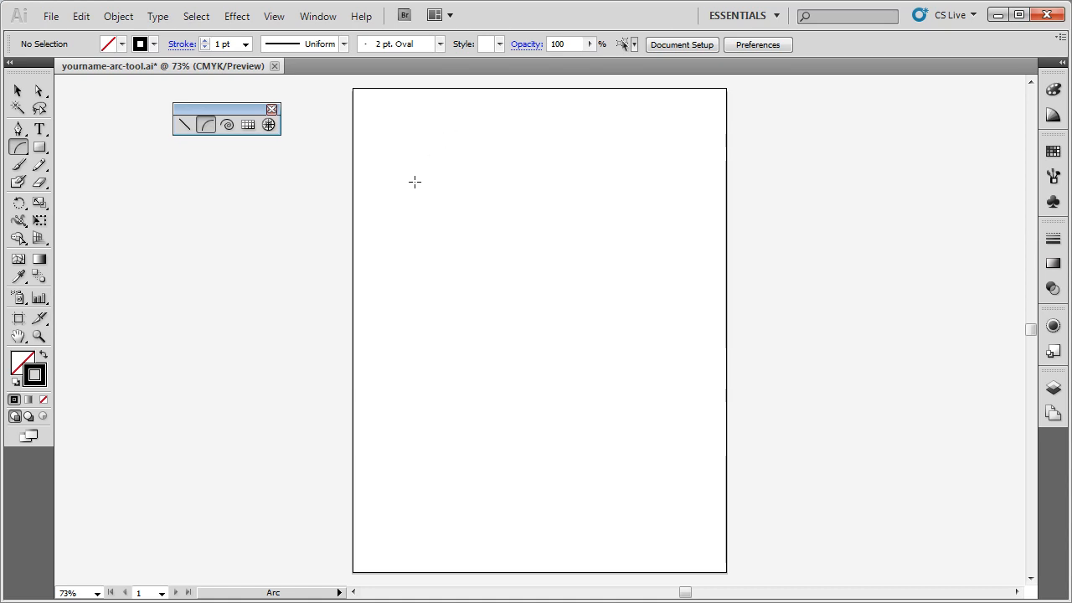
{"action": "left_click_drag", "start_coordinate": [413, 181], "coordinate": [472, 124]}
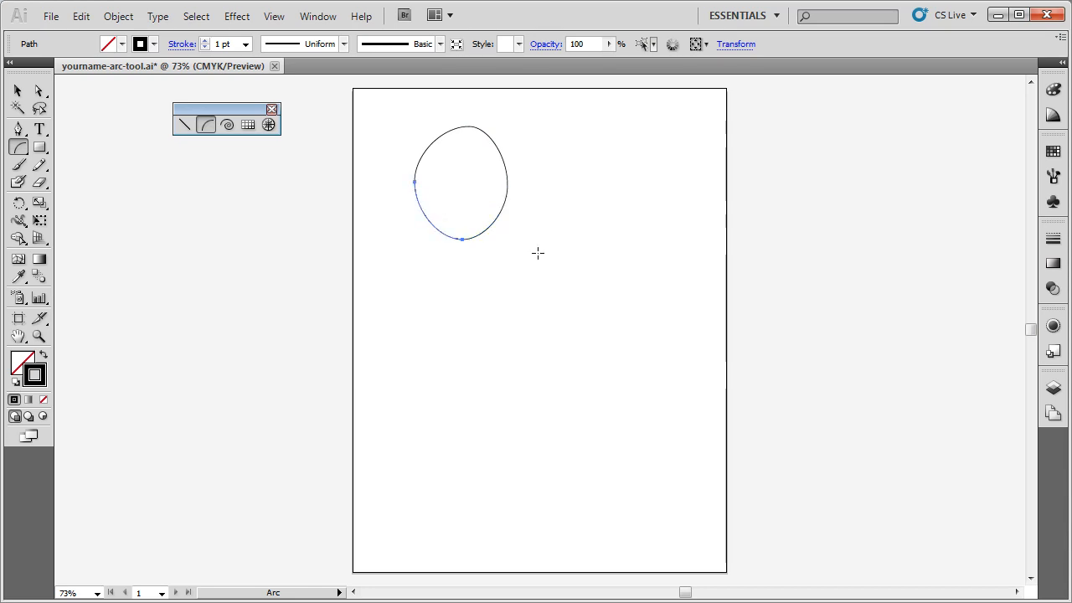
{"action": "mouse_move", "coordinate": [569, 211]}
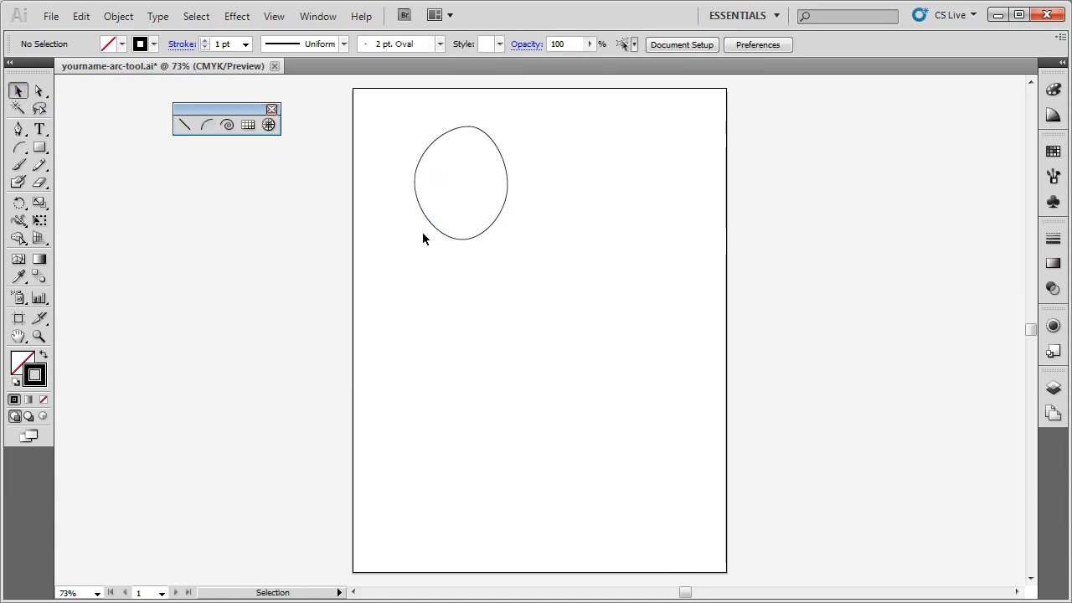
{"action": "mouse_move", "coordinate": [489, 162]}
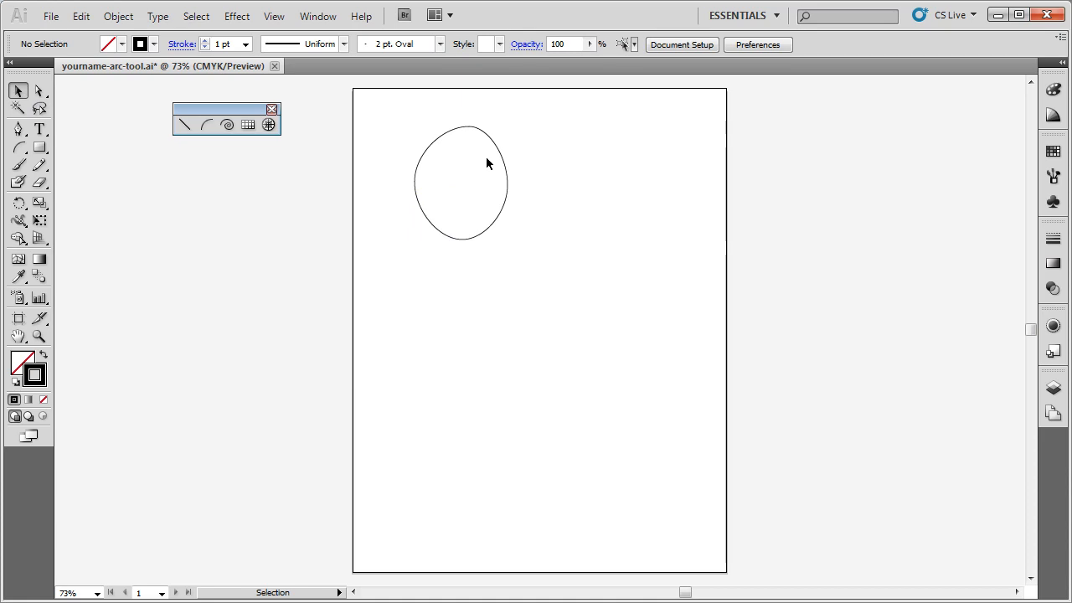
{"action": "mouse_move", "coordinate": [539, 268]}
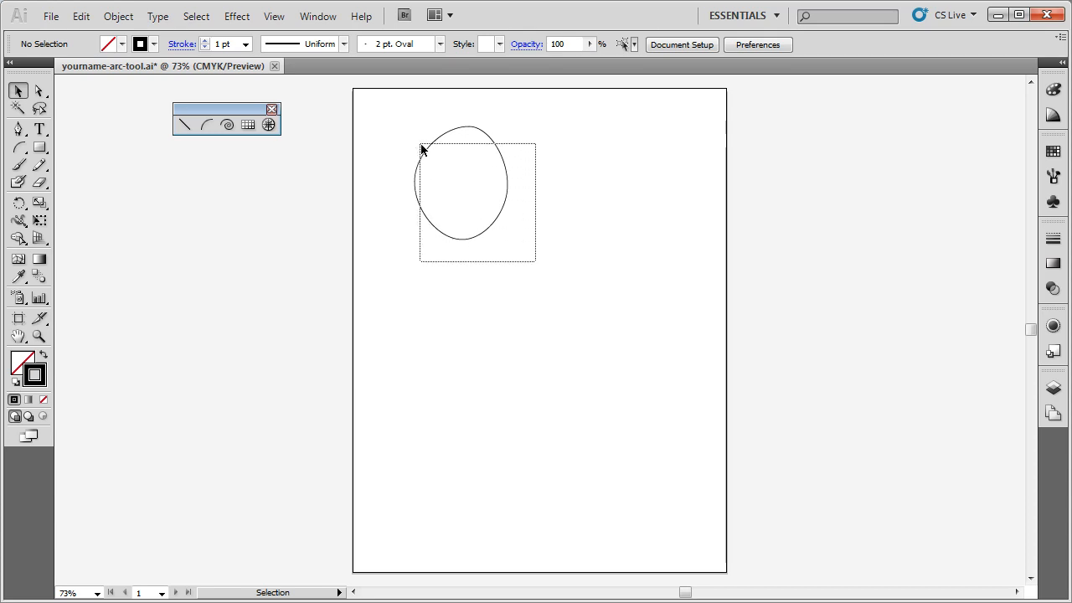
{"action": "key", "text": "Delete"}
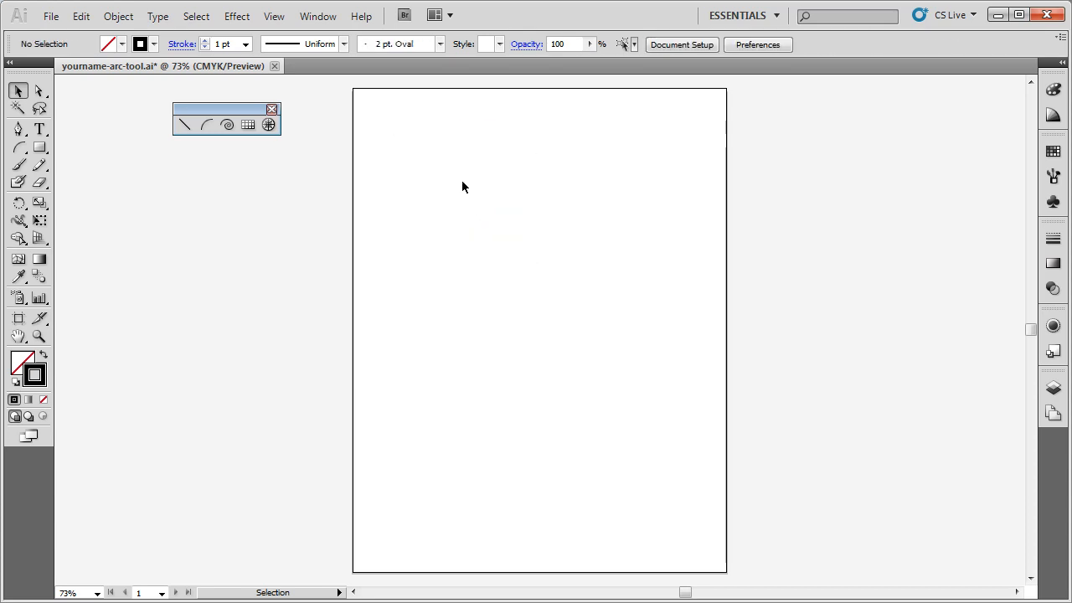
- Show the grid behind the page and return to the Arc tool
{"action": "left_click", "coordinate": [274, 15]}
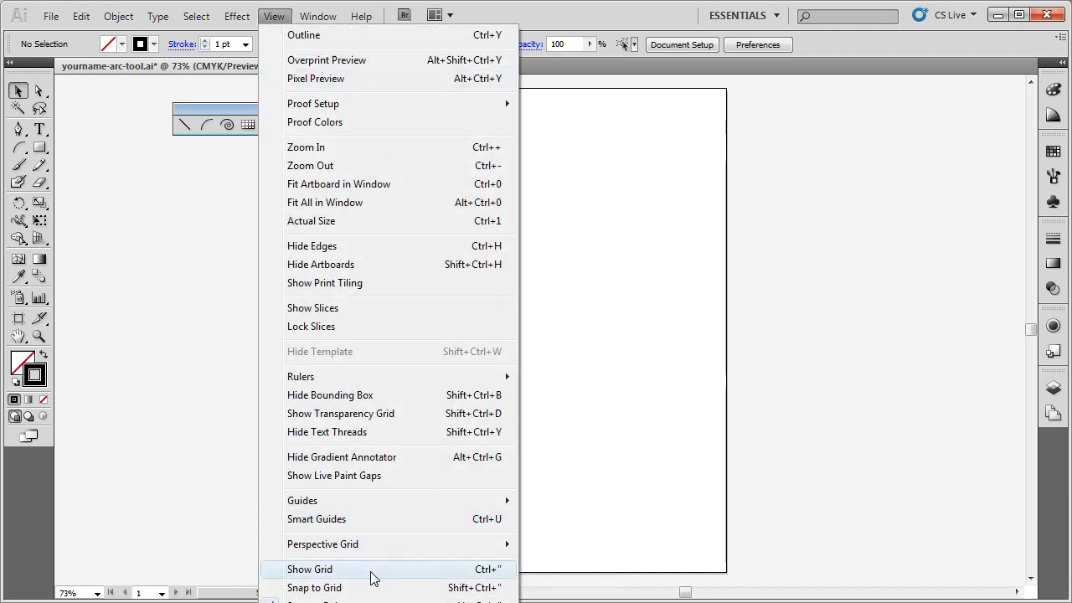
{"action": "left_click", "coordinate": [308, 569]}
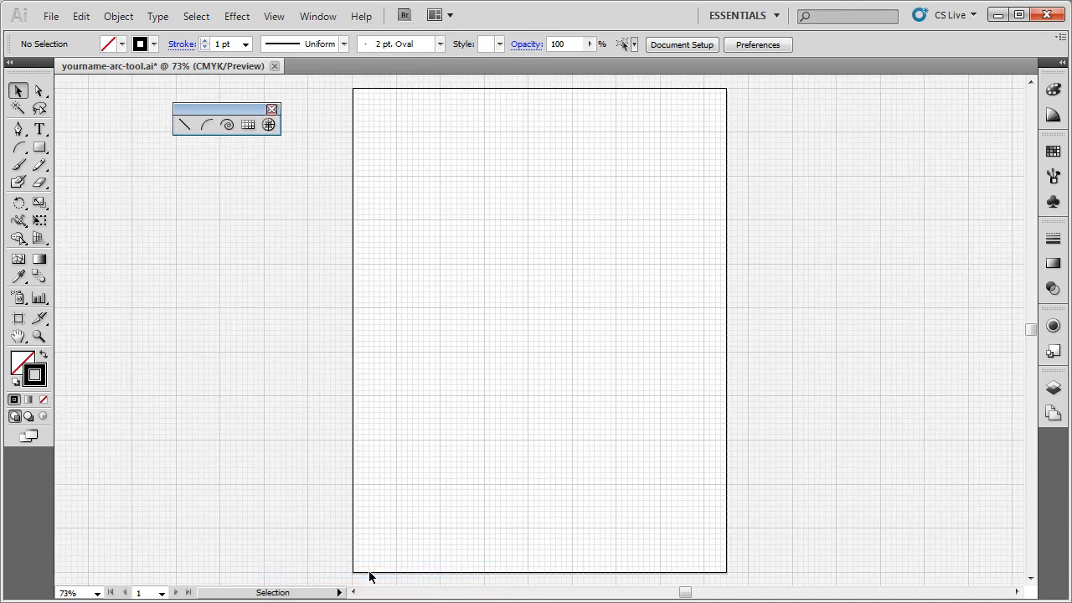
{"action": "mouse_move", "coordinate": [476, 208]}
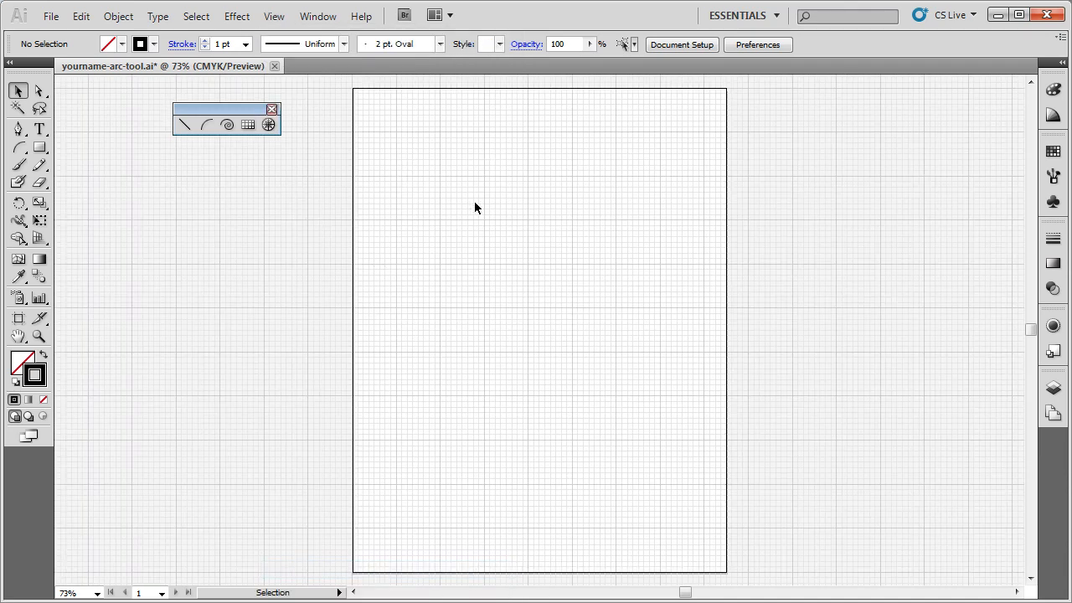
{"action": "mouse_move", "coordinate": [436, 196]}
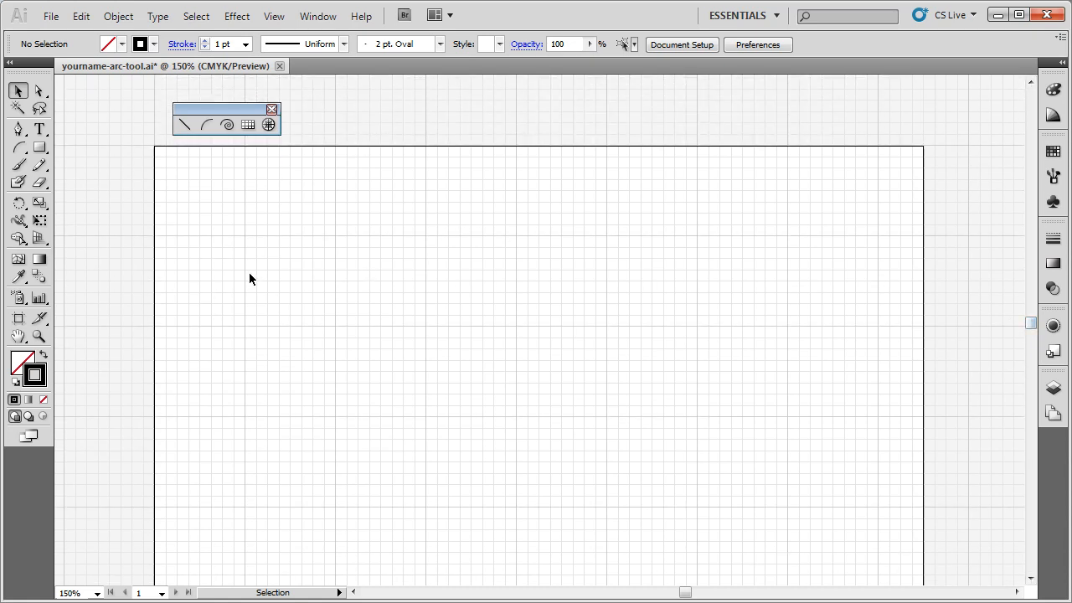
{"action": "mouse_move", "coordinate": [281, 333]}
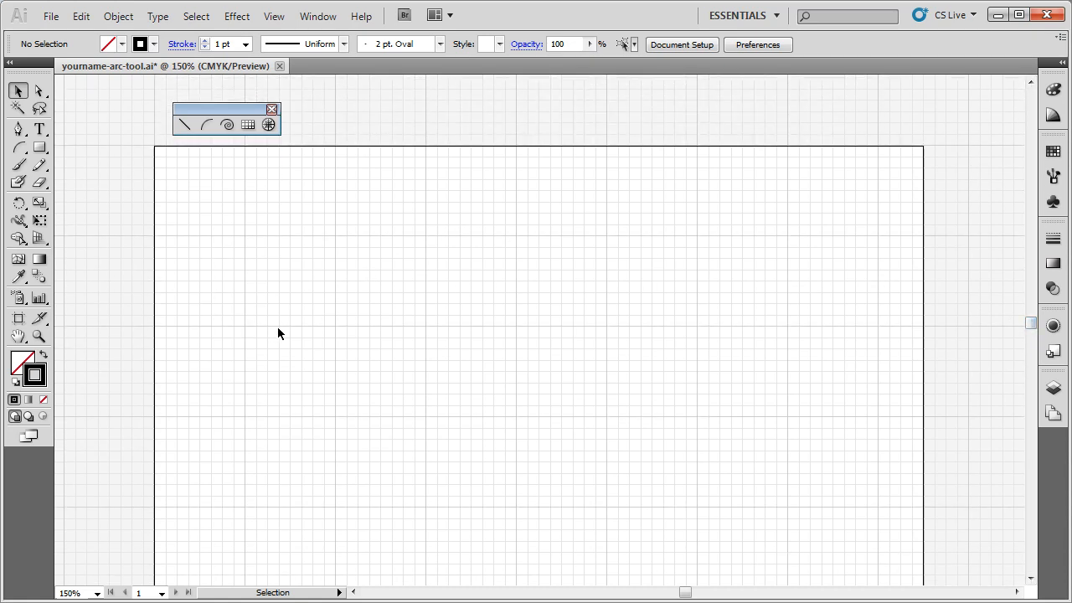
{"action": "mouse_move", "coordinate": [241, 334]}
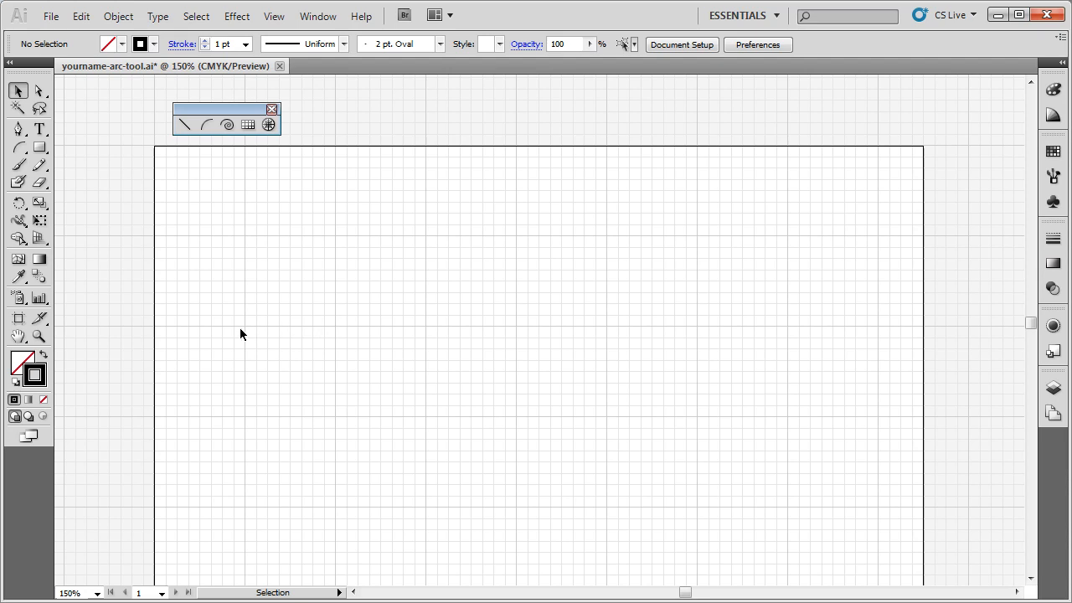
{"action": "mouse_move", "coordinate": [448, 342]}
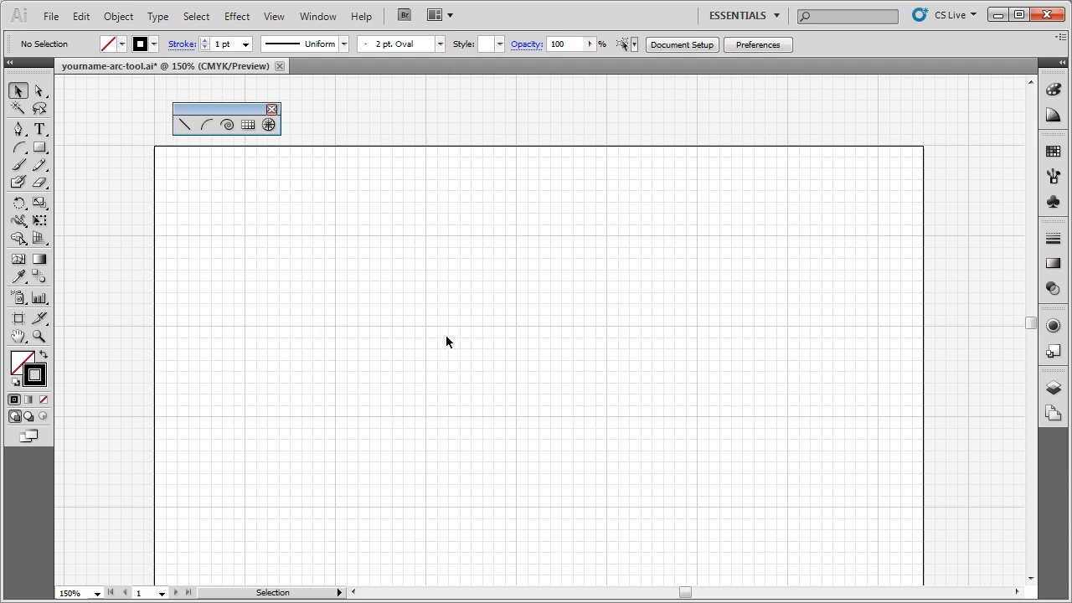
{"action": "mouse_move", "coordinate": [440, 340]}
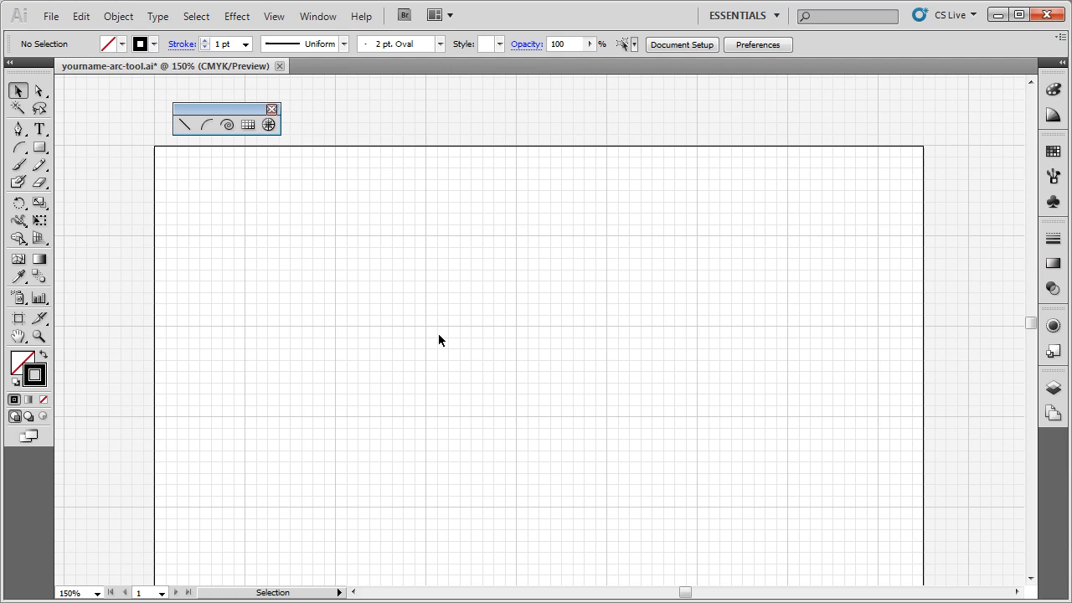
{"action": "mouse_move", "coordinate": [362, 388]}
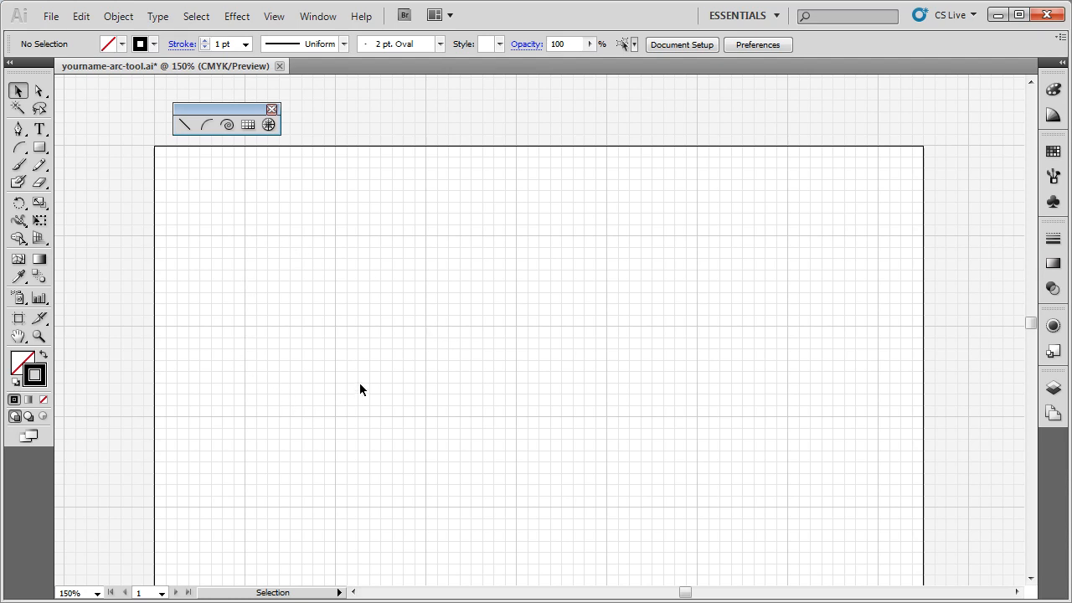
{"action": "left_click", "coordinate": [206, 124]}
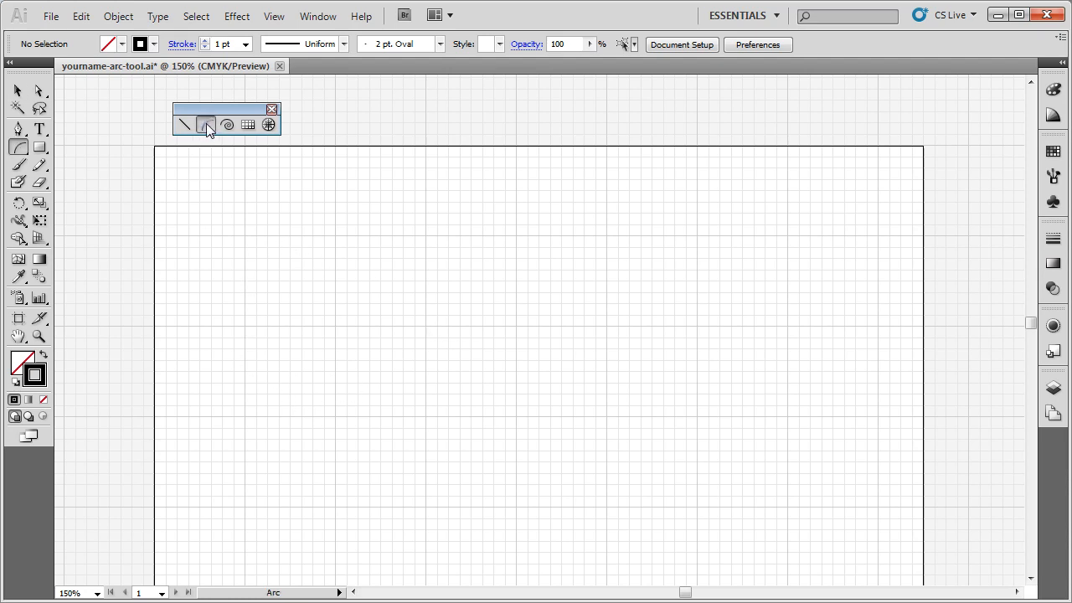
- Draw Shift-constrained quarter arcs end to end to form a circle at upper left
{"action": "left_click", "coordinate": [206, 124]}
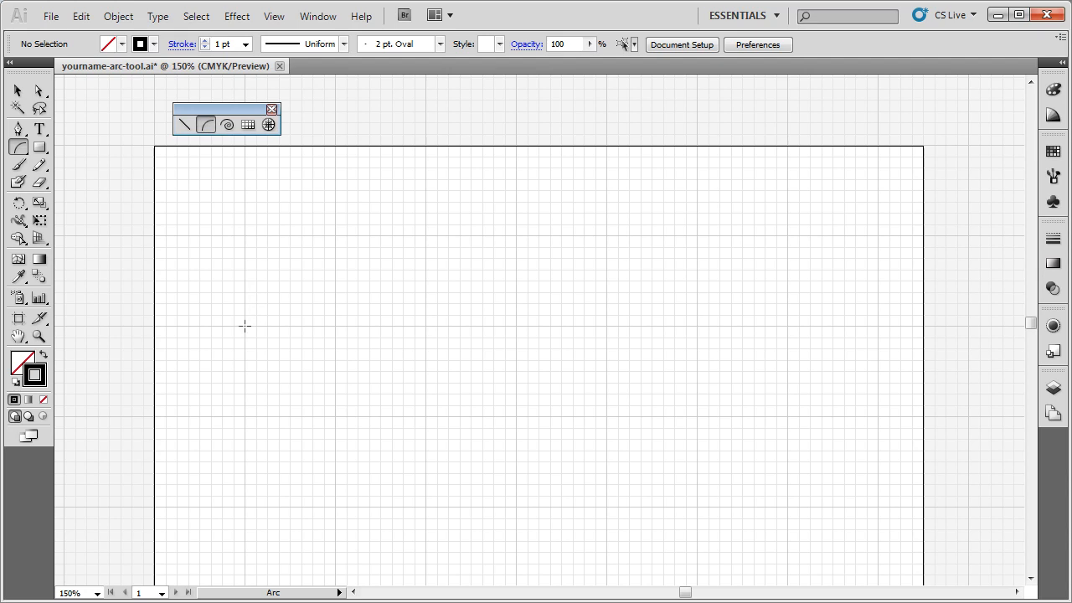
{"action": "mouse_move", "coordinate": [243, 310]}
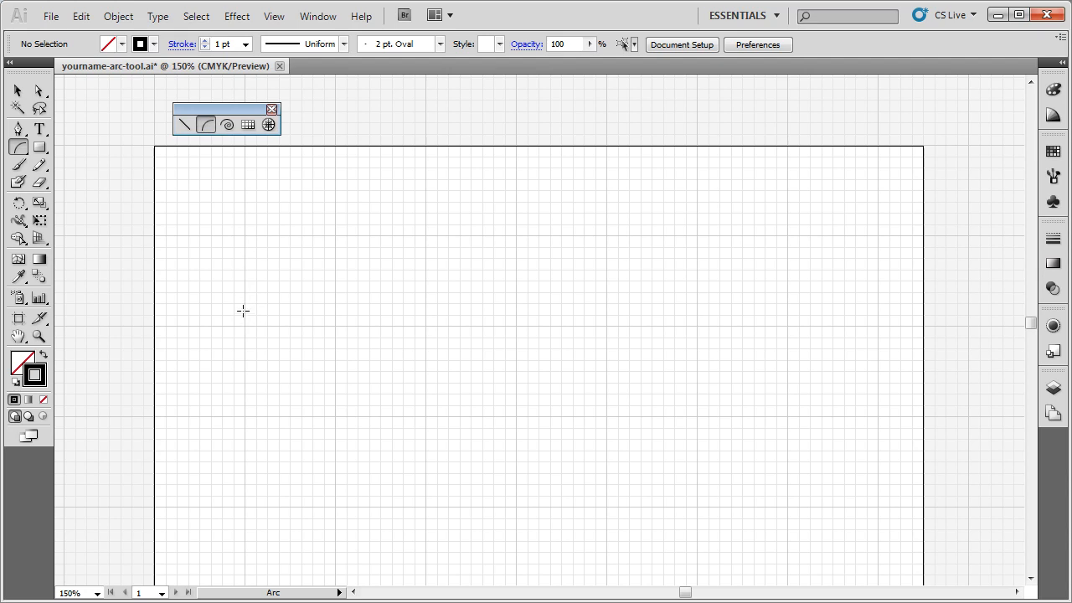
{"action": "mouse_move", "coordinate": [245, 325]}
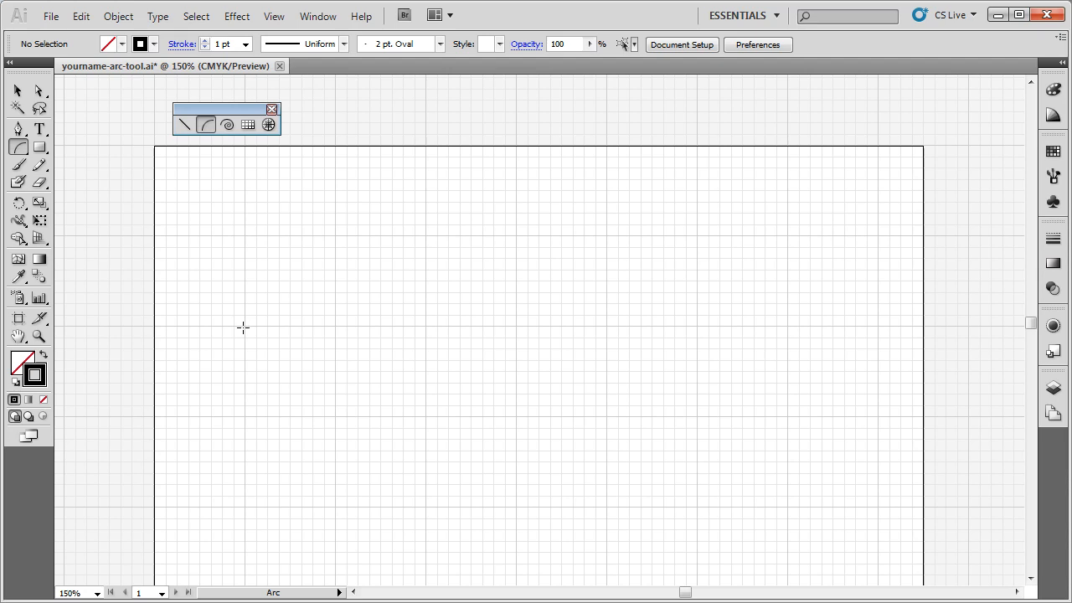
{"action": "mouse_move", "coordinate": [241, 328]}
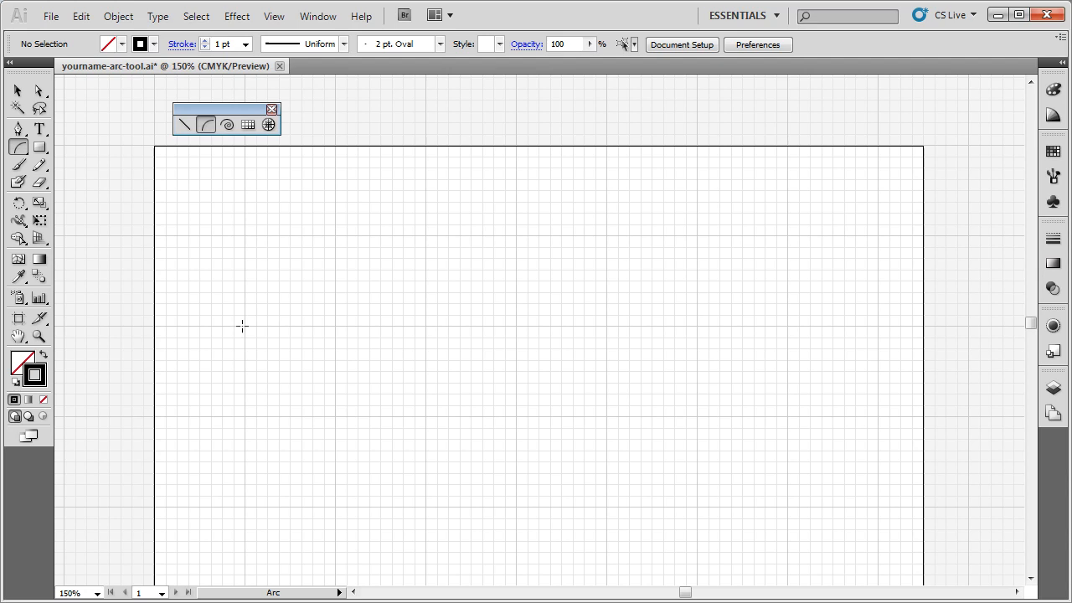
{"action": "mouse_move", "coordinate": [244, 325]}
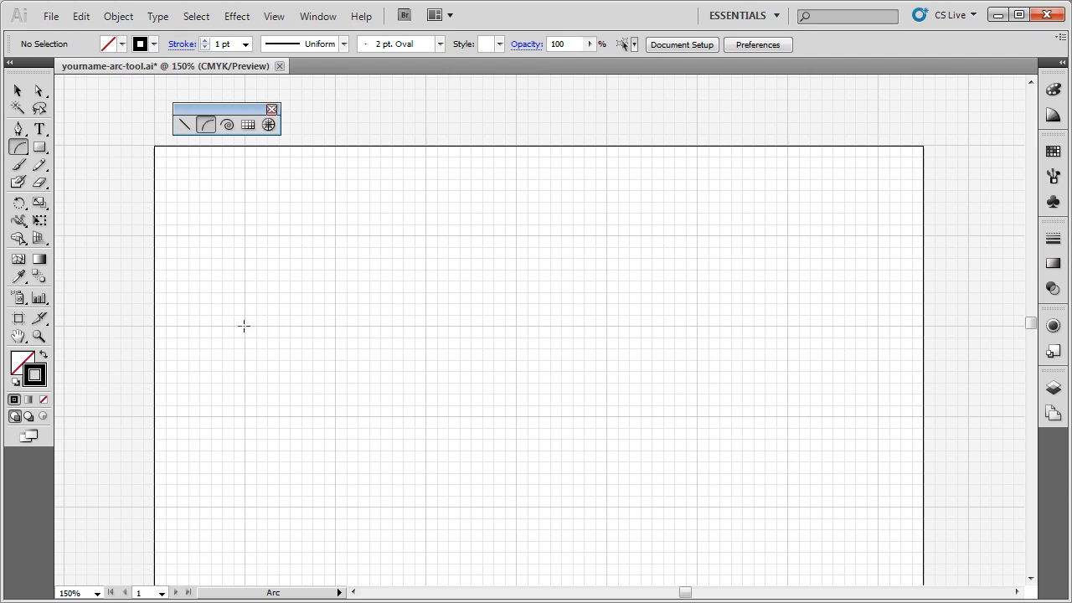
{"action": "left_click_drag", "start_coordinate": [244, 325], "coordinate": [333, 238]}
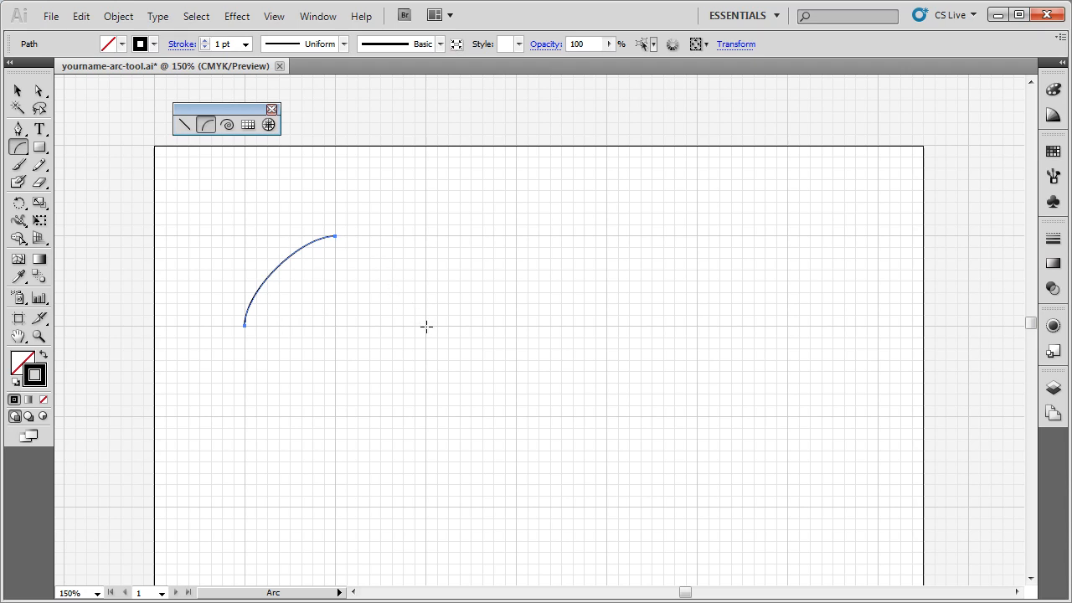
{"action": "left_click_drag", "start_coordinate": [335, 238], "coordinate": [426, 321]}
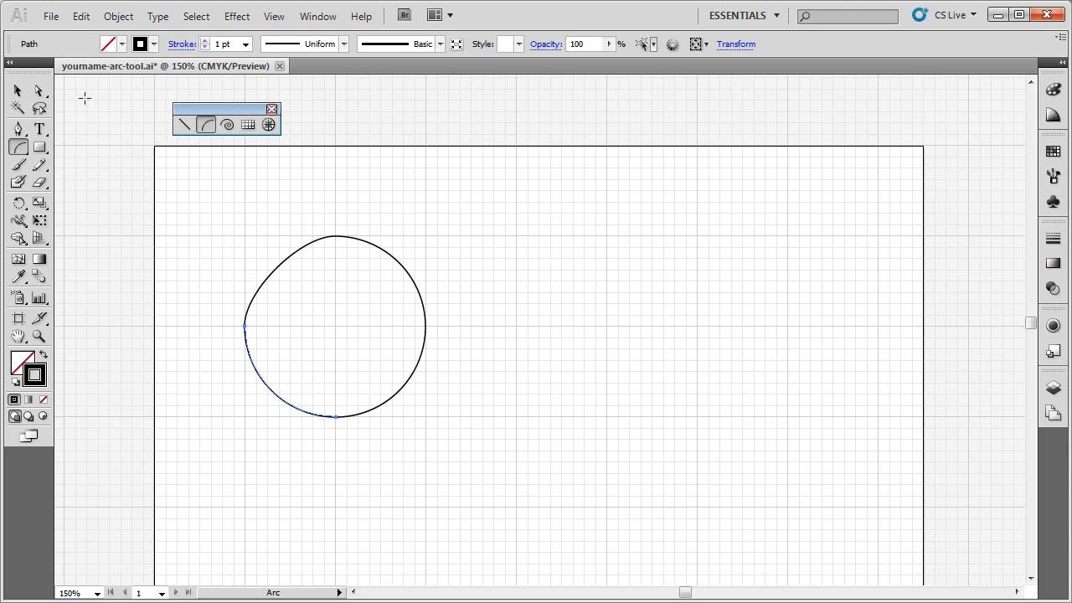
- Deselect the finished circle to inspect it and return to arc drawing
{"action": "left_click", "coordinate": [17, 91]}
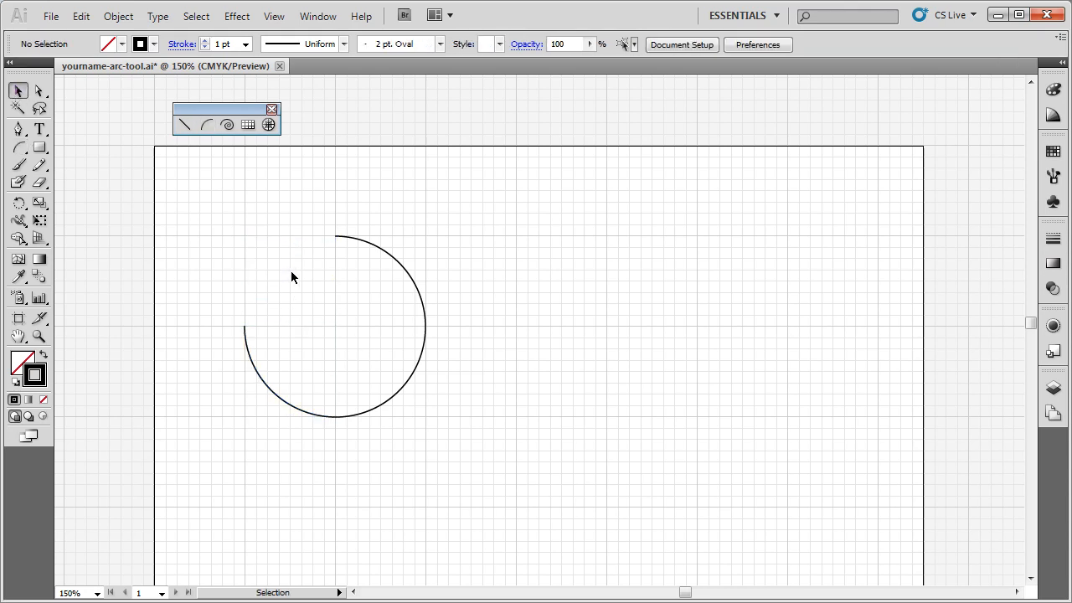
{"action": "left_click", "coordinate": [206, 124]}
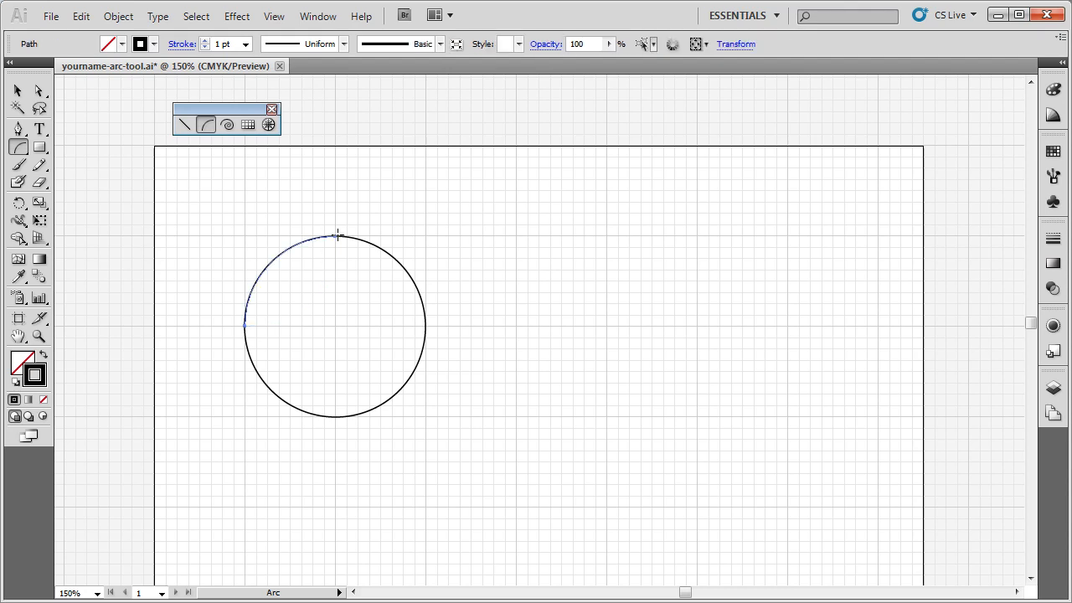
{"action": "left_click", "coordinate": [16, 90]}
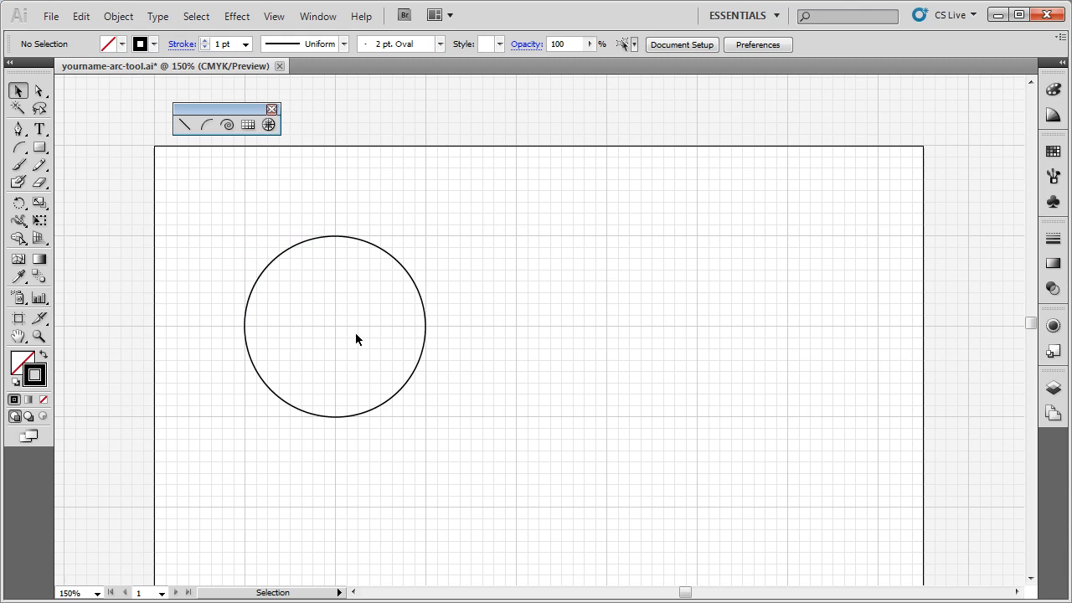
{"action": "mouse_move", "coordinate": [375, 340]}
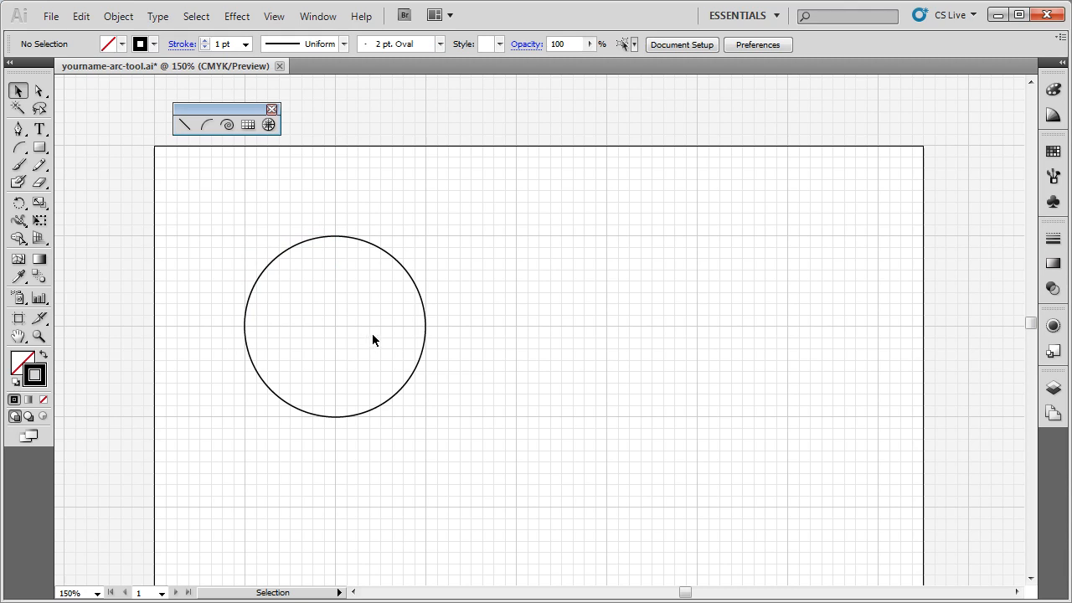
{"action": "mouse_move", "coordinate": [426, 350]}
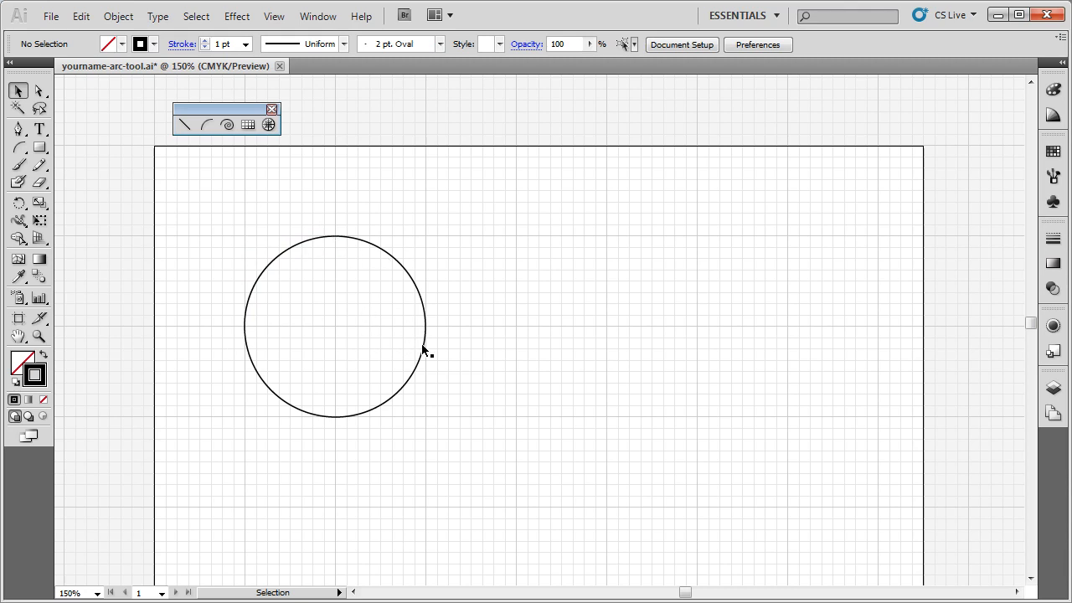
{"action": "mouse_move", "coordinate": [278, 396]}
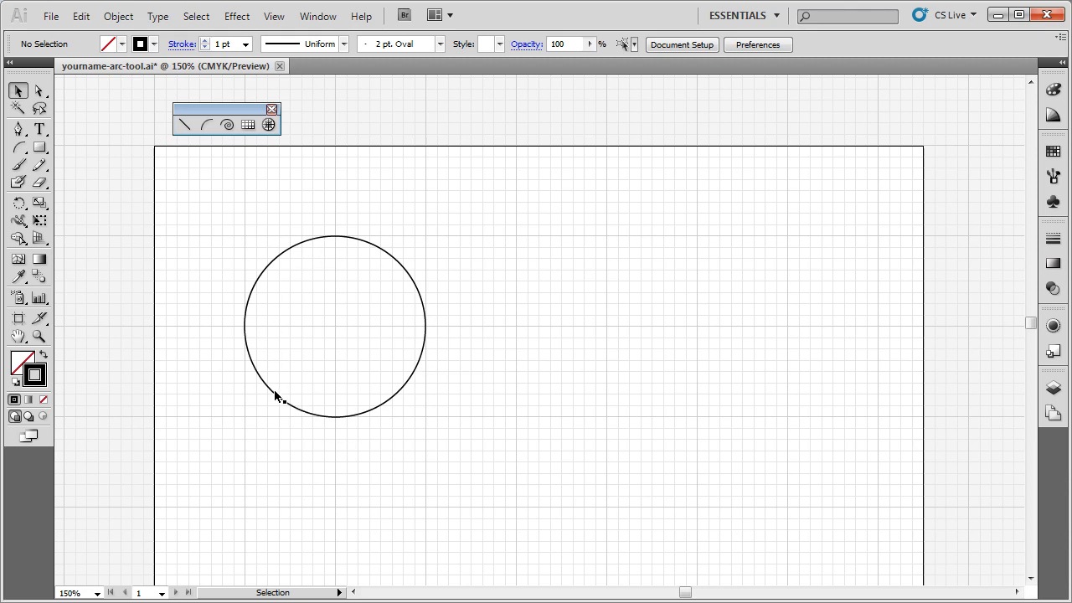
{"action": "left_click", "coordinate": [204, 124]}
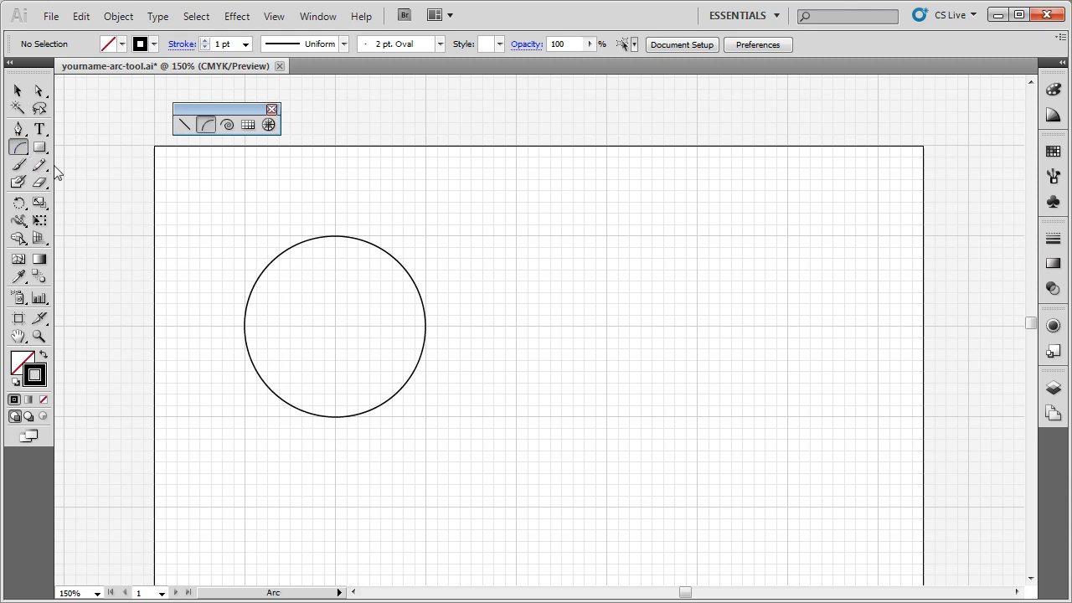
{"action": "mouse_move", "coordinate": [715, 383]}
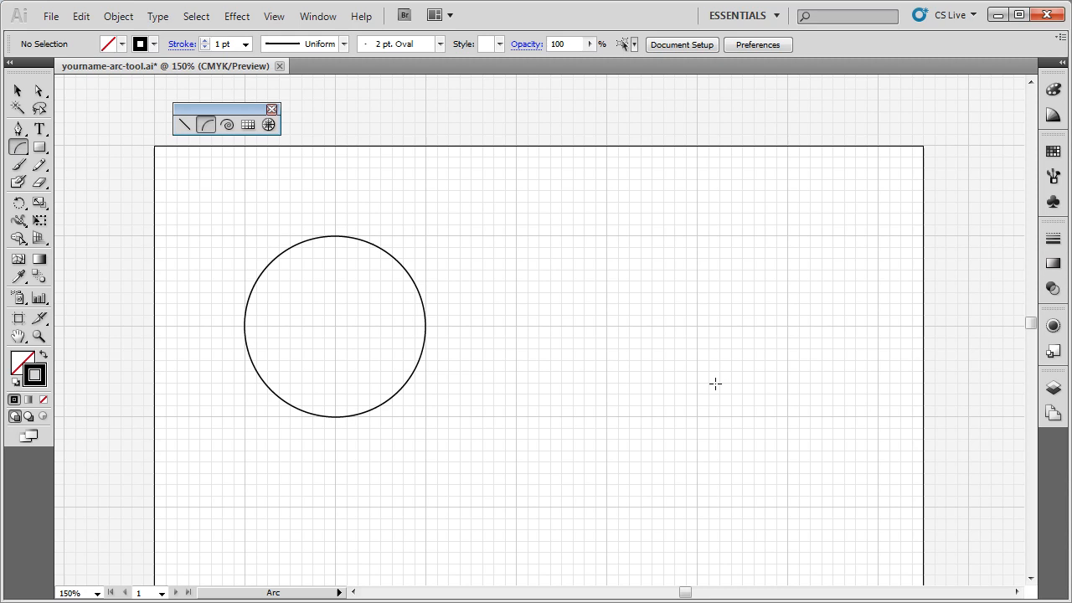
{"action": "mouse_move", "coordinate": [816, 266]}
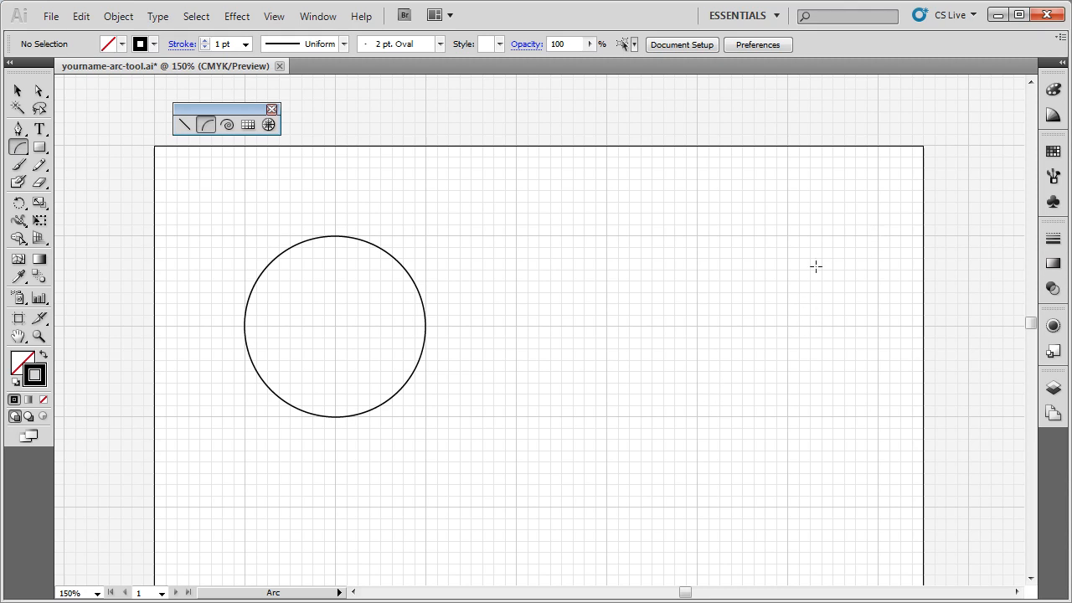
{"action": "mouse_move", "coordinate": [888, 234]}
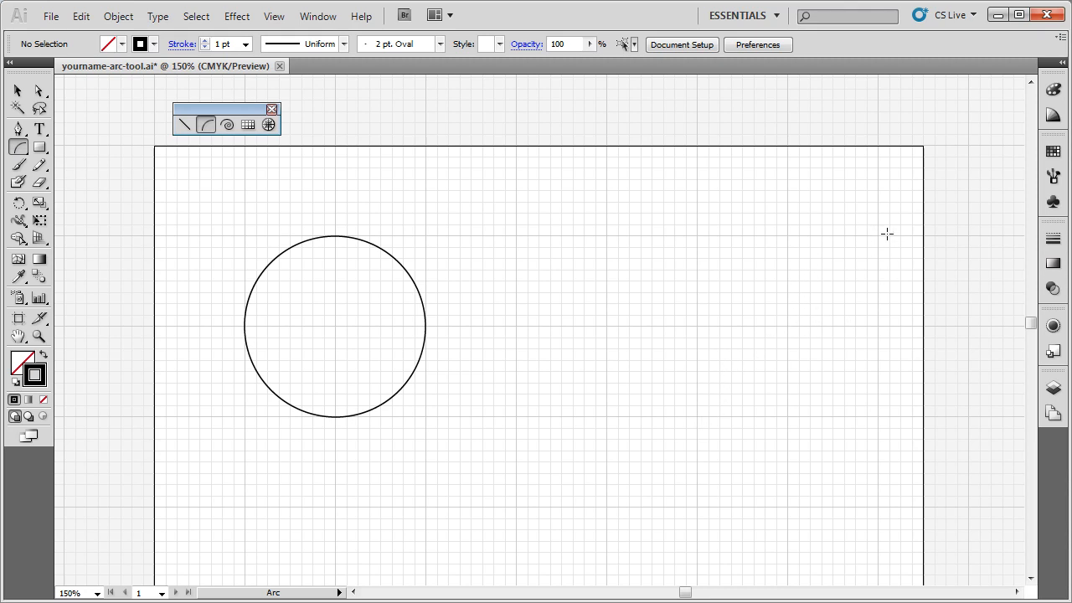
{"action": "mouse_move", "coordinate": [878, 236]}
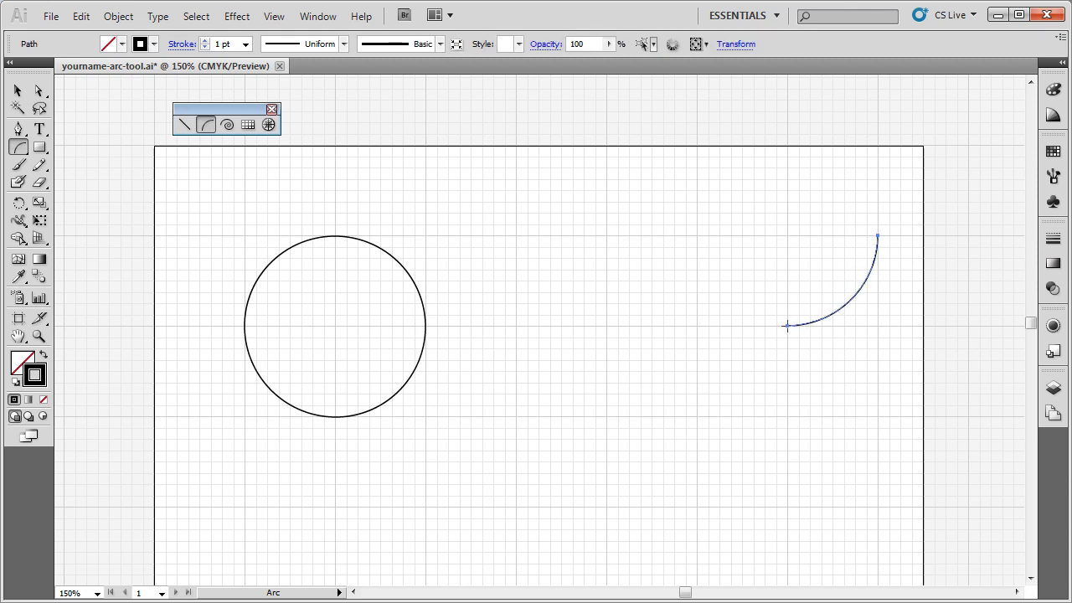
- Draw a reversed lower arc from the first arc's end to complete the S-curve
{"action": "left_click_drag", "start_coordinate": [787, 325], "coordinate": [724, 385]}
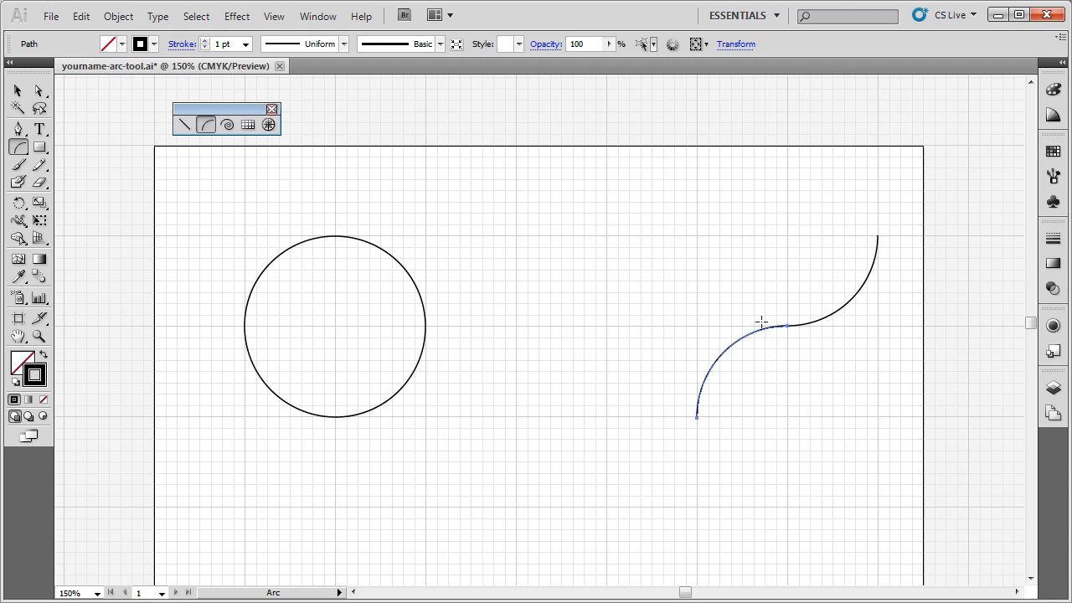
{"action": "mouse_move", "coordinate": [673, 454]}
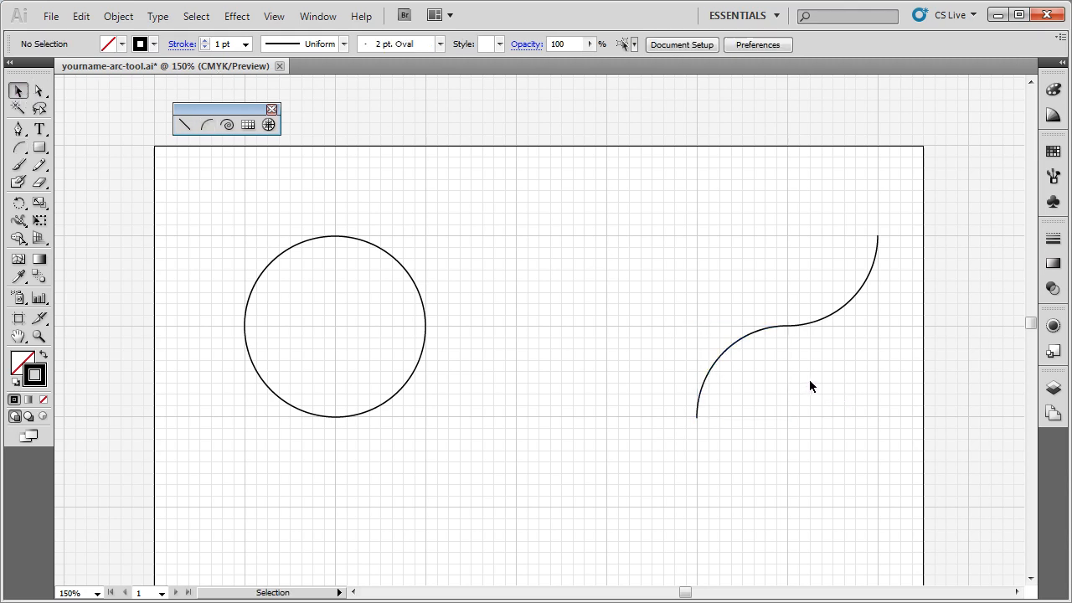
{"action": "mouse_move", "coordinate": [843, 302]}
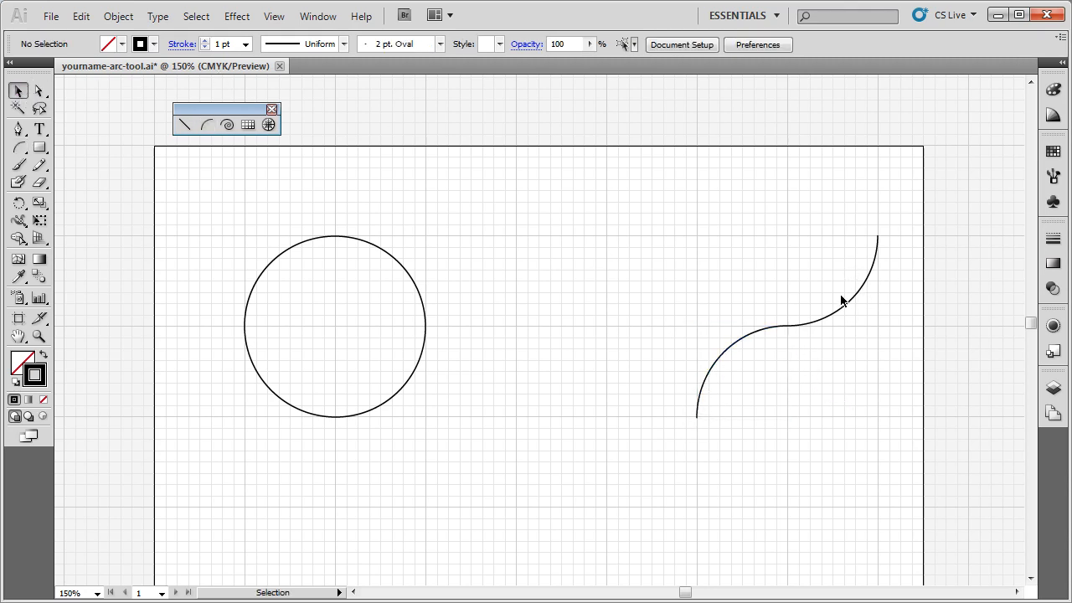
{"action": "mouse_move", "coordinate": [849, 322]}
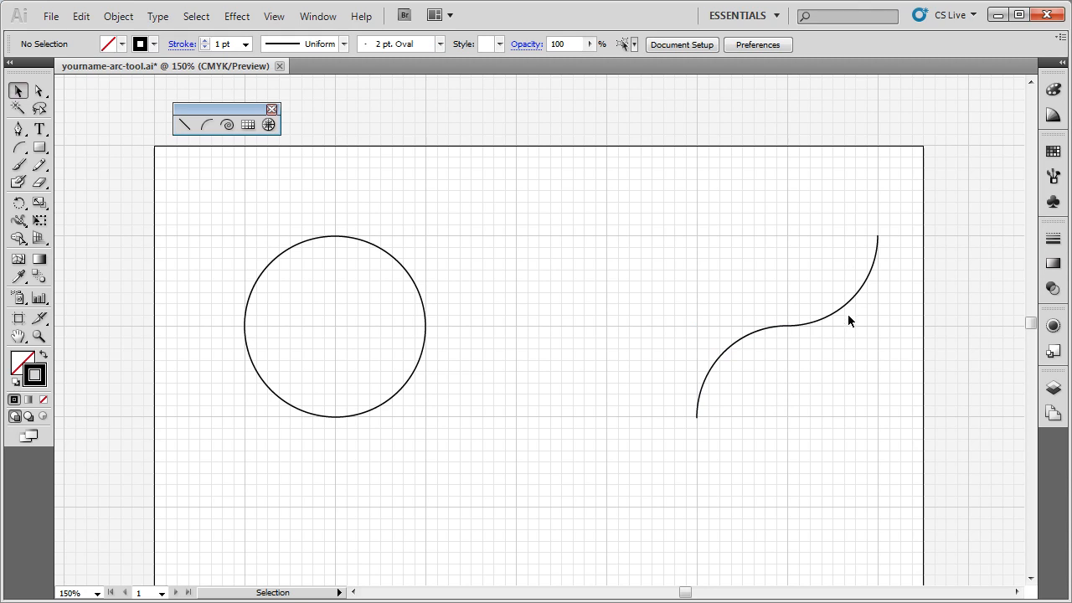
{"action": "mouse_move", "coordinate": [700, 425]}
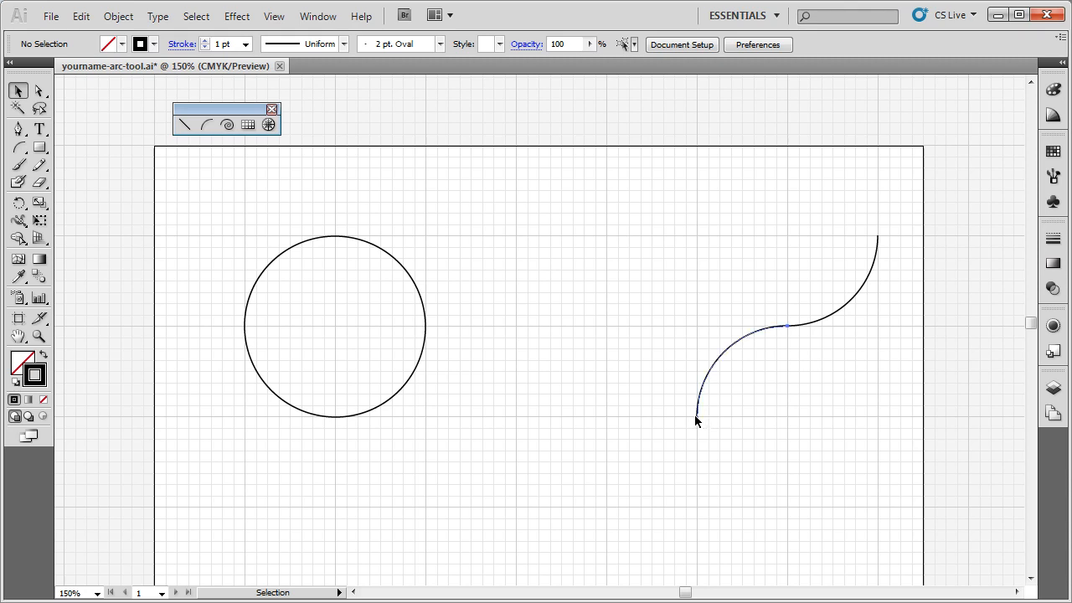
- Move the lower arc of the S-curve sideways so its end meets the upper arc
{"action": "left_click", "coordinate": [697, 418]}
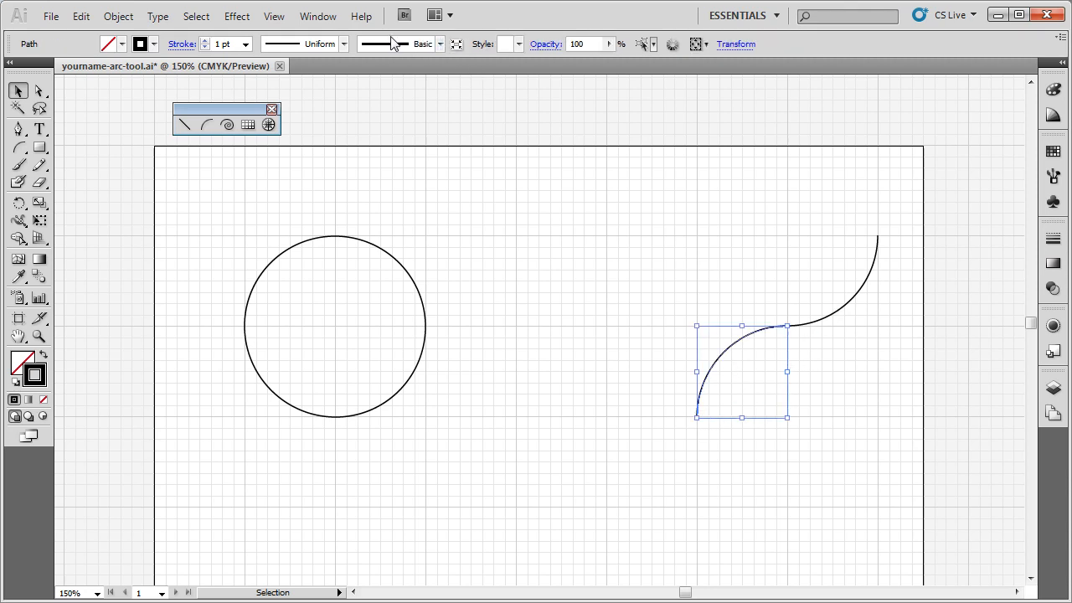
{"action": "left_click", "coordinate": [275, 15]}
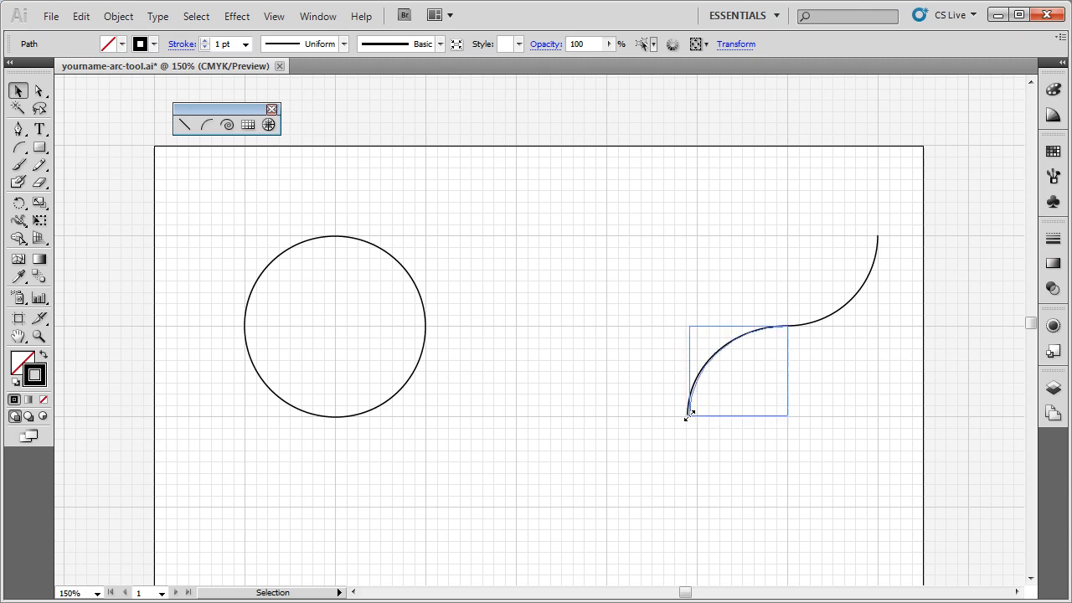
{"action": "left_click_drag", "start_coordinate": [686, 416], "coordinate": [703, 415]}
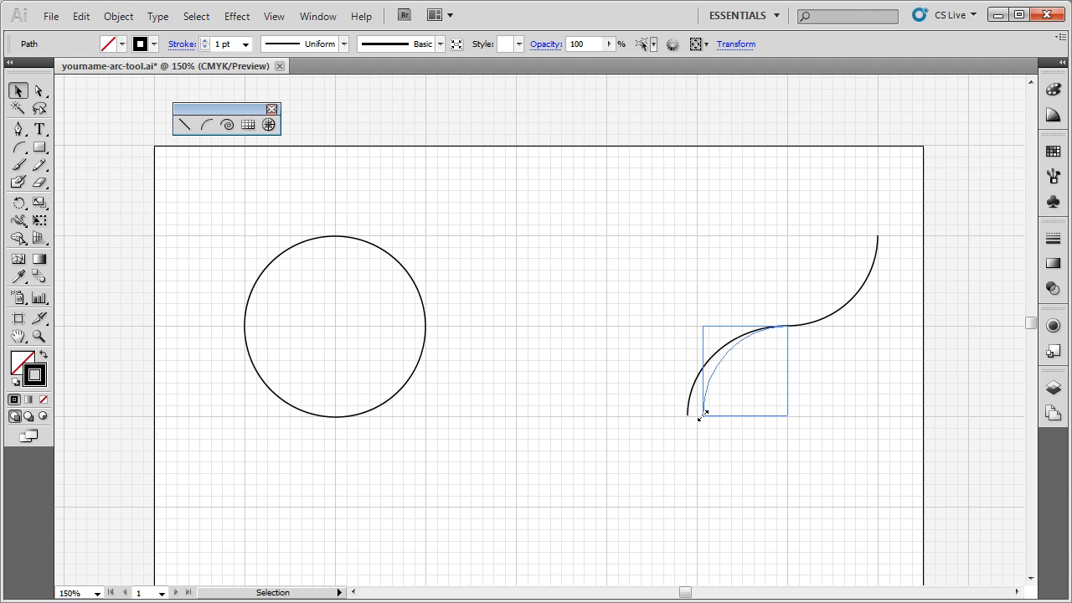
{"action": "left_click", "coordinate": [702, 415]}
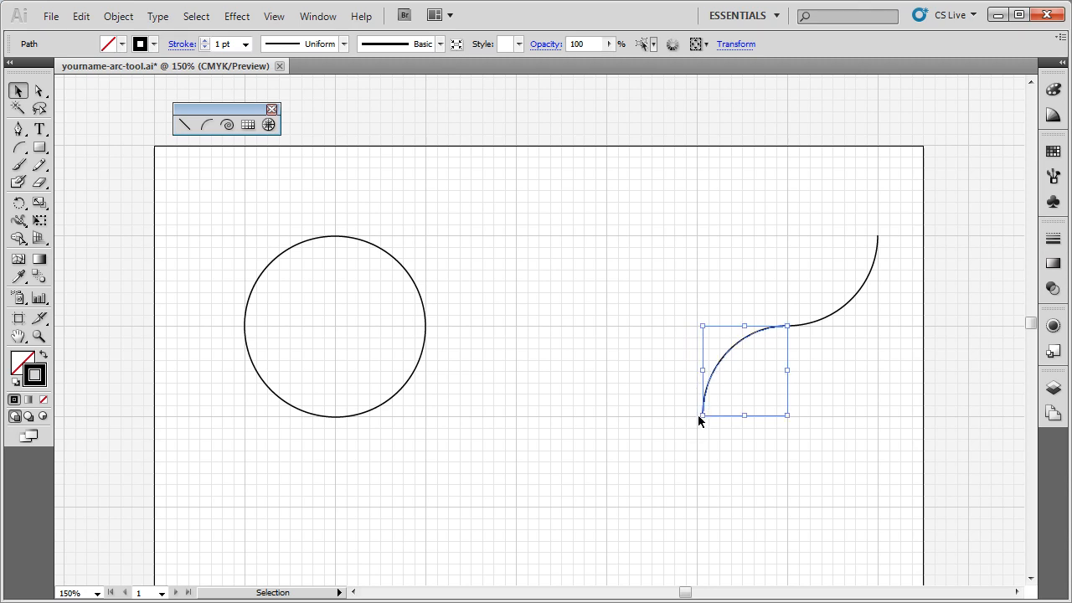
{"action": "left_click", "coordinate": [273, 15]}
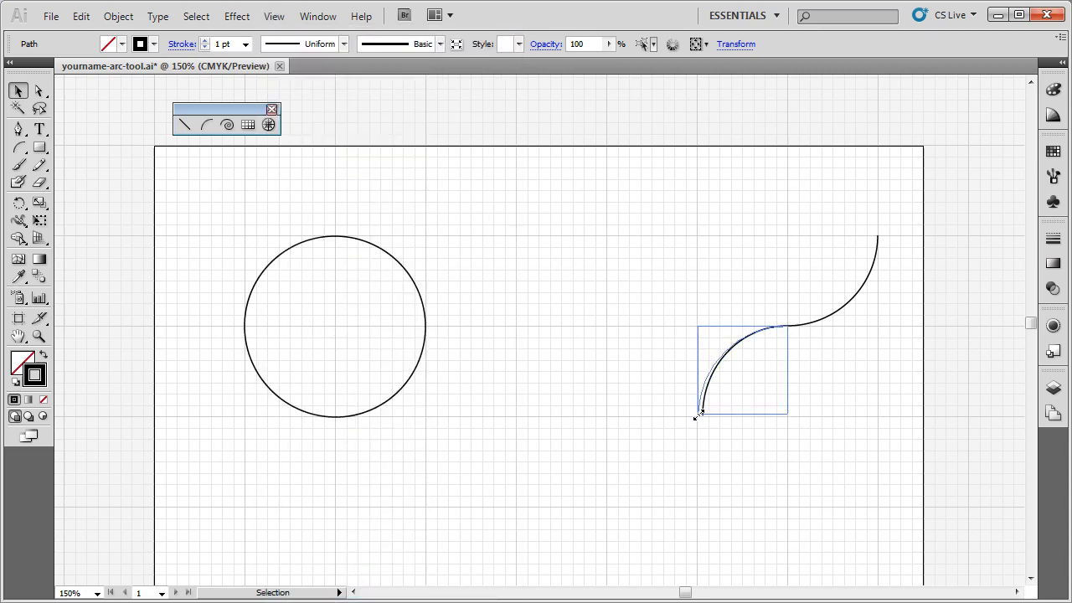
- Zoom in on the arc join and use View > Snap to Grid to check alignment
{"action": "left_click", "coordinate": [700, 416]}
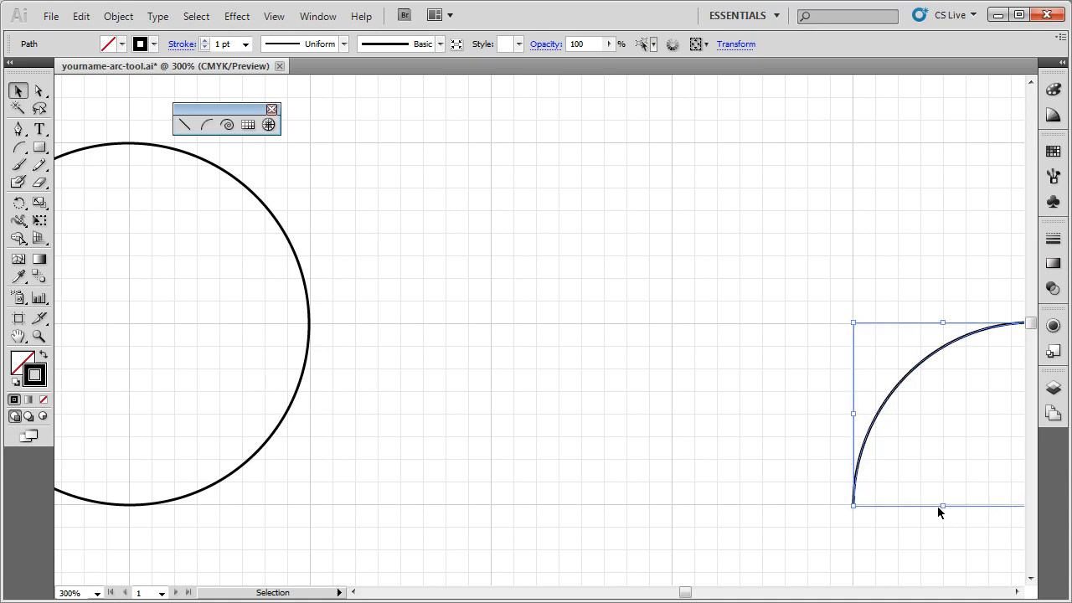
{"action": "mouse_move", "coordinate": [468, 140]}
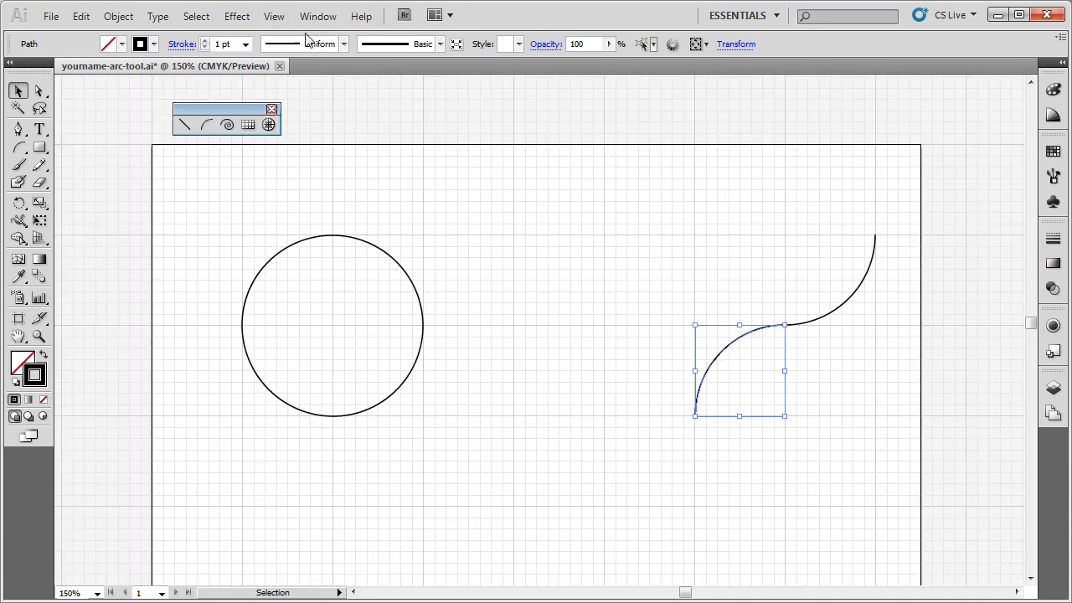
{"action": "left_click", "coordinate": [275, 17]}
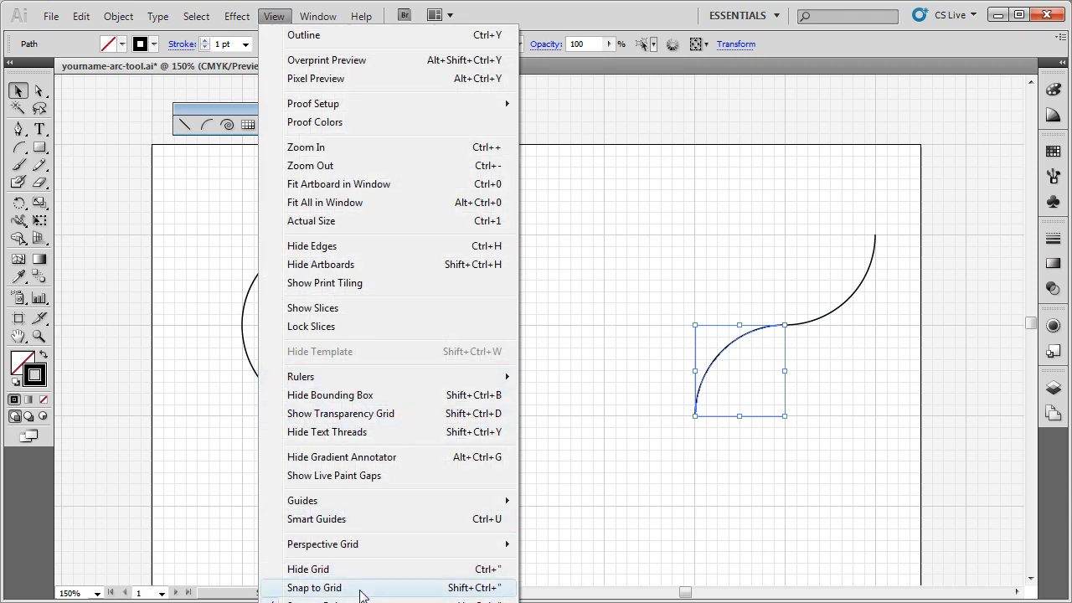
{"action": "mouse_move", "coordinate": [623, 489]}
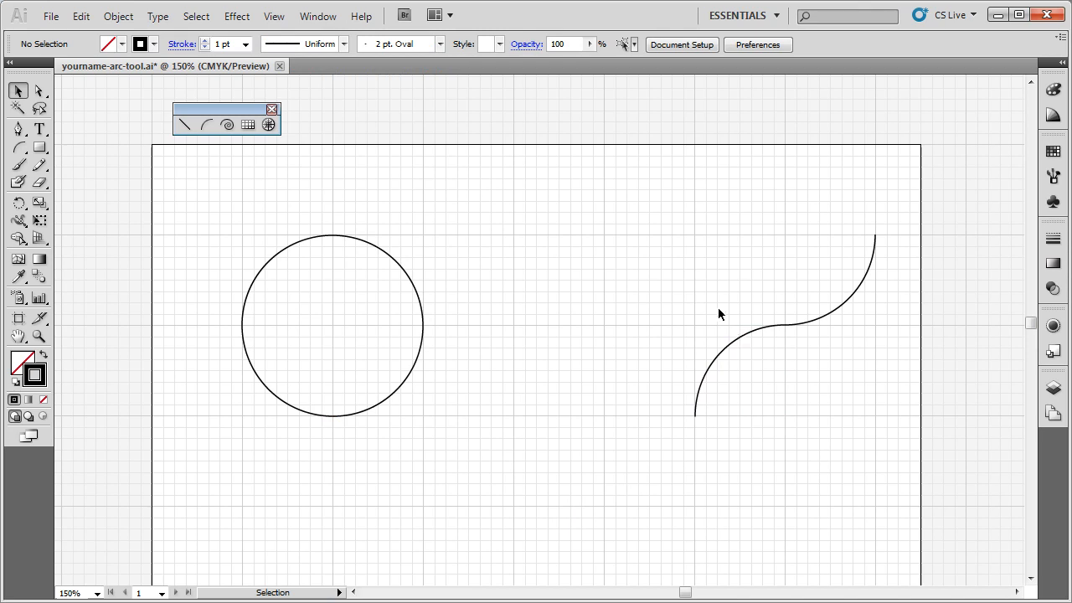
{"action": "mouse_move", "coordinate": [747, 335]}
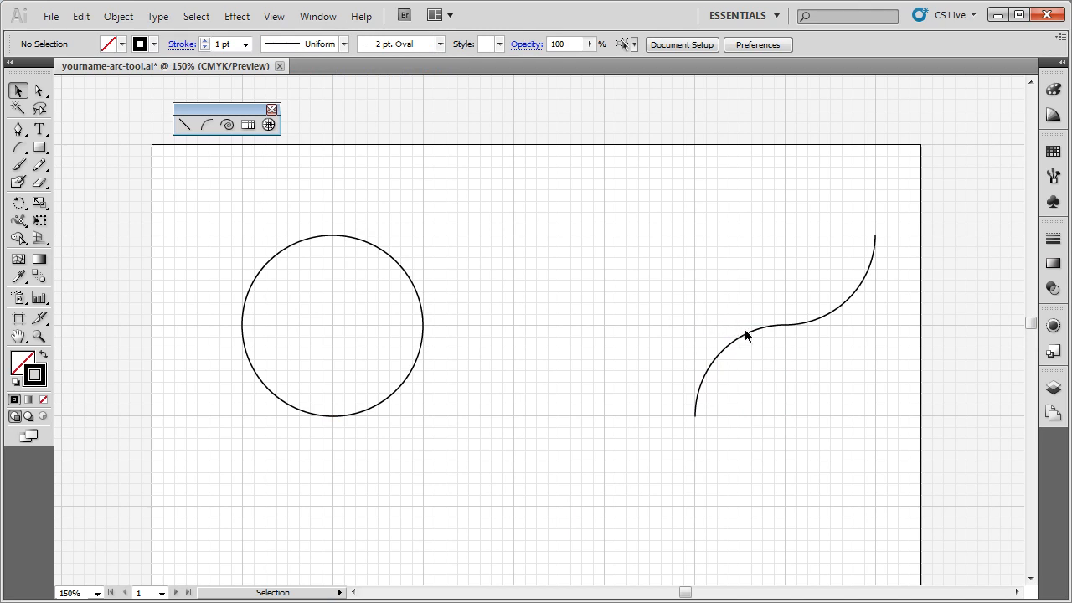
{"action": "mouse_move", "coordinate": [536, 427]}
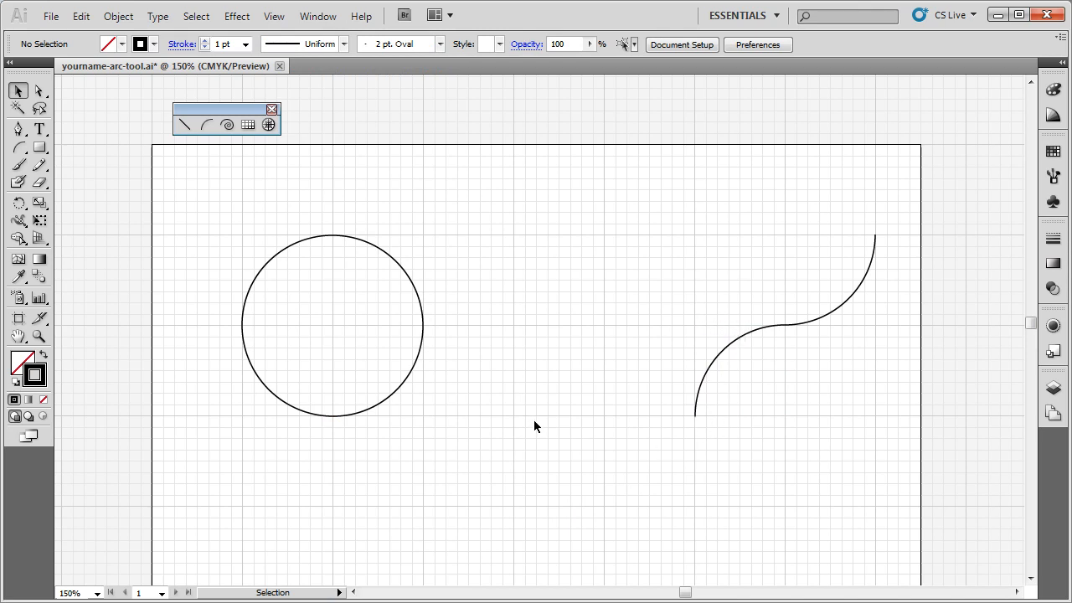
{"action": "mouse_move", "coordinate": [737, 423]}
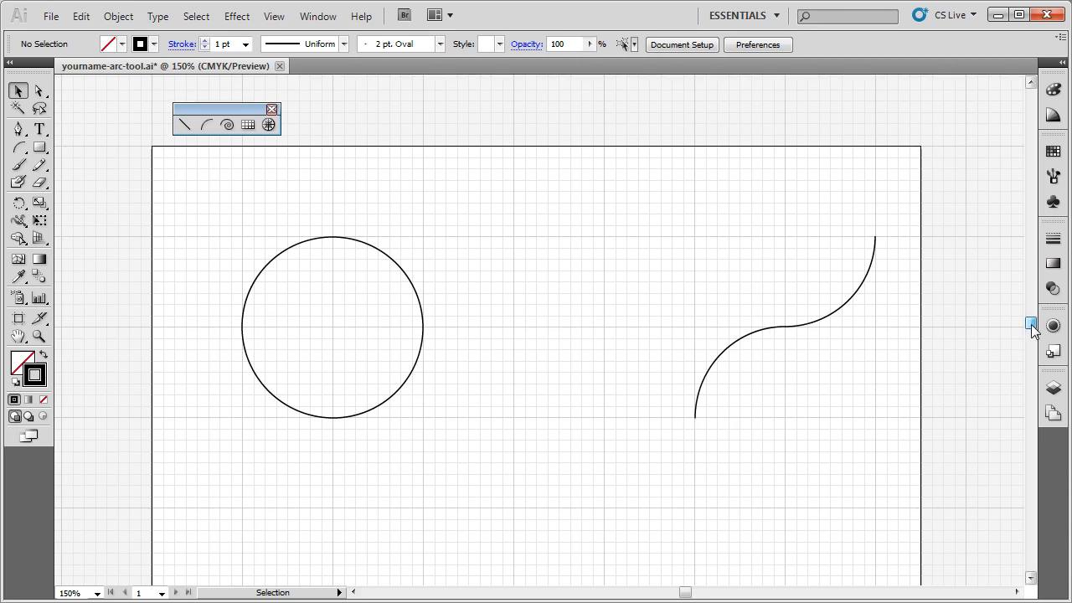
- Draw the star's upper-left and upper-right curved sides with the Arc tool below the circle
{"action": "scroll", "scroll_direction": "down", "scroll_amount": 3}
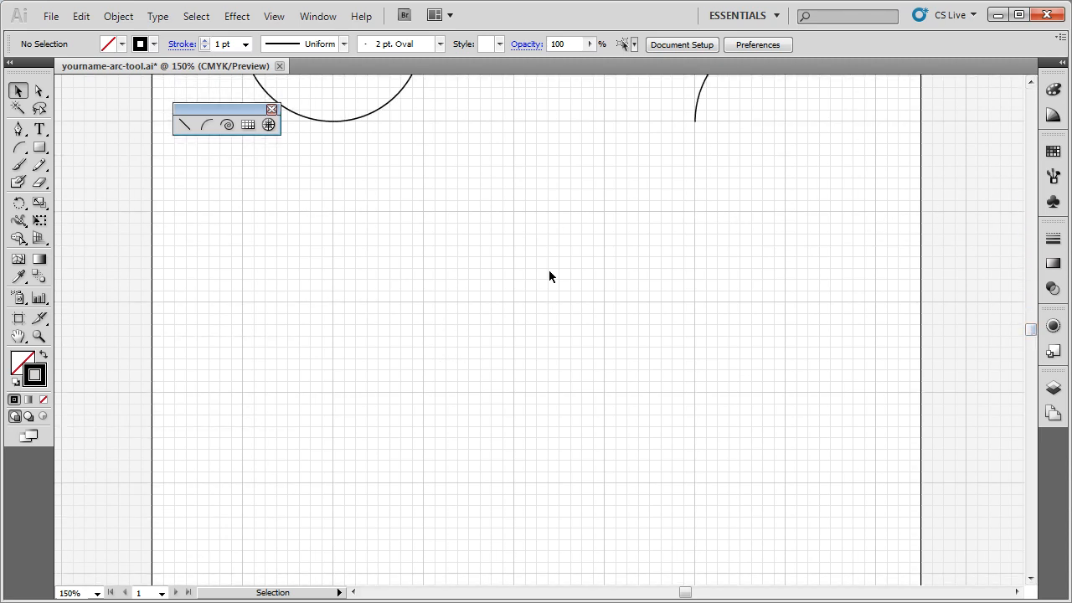
{"action": "mouse_move", "coordinate": [318, 340]}
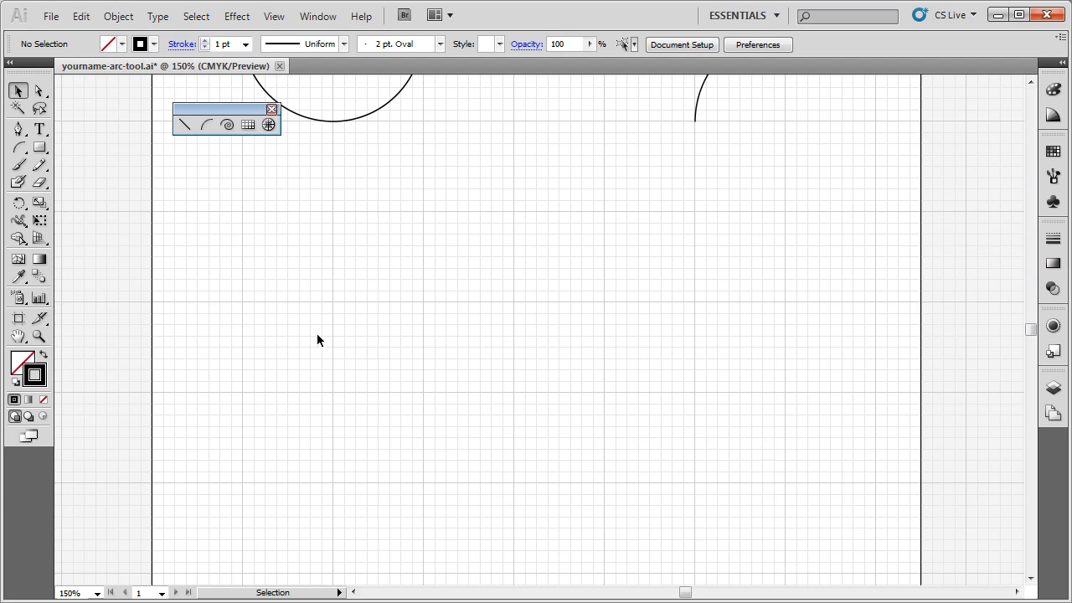
{"action": "left_click", "coordinate": [206, 124]}
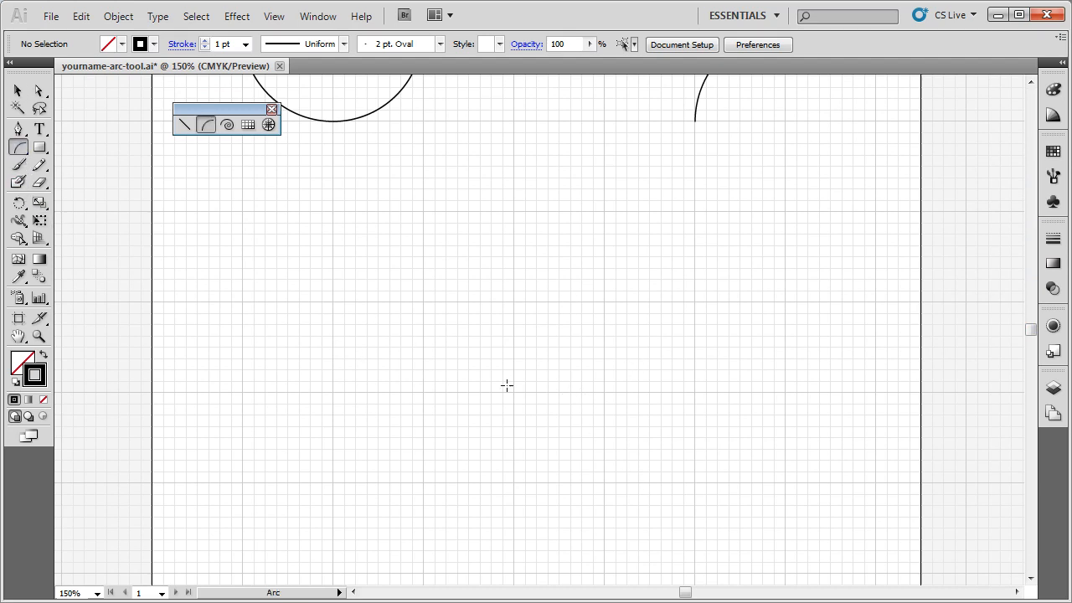
{"action": "left_click_drag", "start_coordinate": [506, 386], "coordinate": [573, 356]}
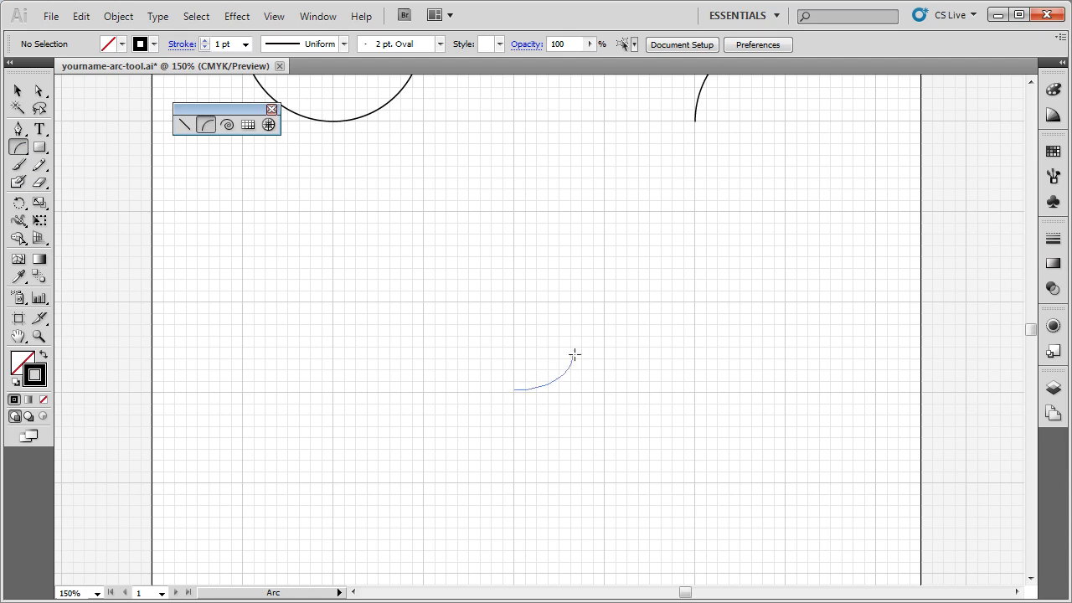
{"action": "left_click_drag", "start_coordinate": [573, 355], "coordinate": [605, 302]}
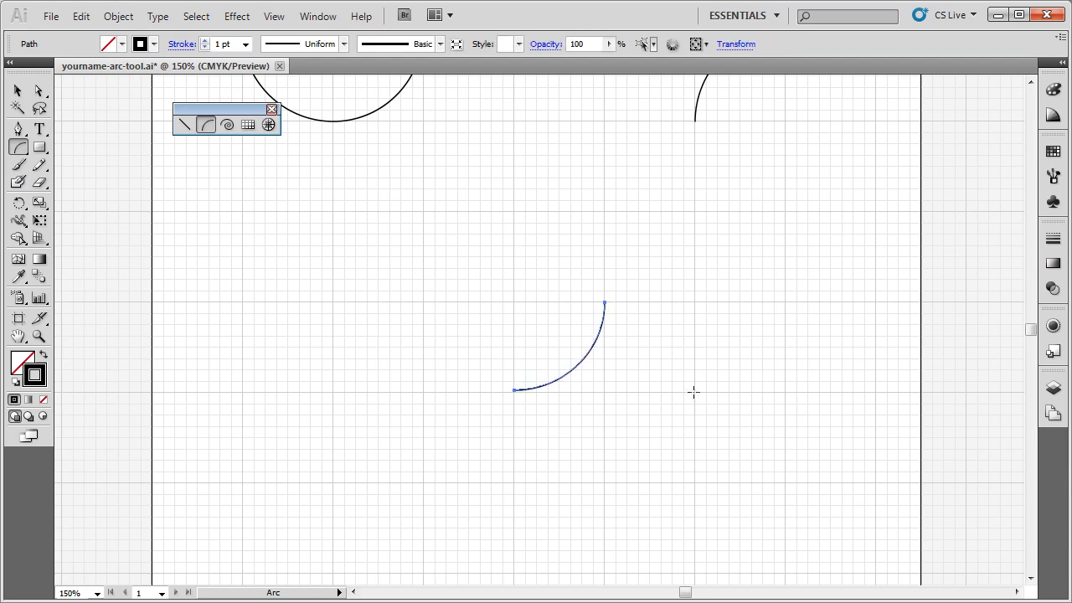
{"action": "left_click_drag", "start_coordinate": [606, 303], "coordinate": [693, 389]}
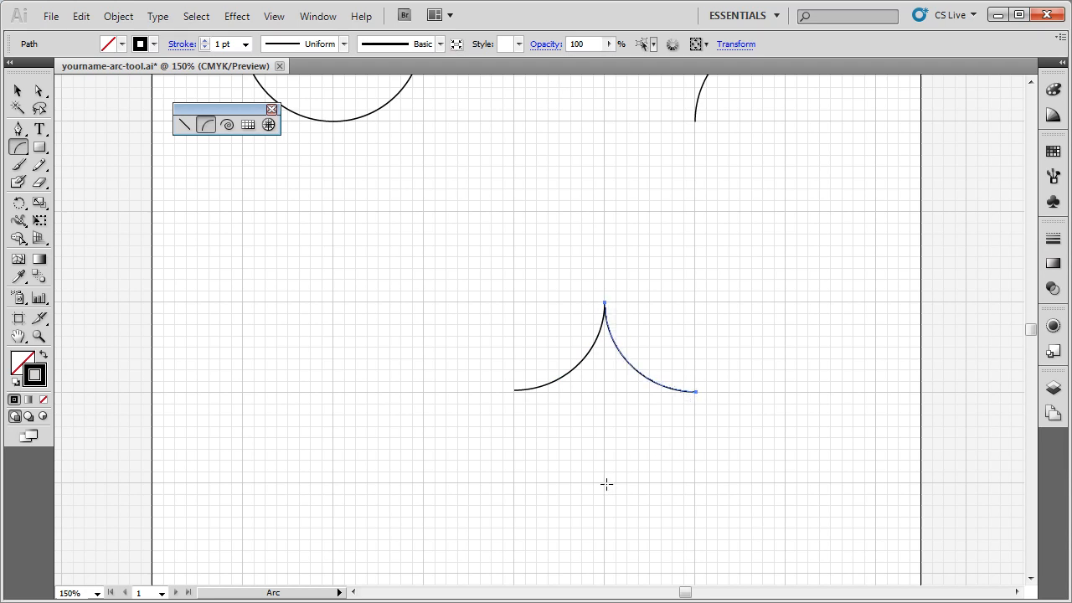
- Add the star's lower curved sides and tail arcs, then clear the selection
{"action": "left_click_drag", "start_coordinate": [695, 389], "coordinate": [628, 455]}
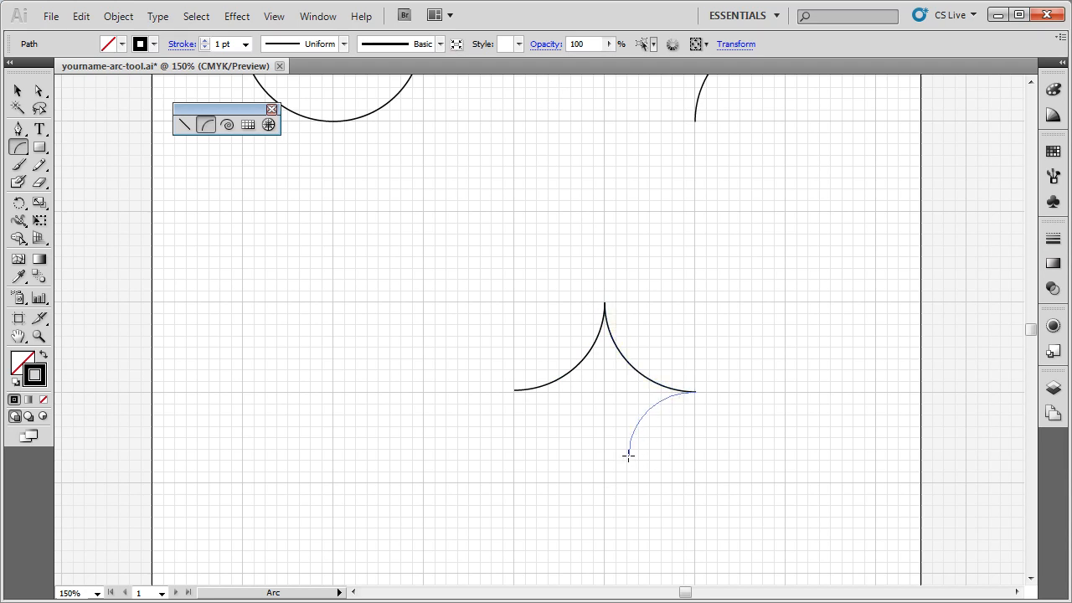
{"action": "left_click_drag", "start_coordinate": [628, 456], "coordinate": [603, 486]}
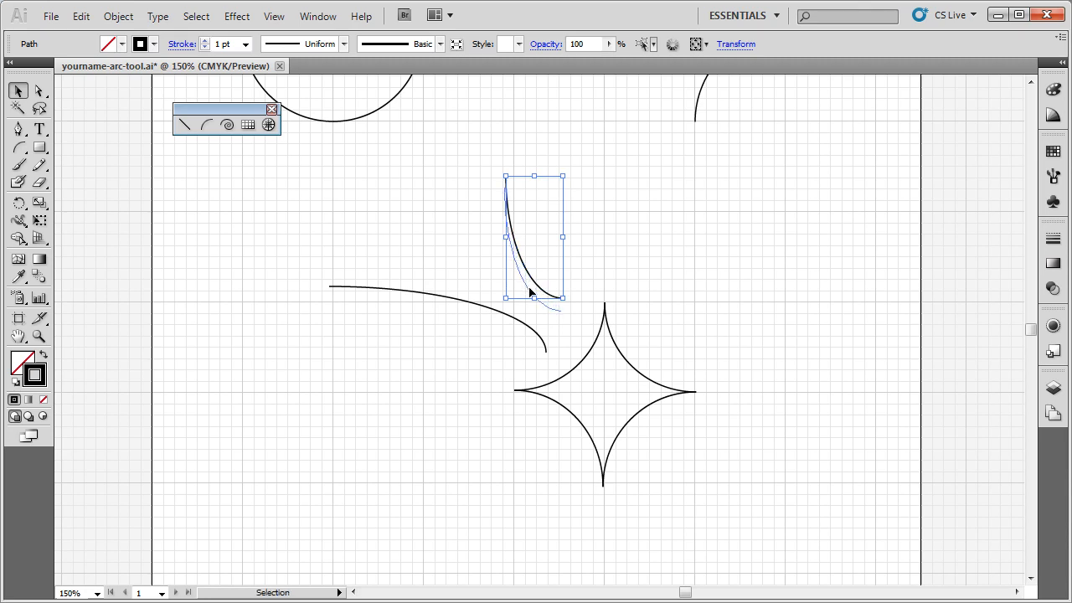
{"action": "left_click", "coordinate": [767, 291]}
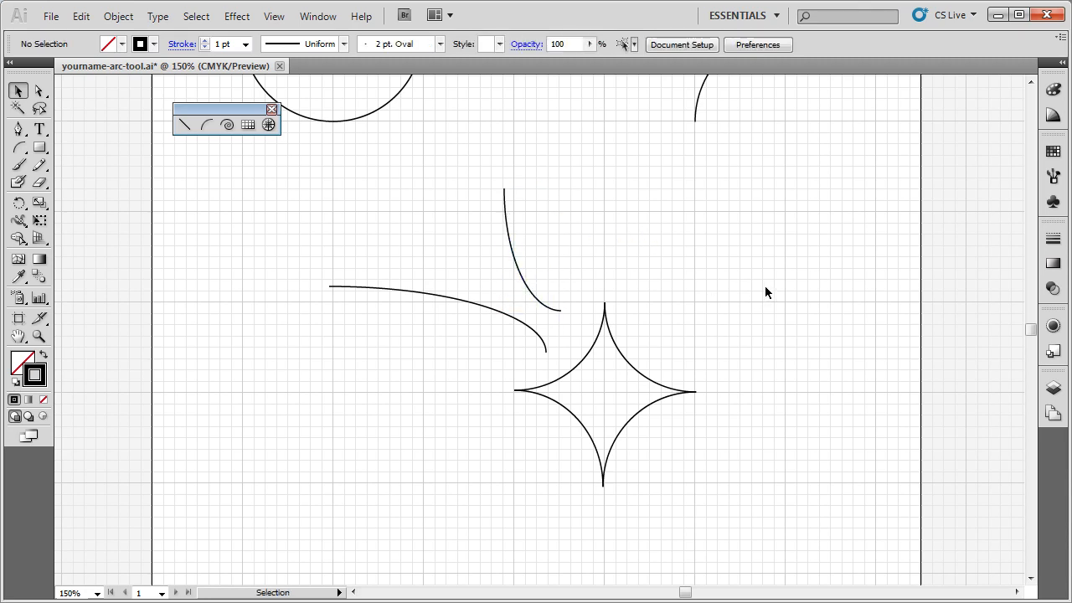
{"action": "left_click", "coordinate": [18, 107]}
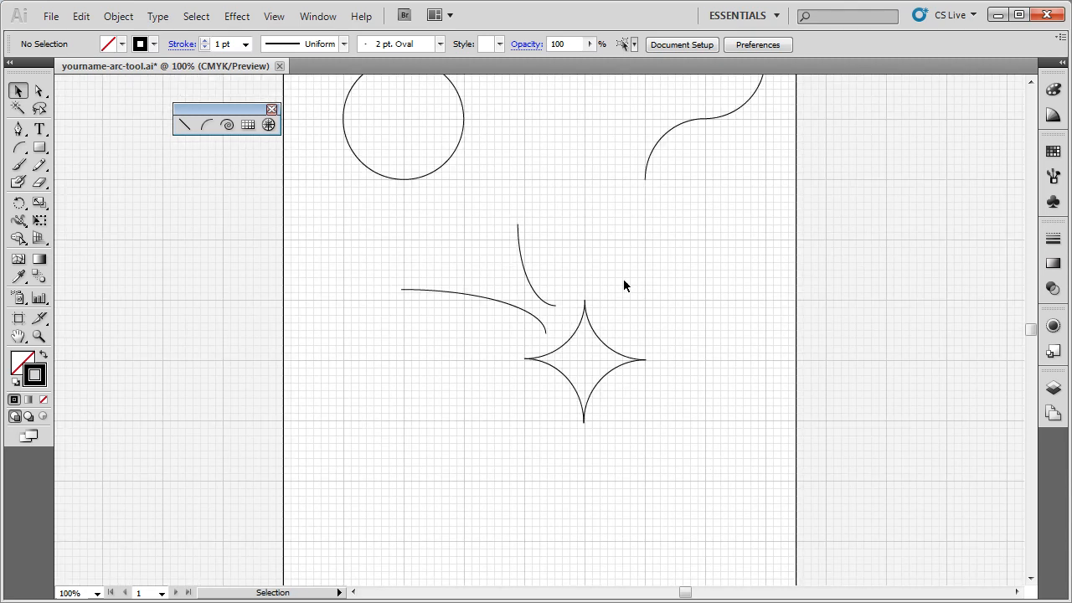
{"action": "mouse_move", "coordinate": [656, 305]}
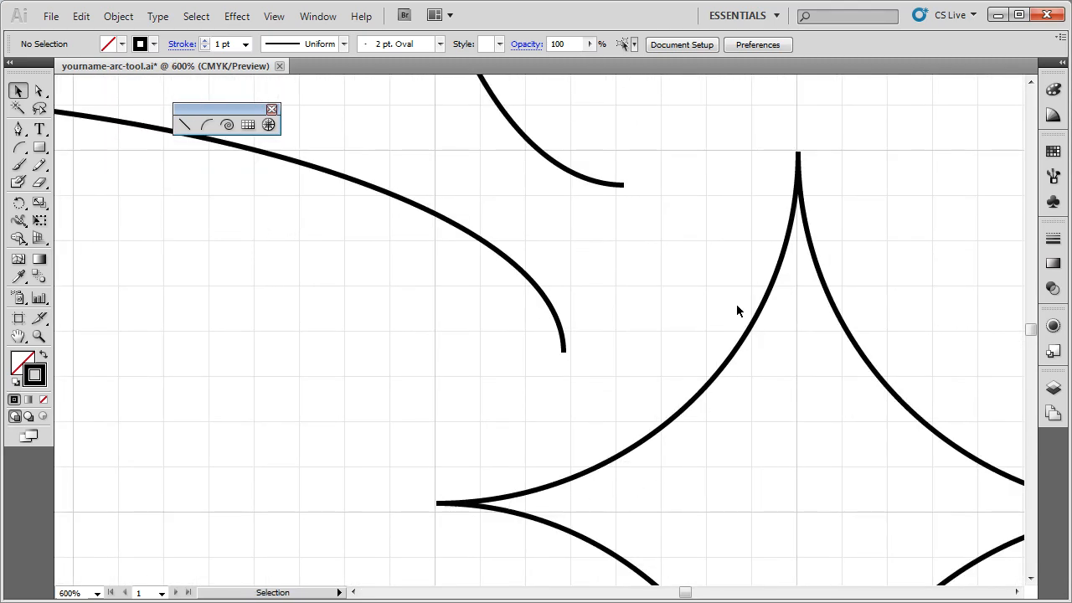
{"action": "mouse_move", "coordinate": [489, 461]}
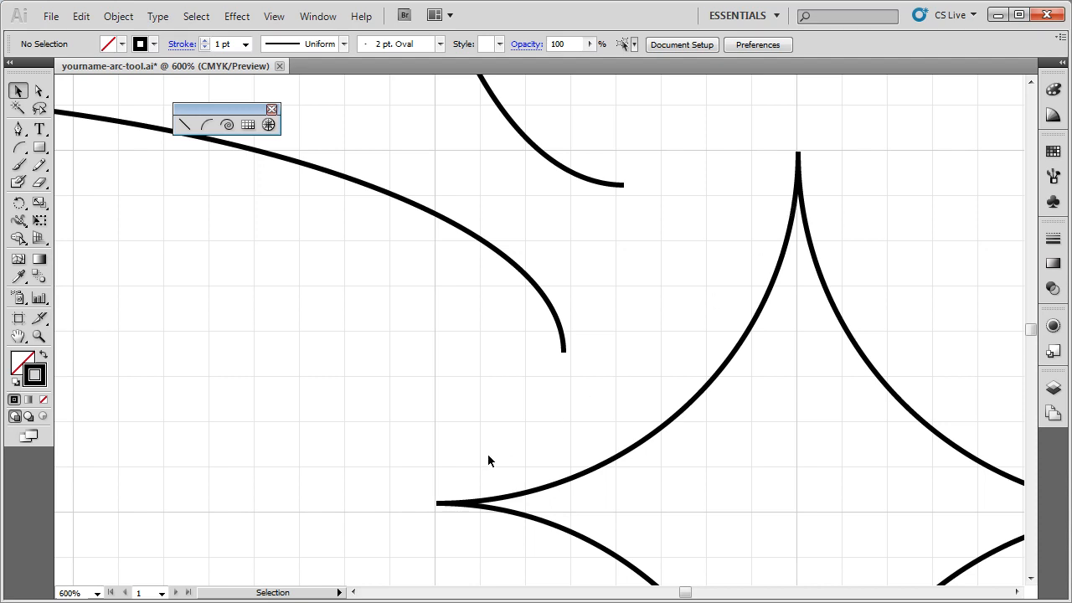
{"action": "mouse_move", "coordinate": [563, 407]}
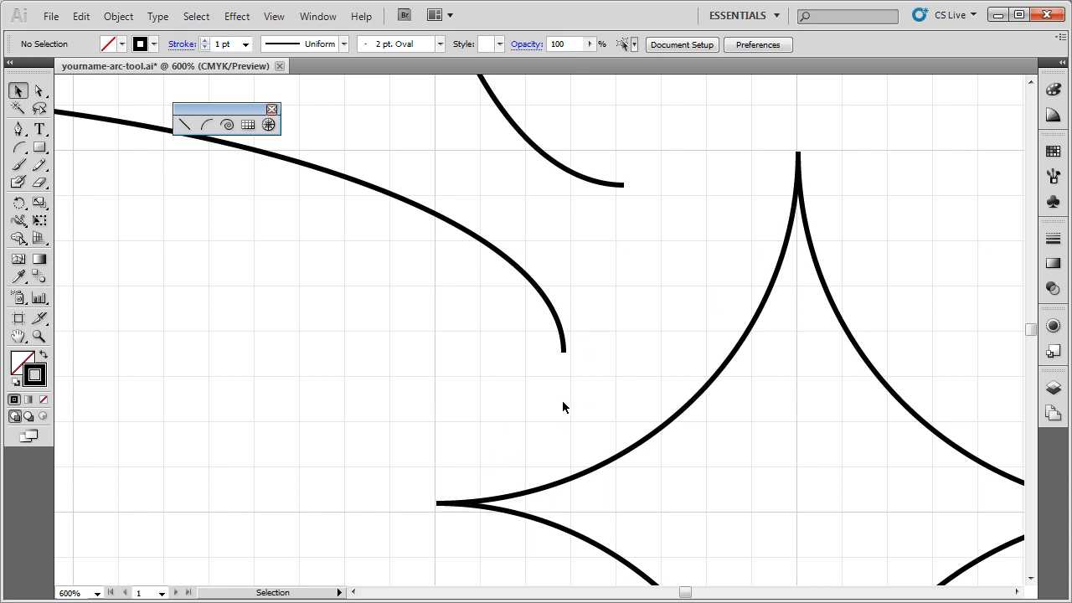
{"action": "mouse_move", "coordinate": [539, 443]}
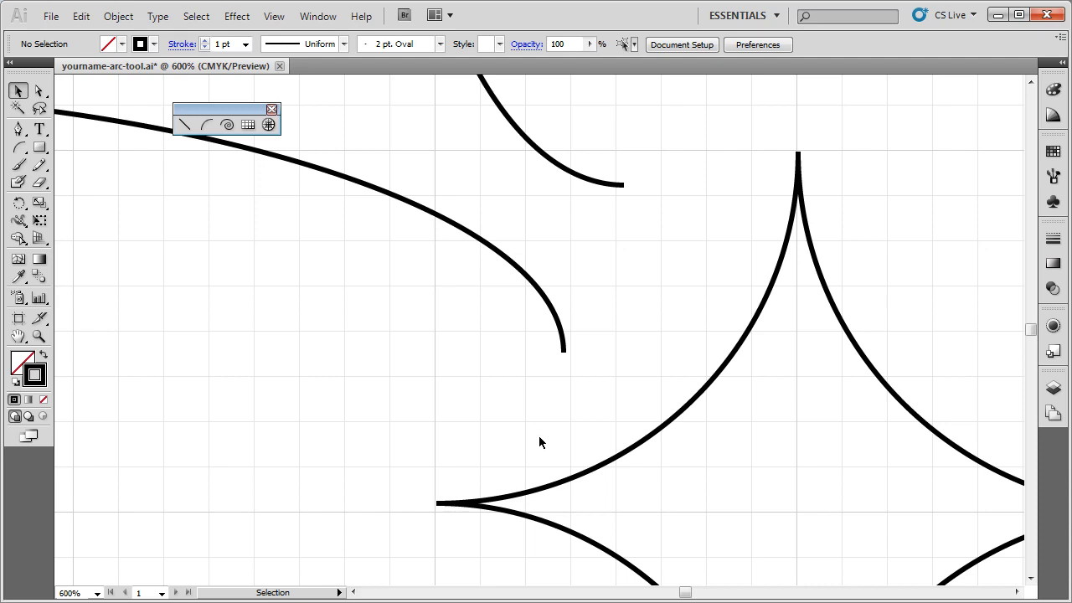
{"action": "mouse_move", "coordinate": [540, 446]}
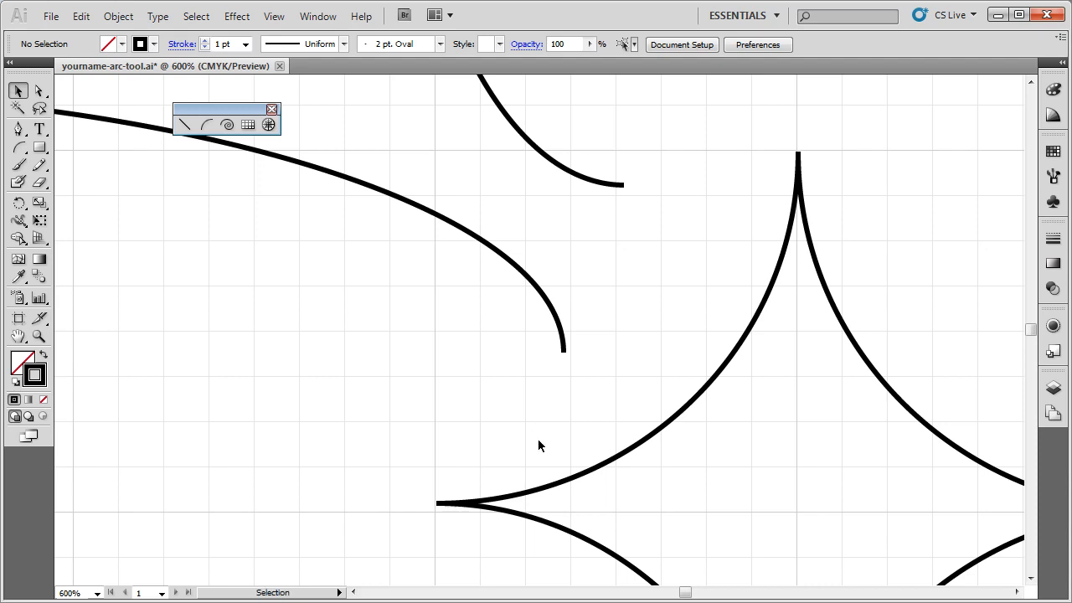
{"action": "mouse_move", "coordinate": [255, 392]}
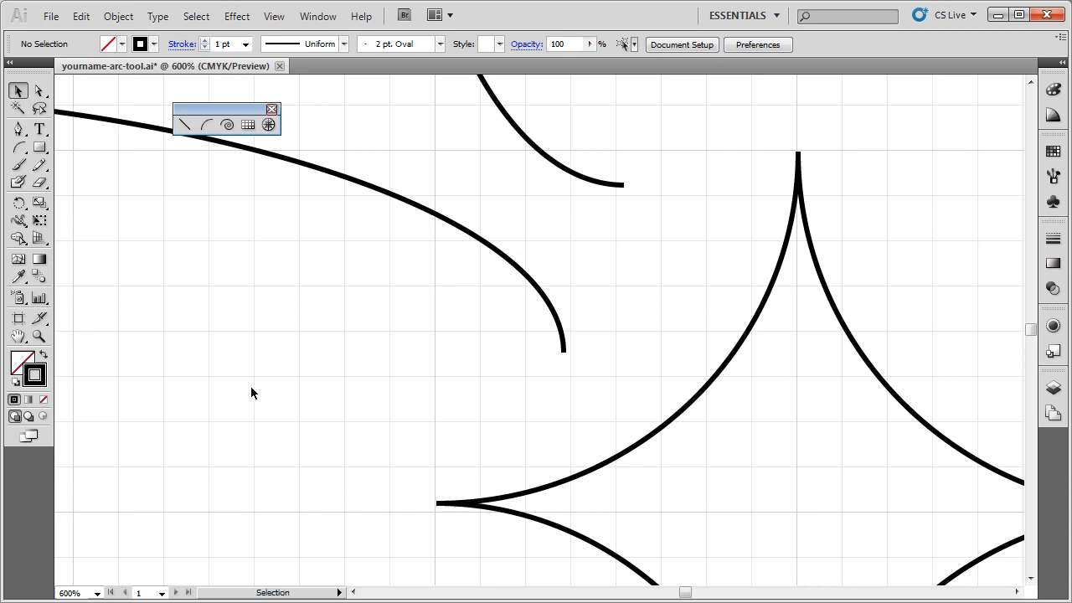
{"action": "mouse_move", "coordinate": [19, 335]}
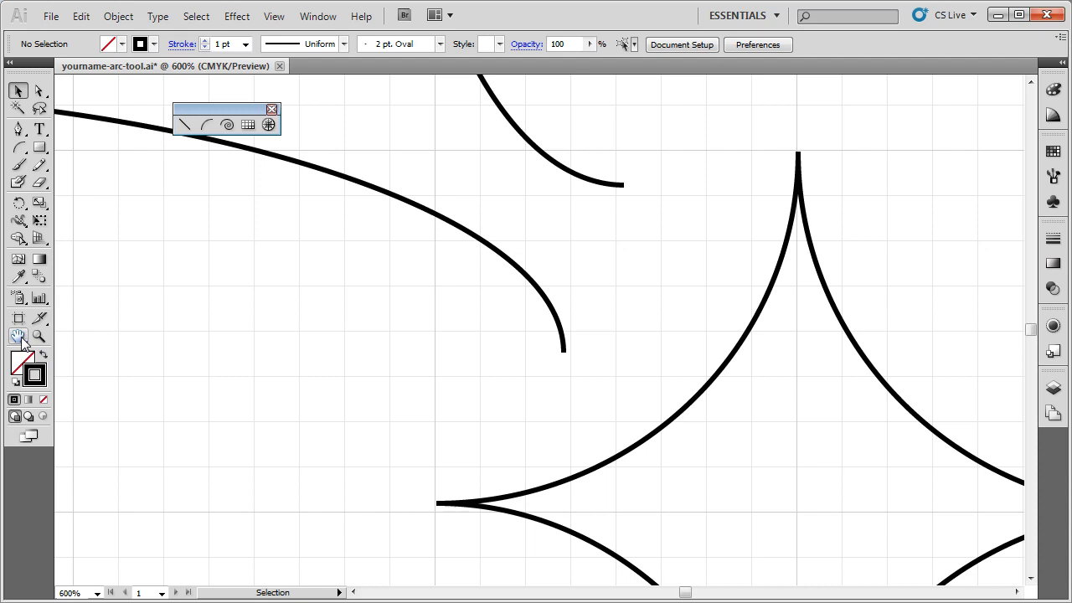
{"action": "left_click", "coordinate": [18, 335]}
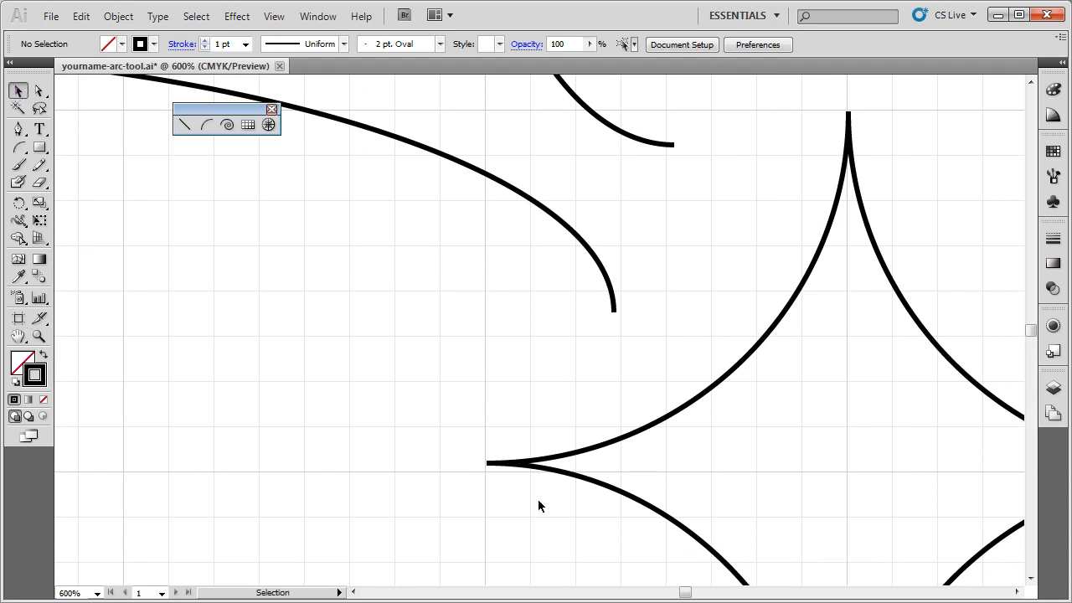
{"action": "mouse_move", "coordinate": [10, 332]}
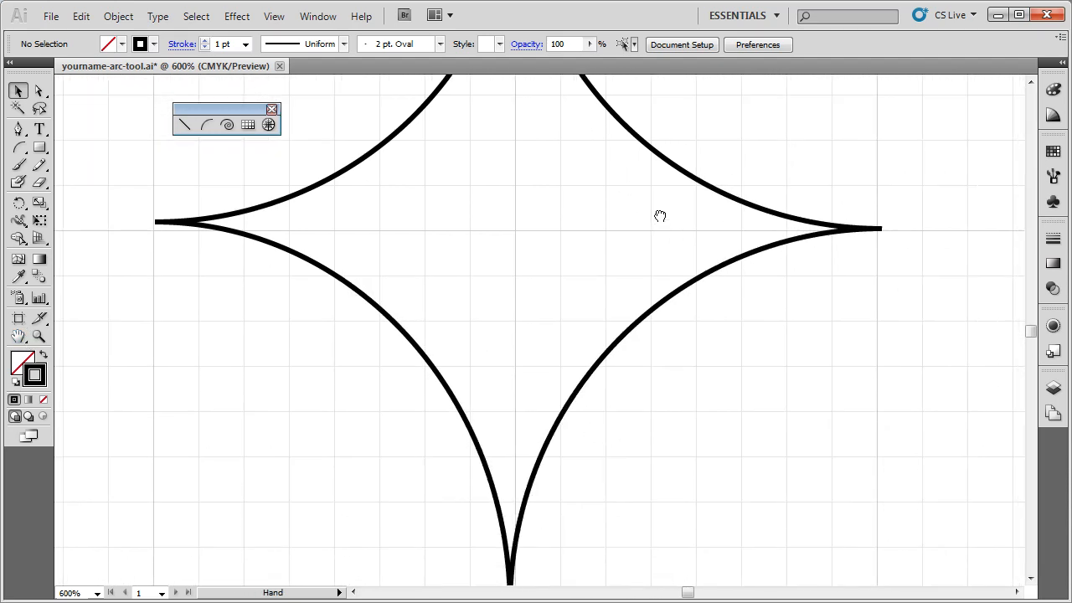
{"action": "left_click_drag", "start_coordinate": [660, 216], "coordinate": [528, 409]}
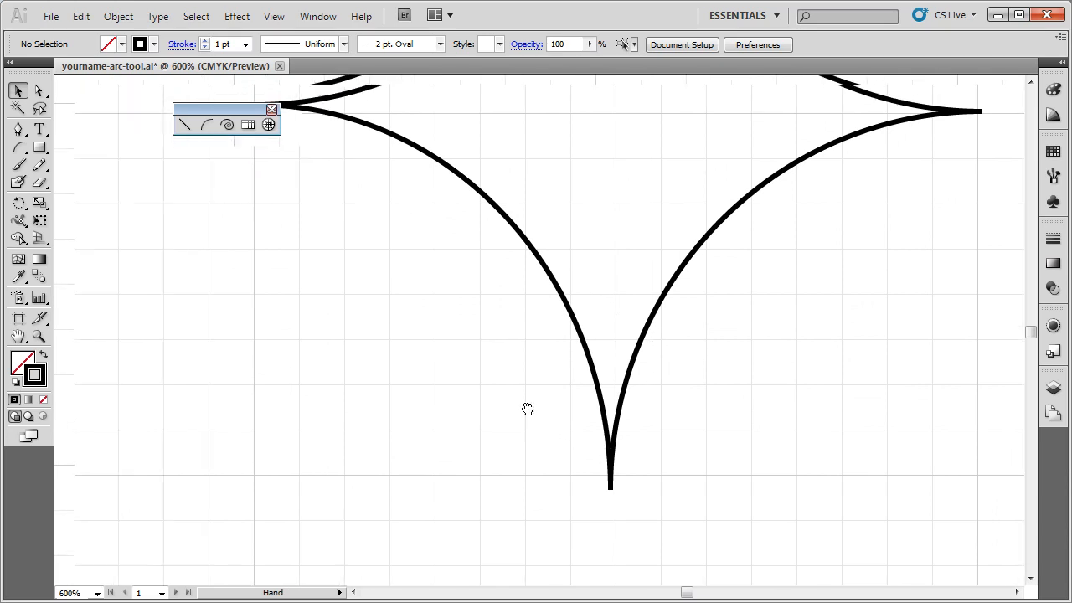
{"action": "left_click_drag", "start_coordinate": [528, 409], "coordinate": [516, 231]}
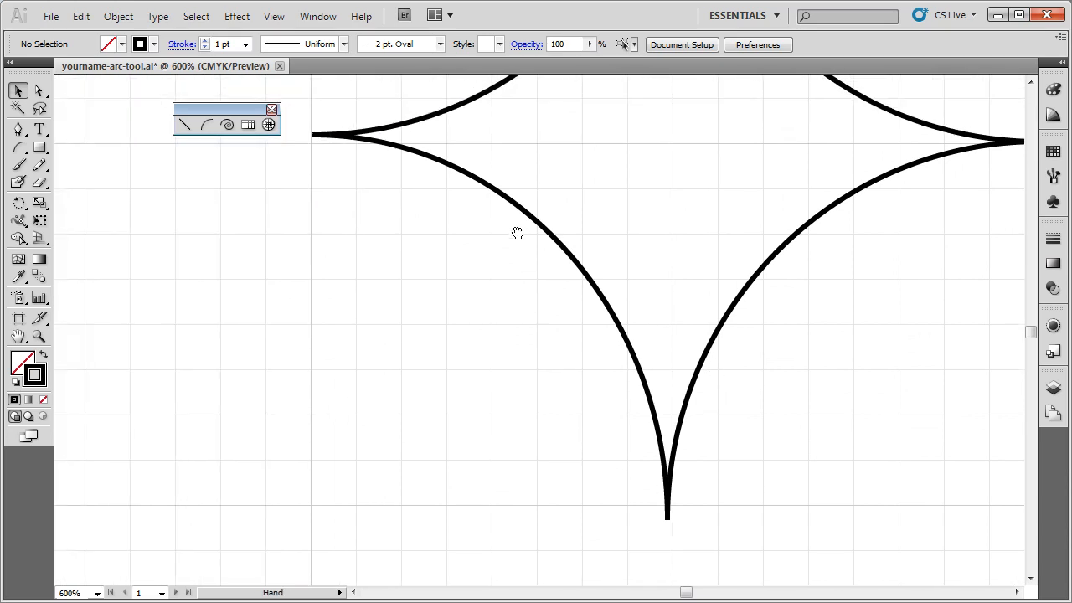
{"action": "left_click_drag", "start_coordinate": [516, 232], "coordinate": [680, 224]}
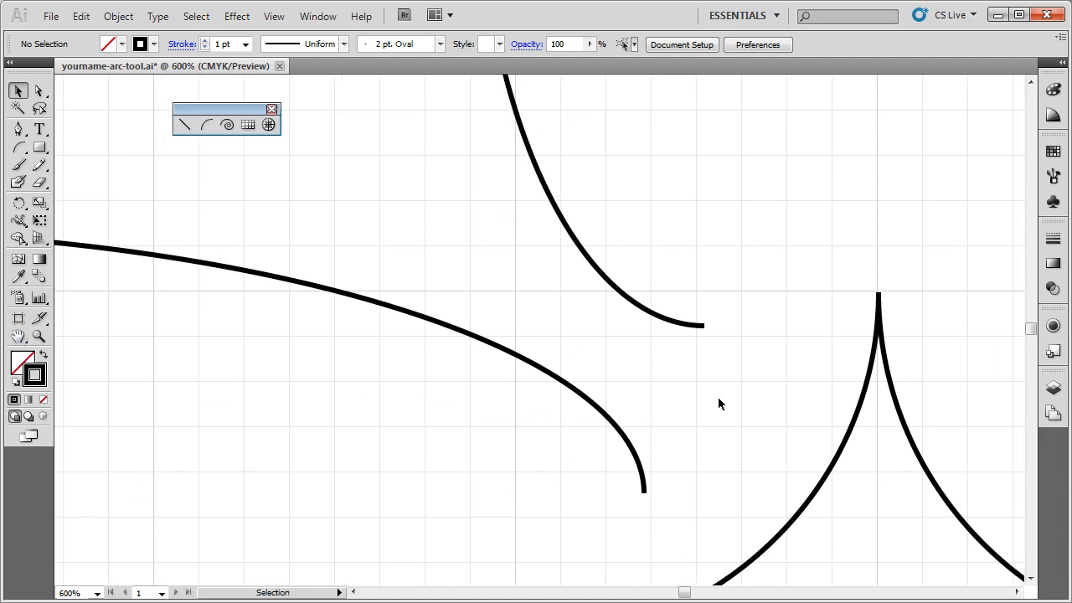
- Fit the whole artboard in the window with Ctrl+0 and reactivate the Arc tool
{"action": "key", "text": "ctrl+0"}
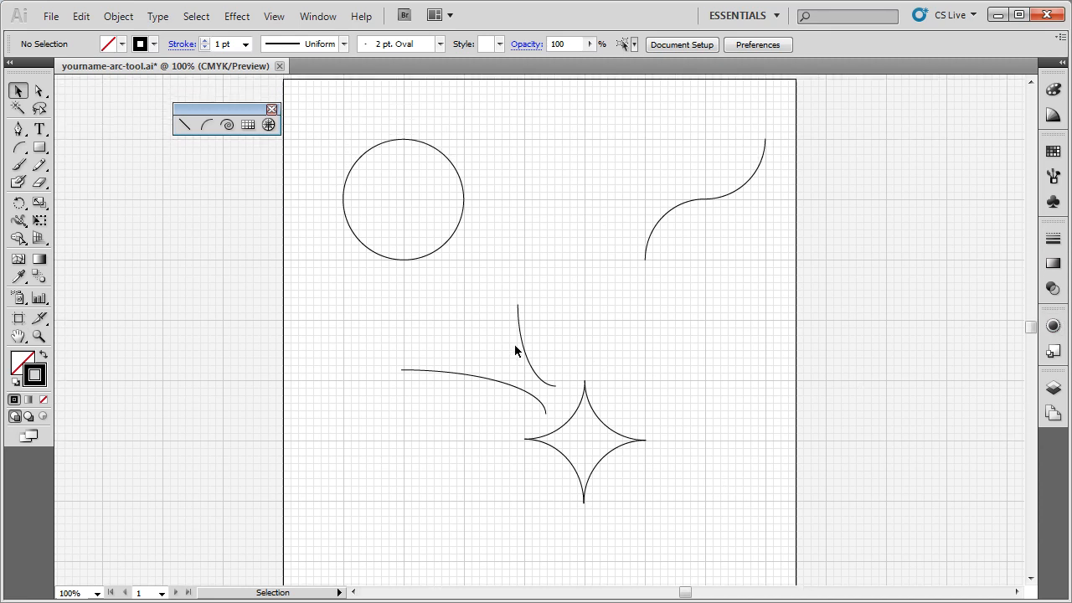
{"action": "mouse_move", "coordinate": [761, 184]}
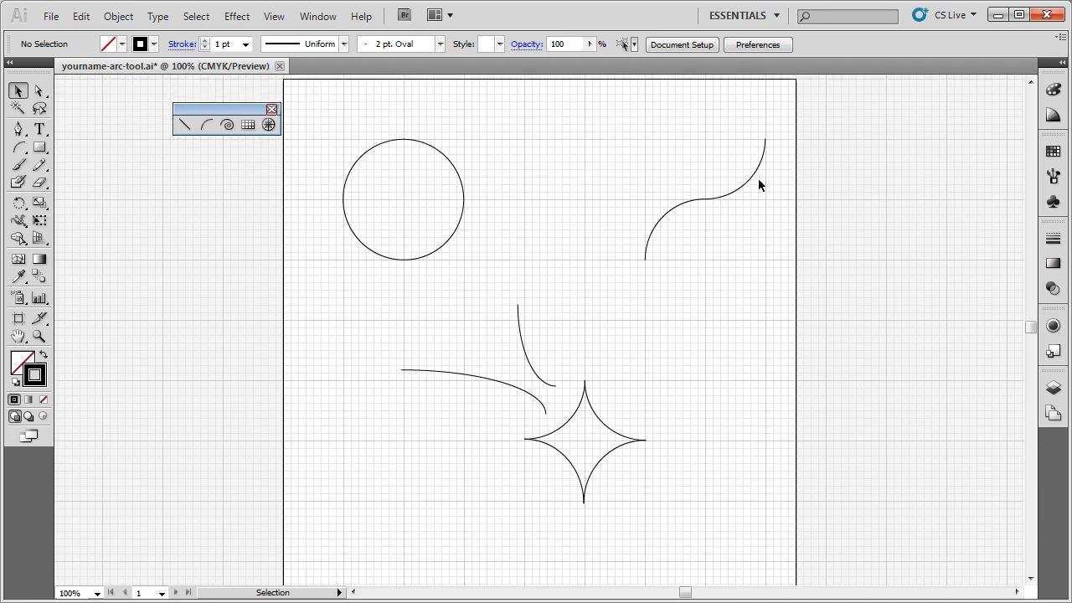
{"action": "mouse_move", "coordinate": [667, 275]}
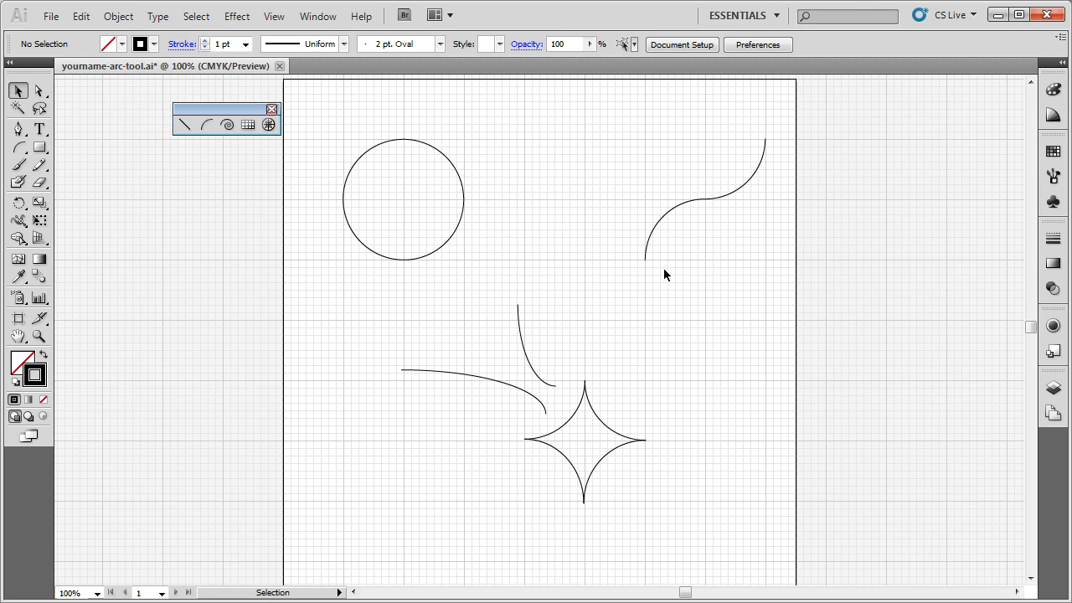
{"action": "mouse_move", "coordinate": [640, 273]}
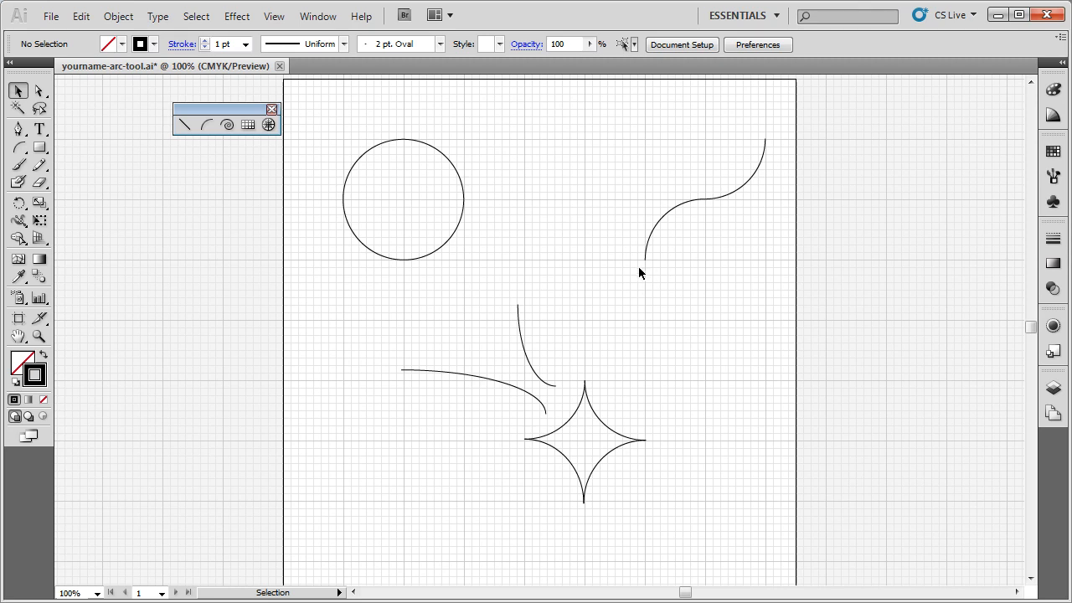
{"action": "left_click", "coordinate": [204, 124]}
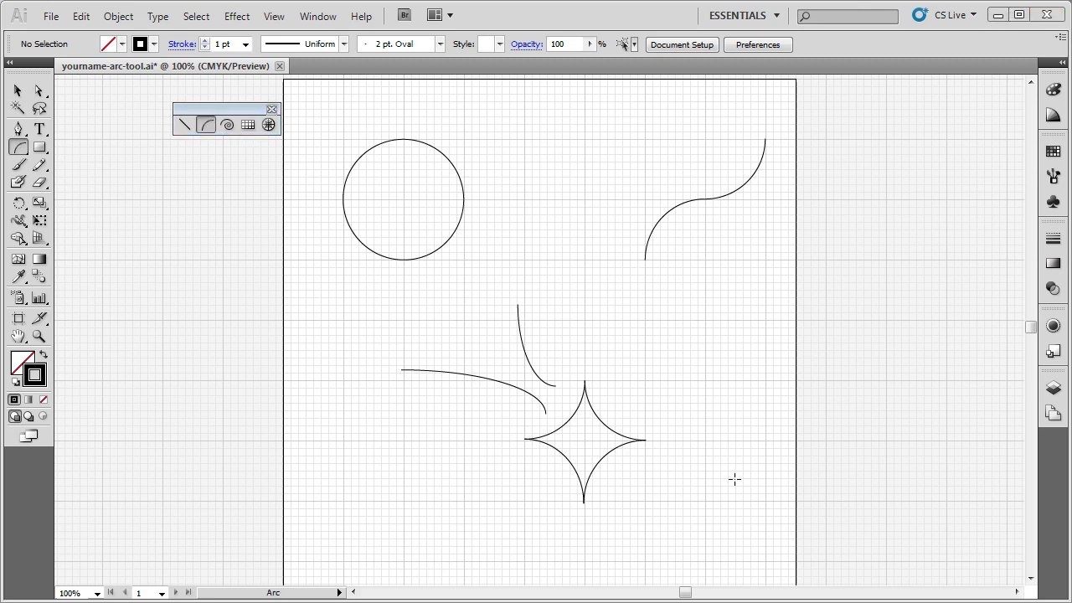
{"action": "mouse_move", "coordinate": [563, 205]}
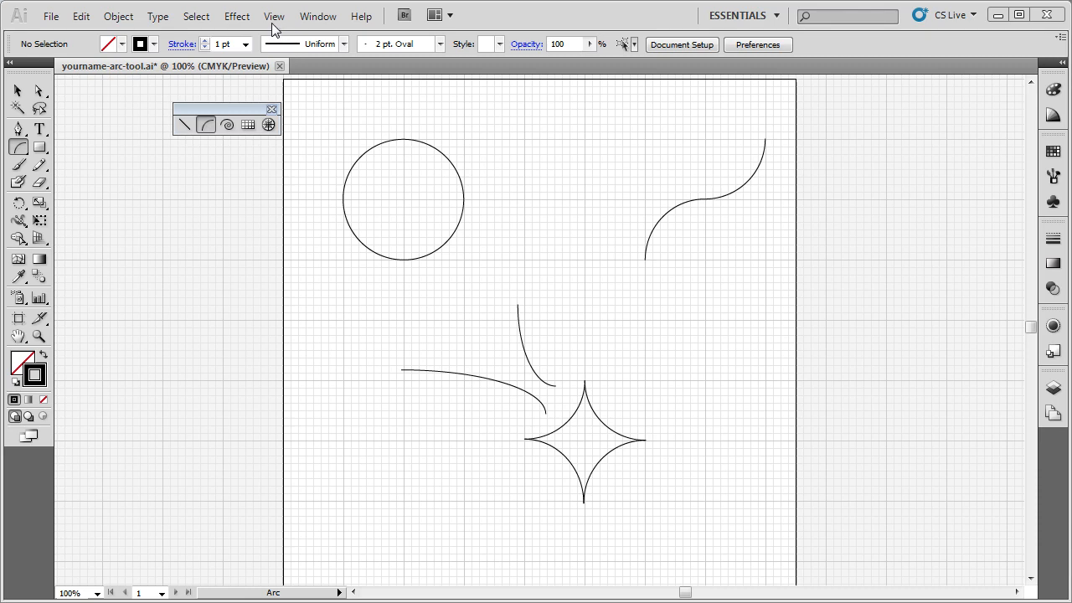
- Hide the artboard grid via View > Hide Grid and enable Smart Guides
{"action": "left_click", "coordinate": [275, 15]}
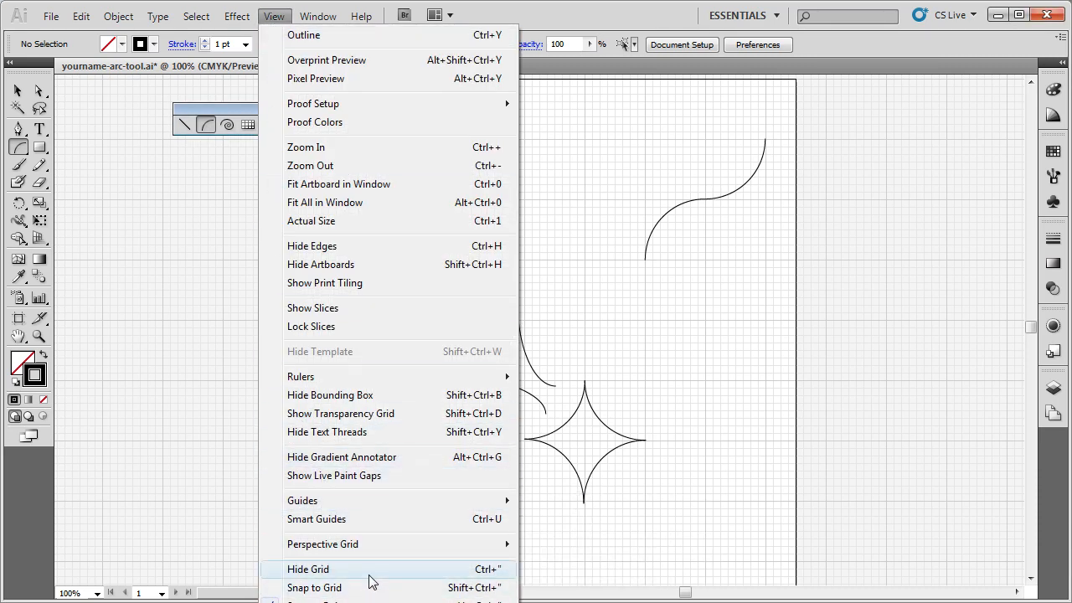
{"action": "left_click", "coordinate": [308, 570]}
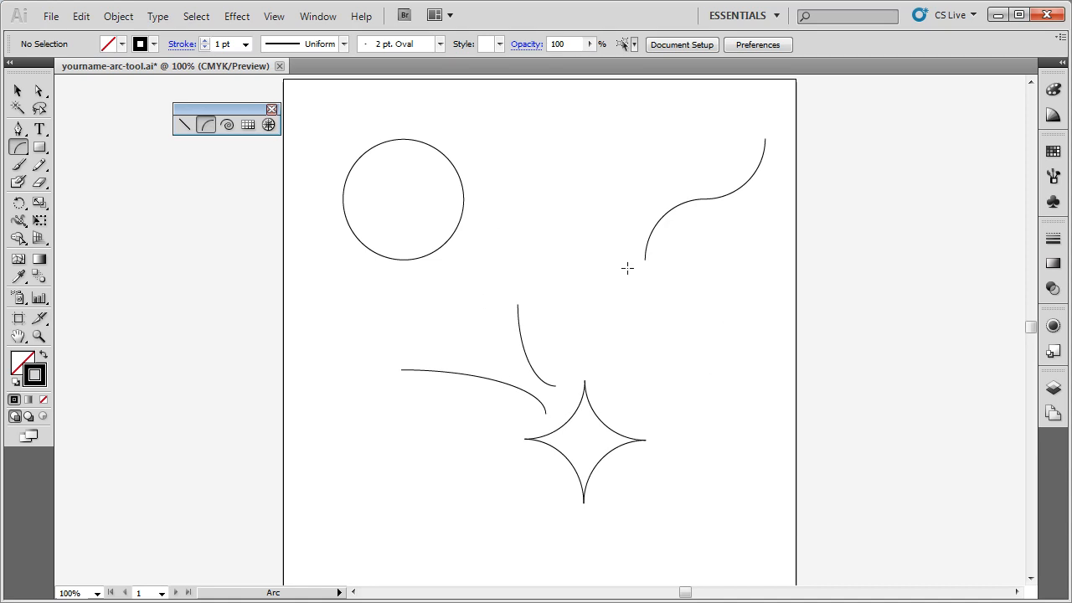
{"action": "mouse_move", "coordinate": [442, 469]}
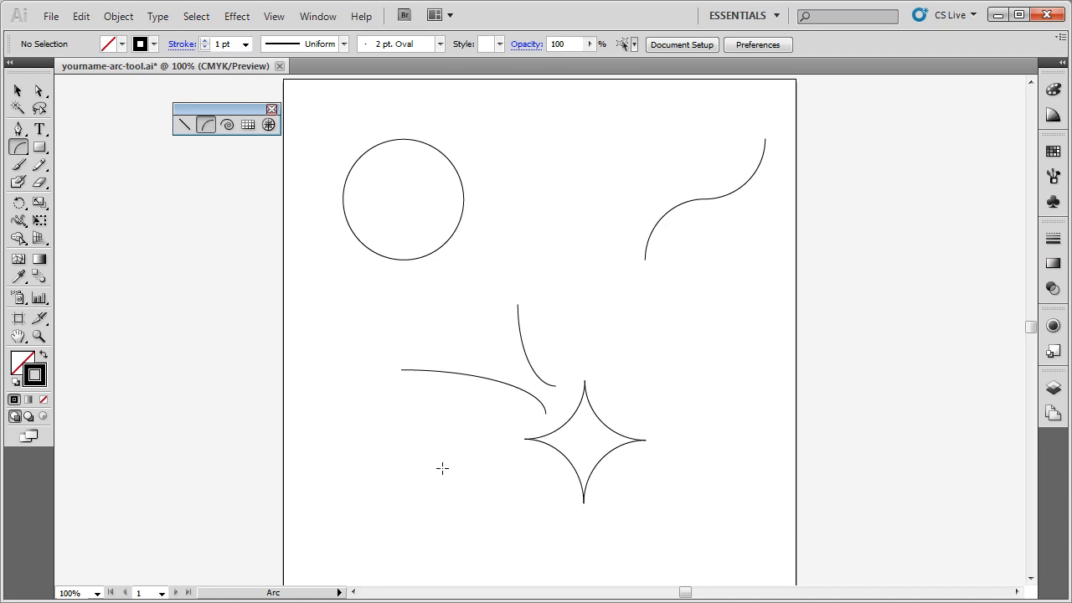
{"action": "mouse_move", "coordinate": [425, 466]}
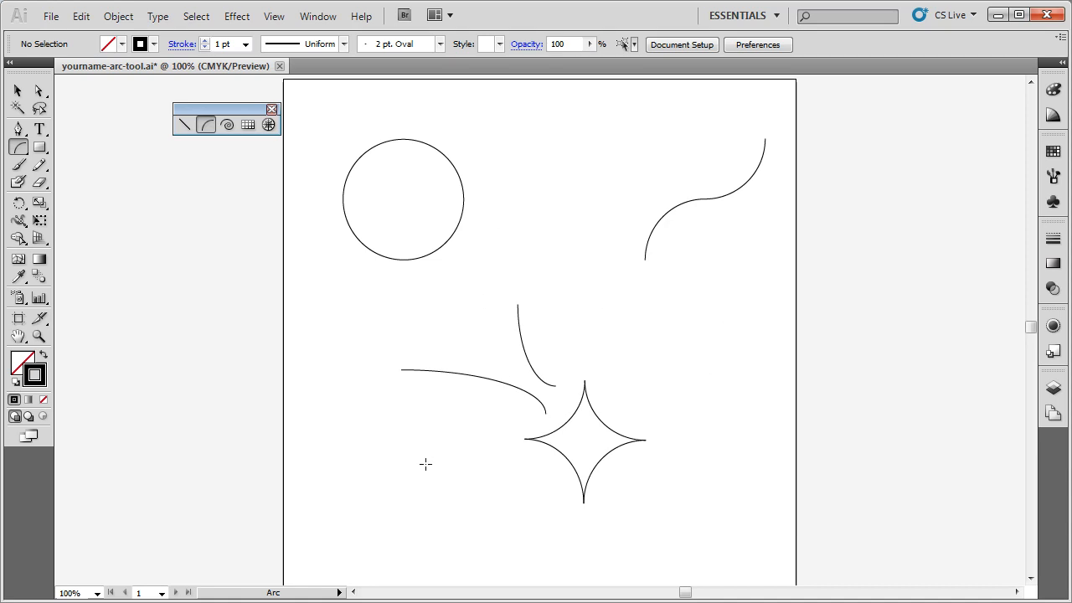
{"action": "left_click", "coordinate": [273, 15]}
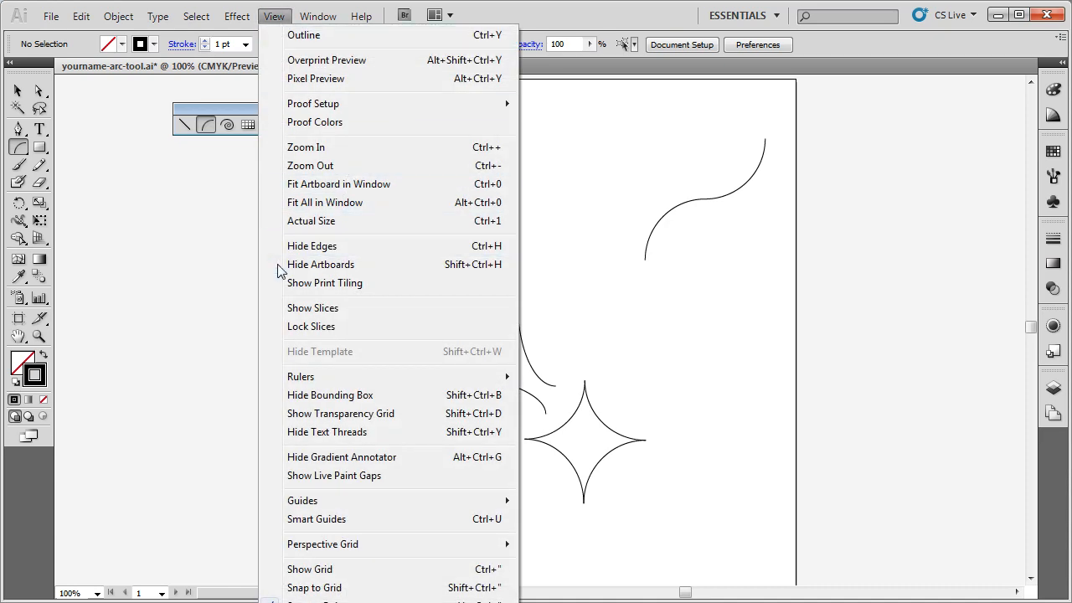
{"action": "mouse_move", "coordinate": [343, 539]}
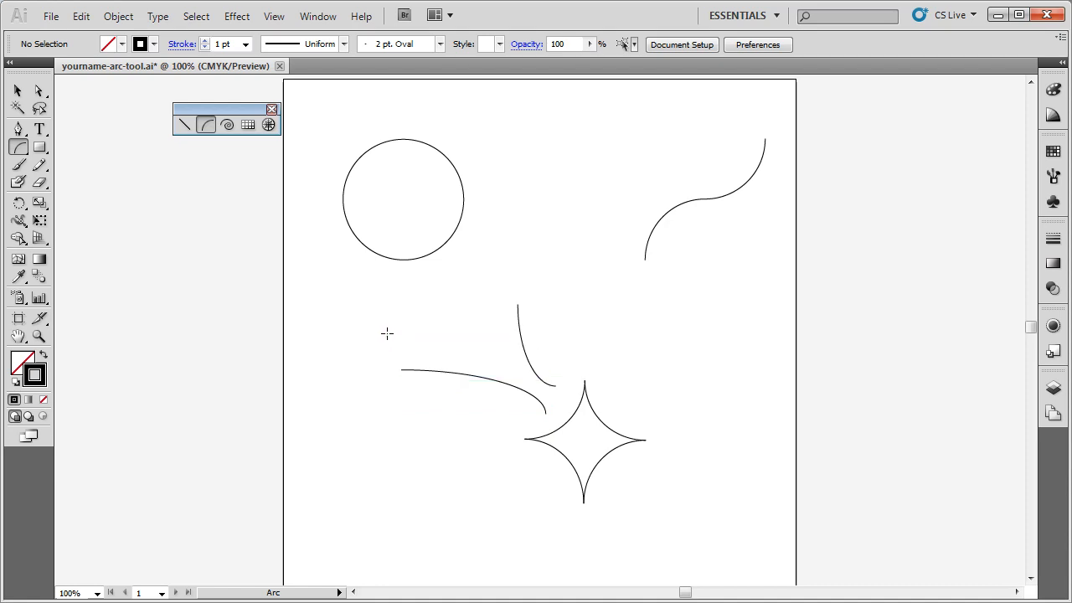
{"action": "mouse_move", "coordinate": [650, 272]}
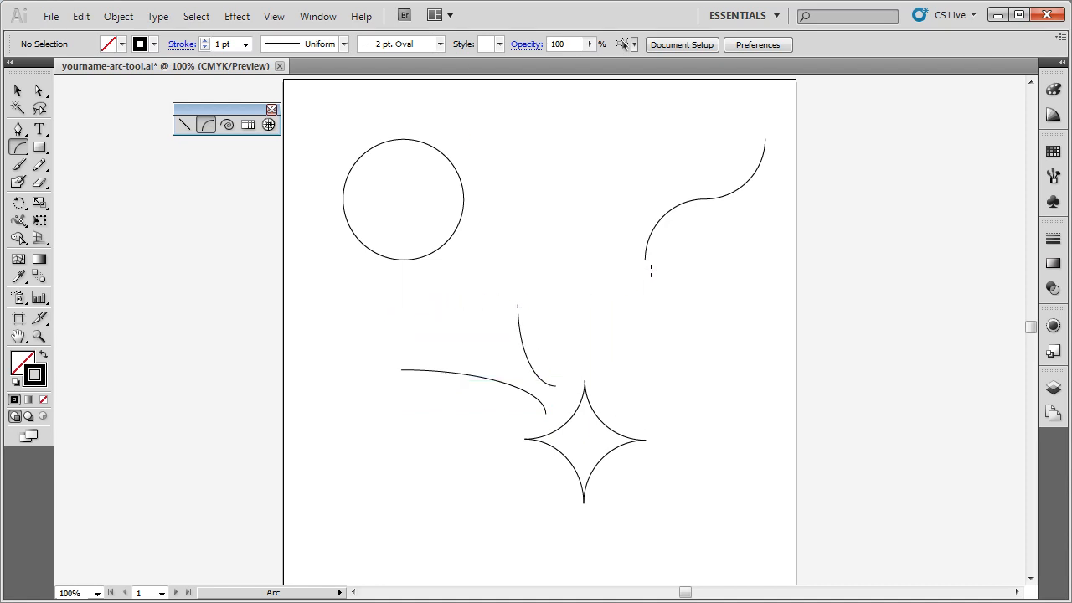
- Scroll below the star and draw the first three quarter arcs of a new circle, snapping end to end
{"action": "left_click_drag", "start_coordinate": [647, 272], "coordinate": [646, 443]}
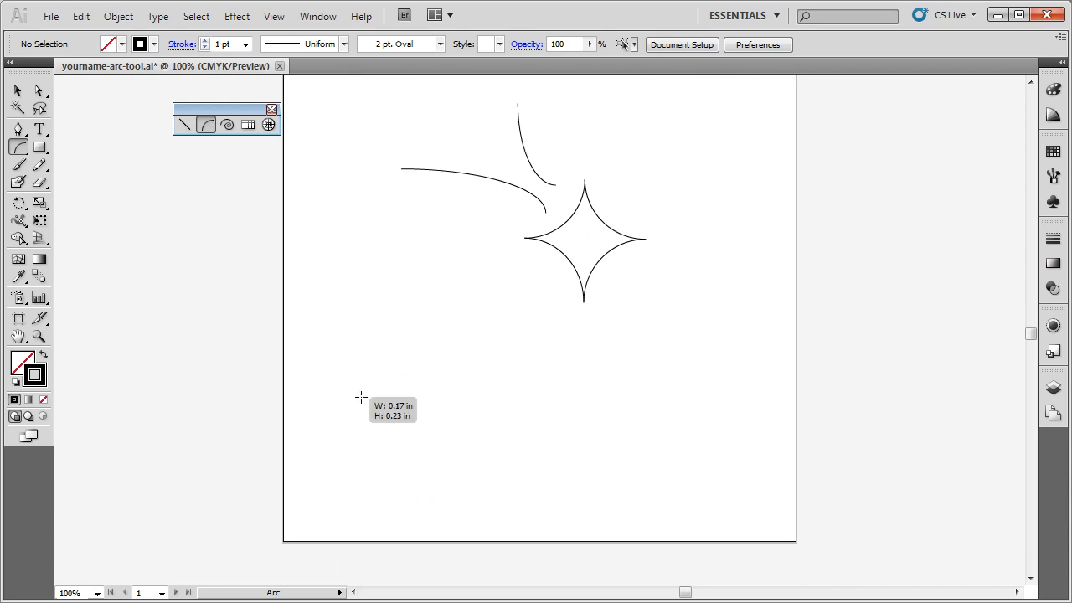
{"action": "left_click_drag", "start_coordinate": [362, 395], "coordinate": [429, 322]}
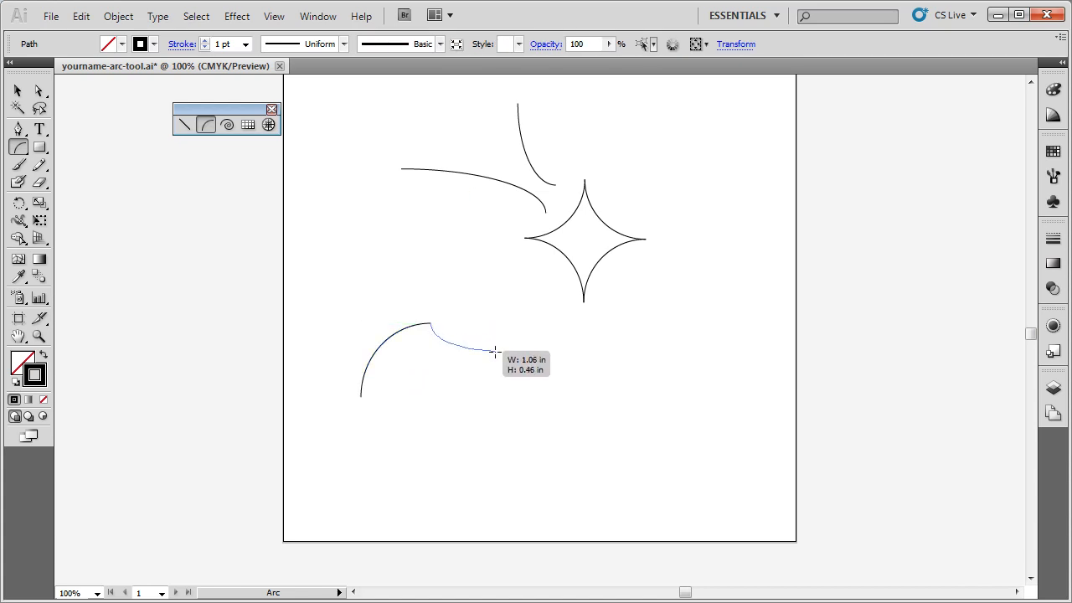
{"action": "left_click_drag", "start_coordinate": [495, 352], "coordinate": [499, 399]}
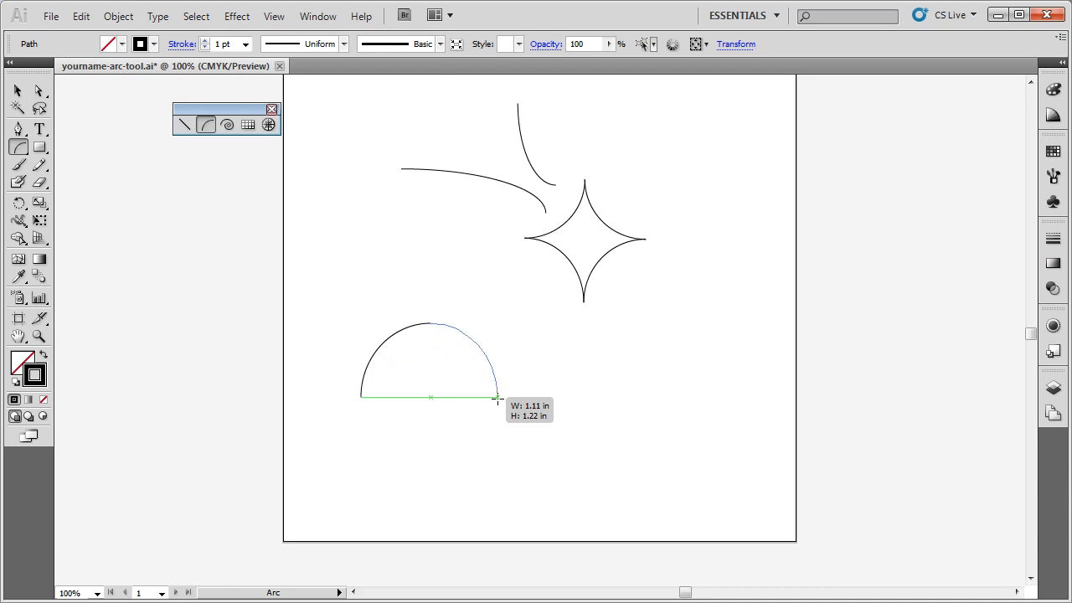
{"action": "left_click_drag", "start_coordinate": [499, 398], "coordinate": [429, 482]}
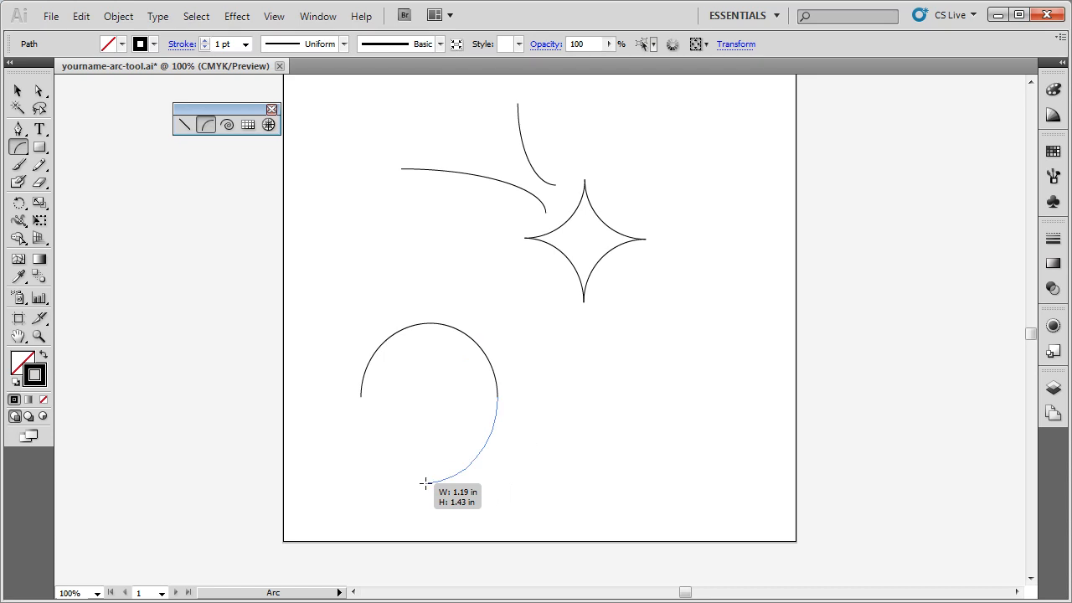
- Close the circle with the fourth quarter arc snapped to the first arc's start point
{"action": "left_click_drag", "start_coordinate": [427, 483], "coordinate": [427, 444]}
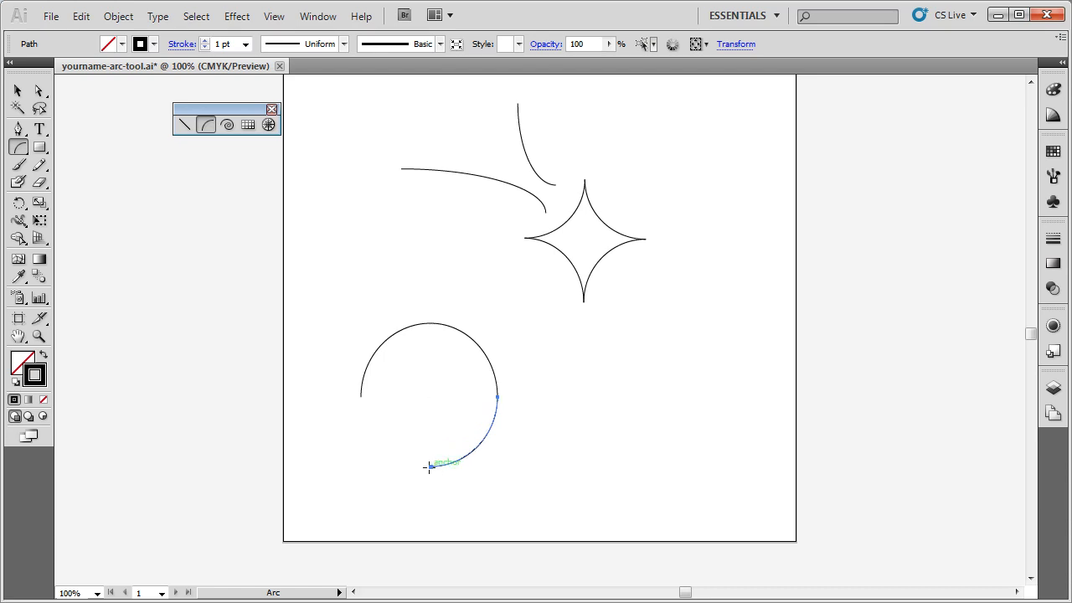
{"action": "left_click_drag", "start_coordinate": [432, 466], "coordinate": [500, 465]}
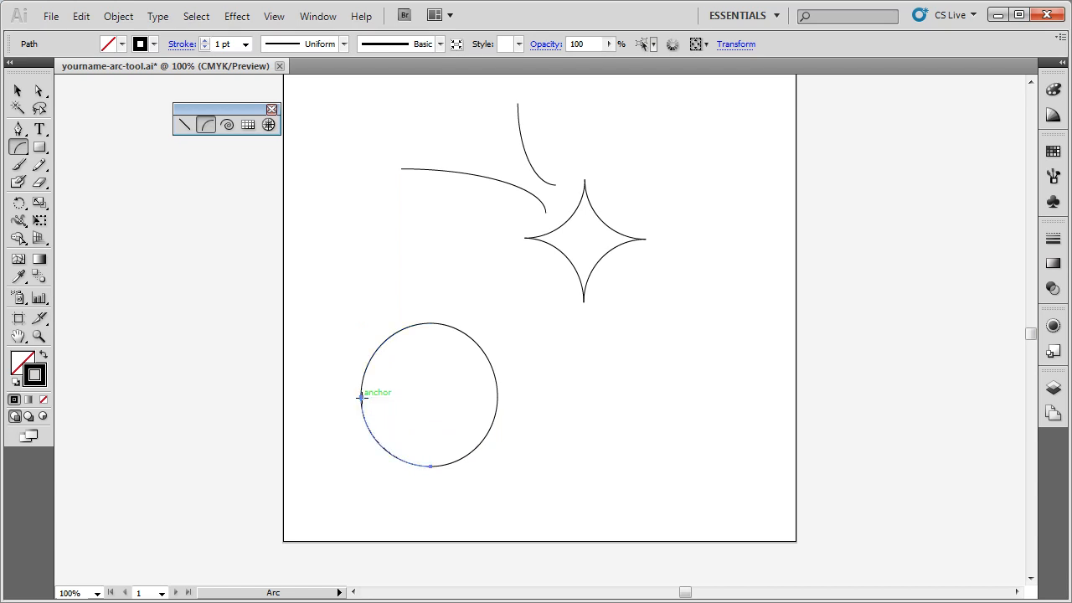
{"action": "mouse_move", "coordinate": [513, 402]}
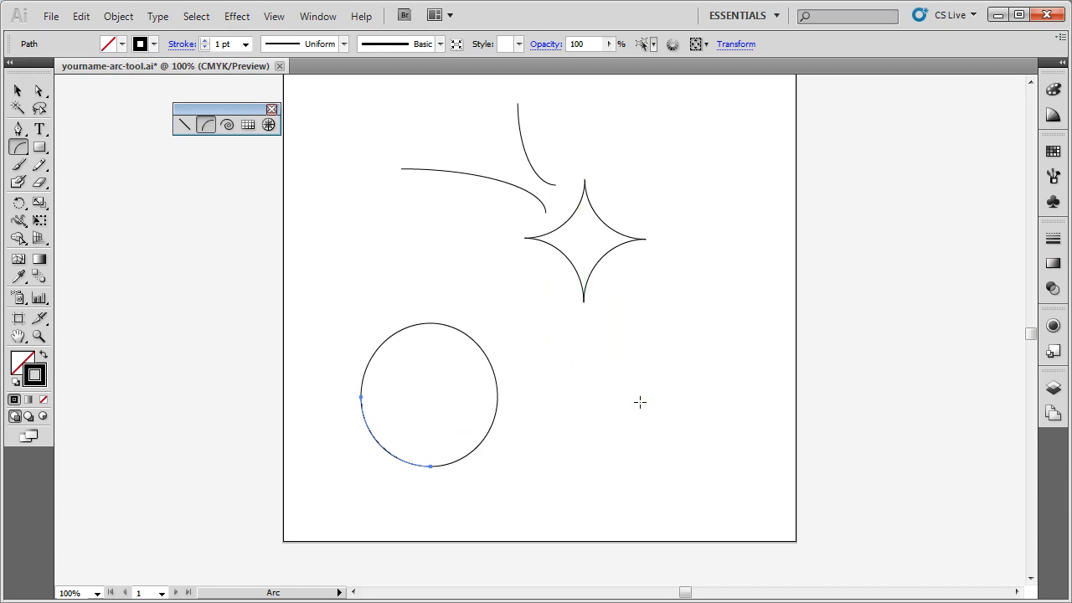
{"action": "left_click_drag", "start_coordinate": [362, 397], "coordinate": [609, 395]}
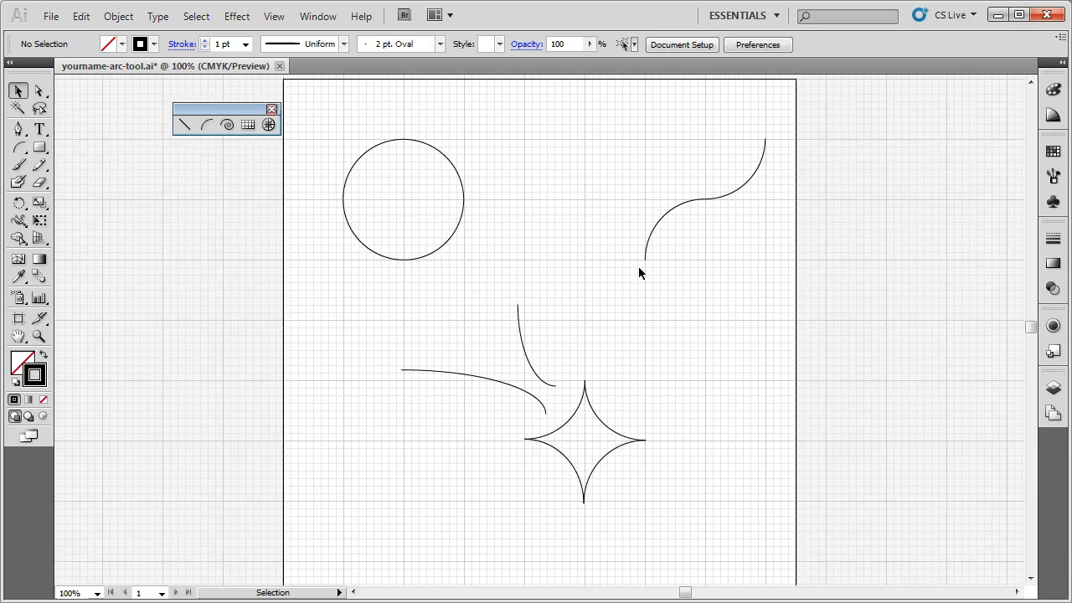
{"action": "mouse_move", "coordinate": [87, 80]}
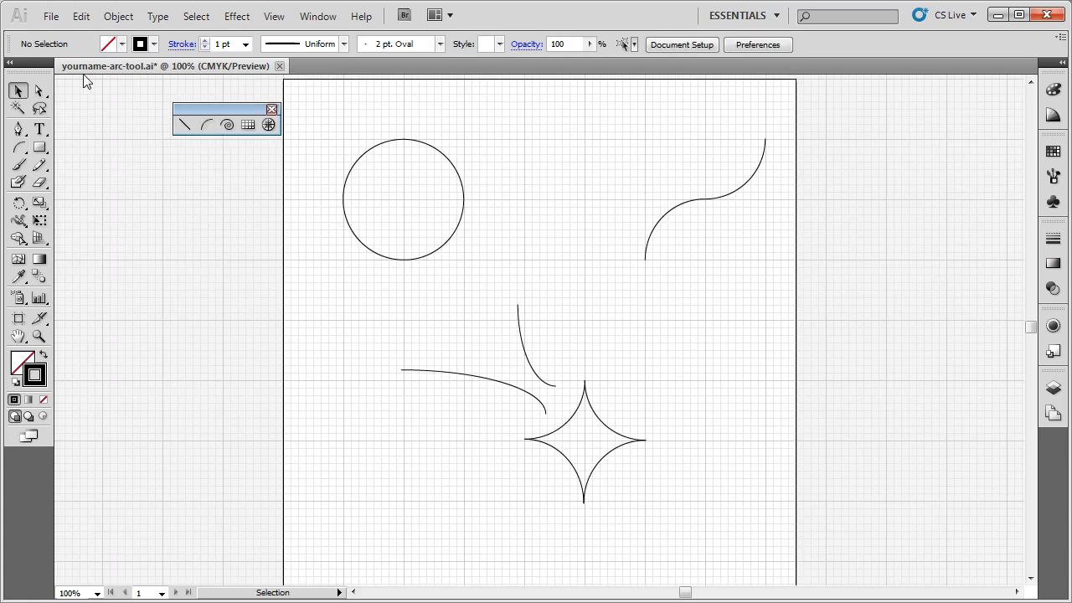
{"action": "mouse_move", "coordinate": [147, 80]}
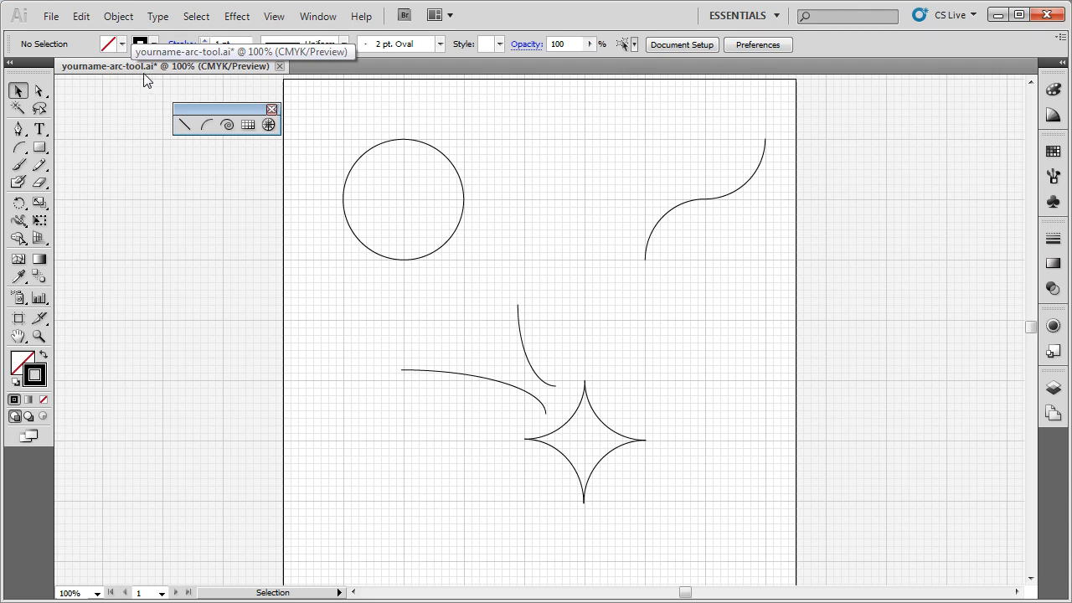
{"action": "mouse_move", "coordinate": [162, 80]}
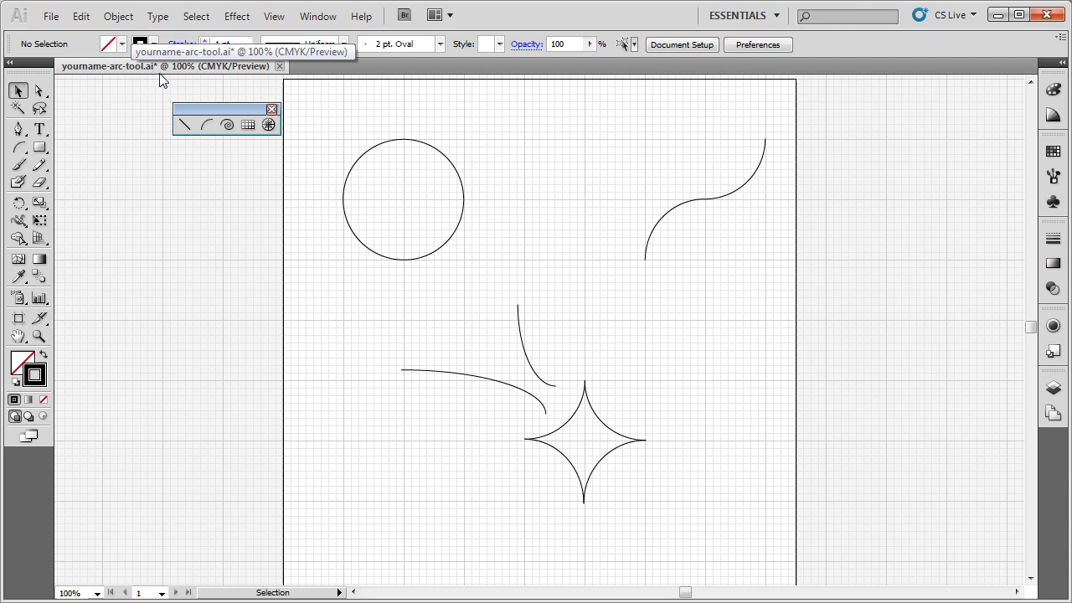